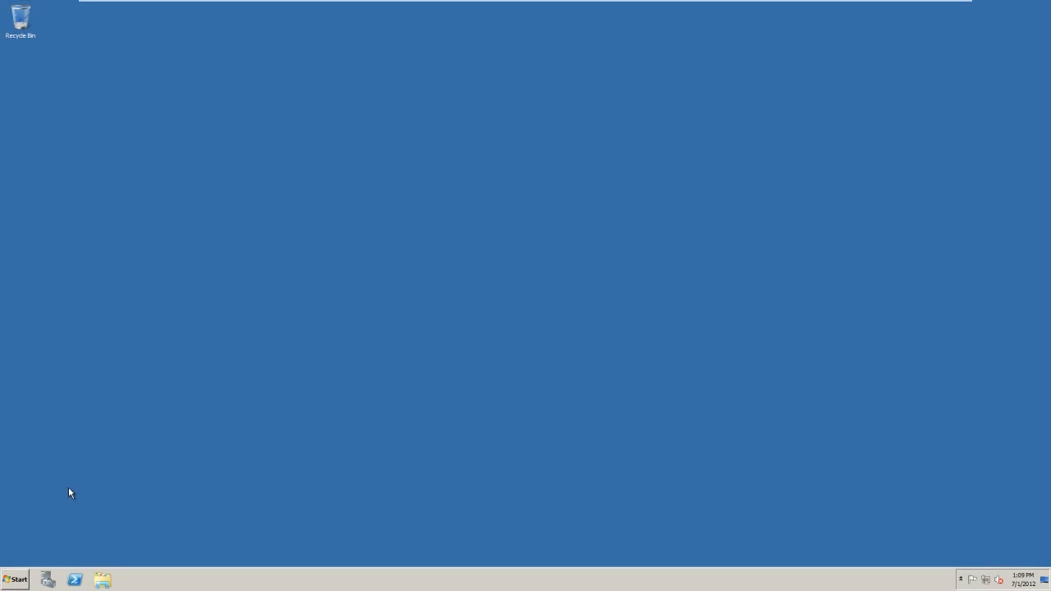
{"action": "mouse_move", "coordinate": [35, 413]}
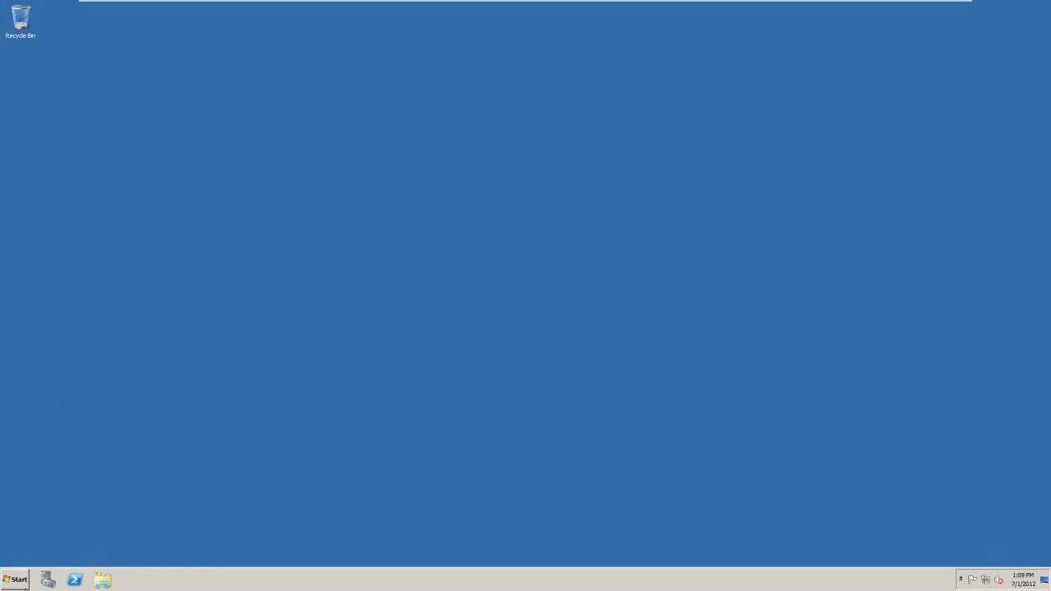
Launch Active Directory Users and Computers and browse TechTipsNet.local's ForeignSecurityPrincipals and Users containers
{"action": "left_click", "coordinate": [14, 579]}
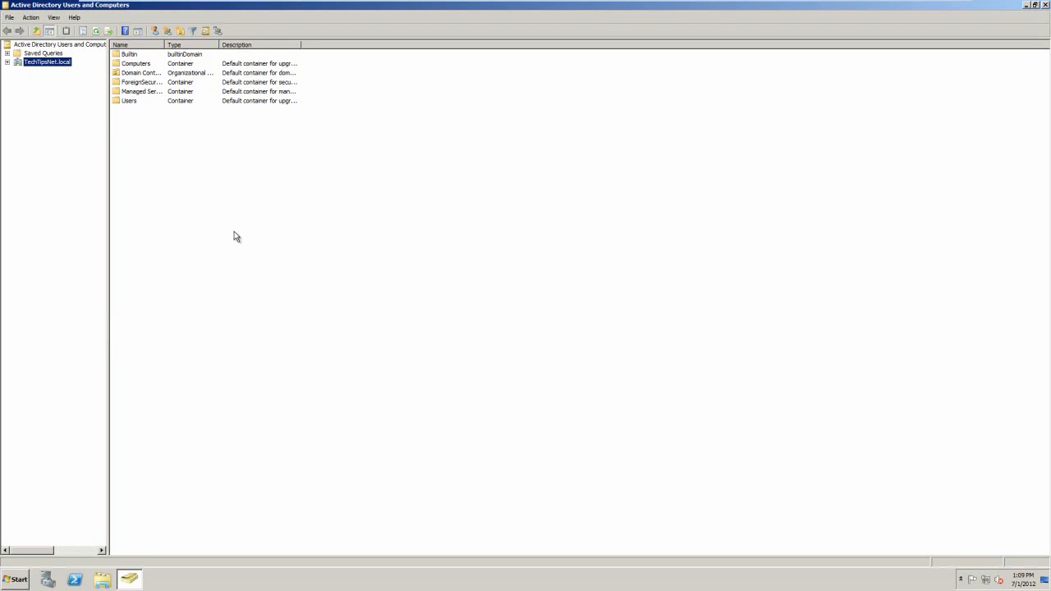
{"action": "mouse_move", "coordinate": [185, 274]}
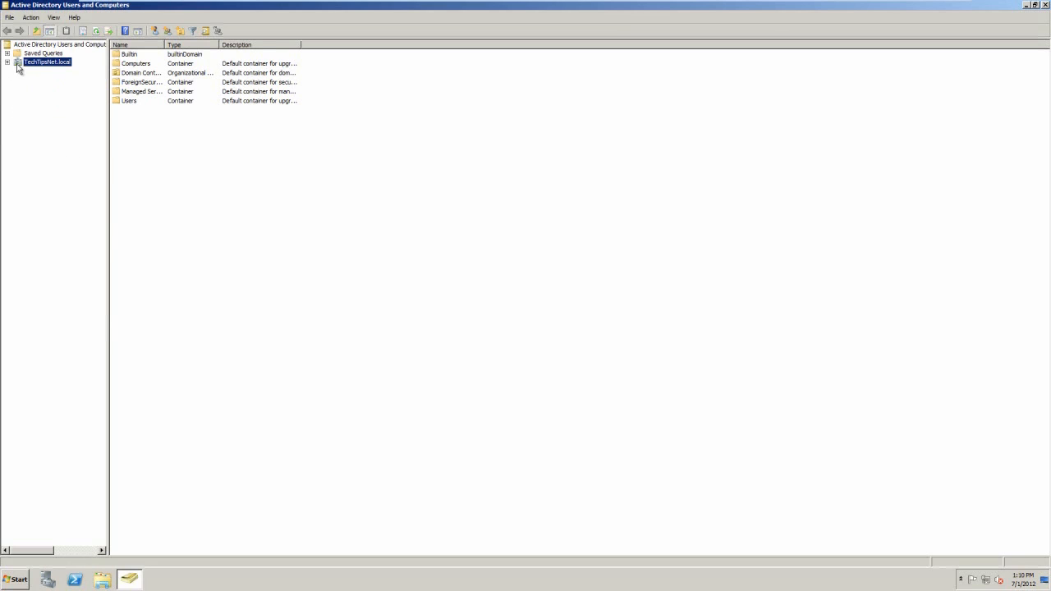
{"action": "left_click", "coordinate": [7, 61]}
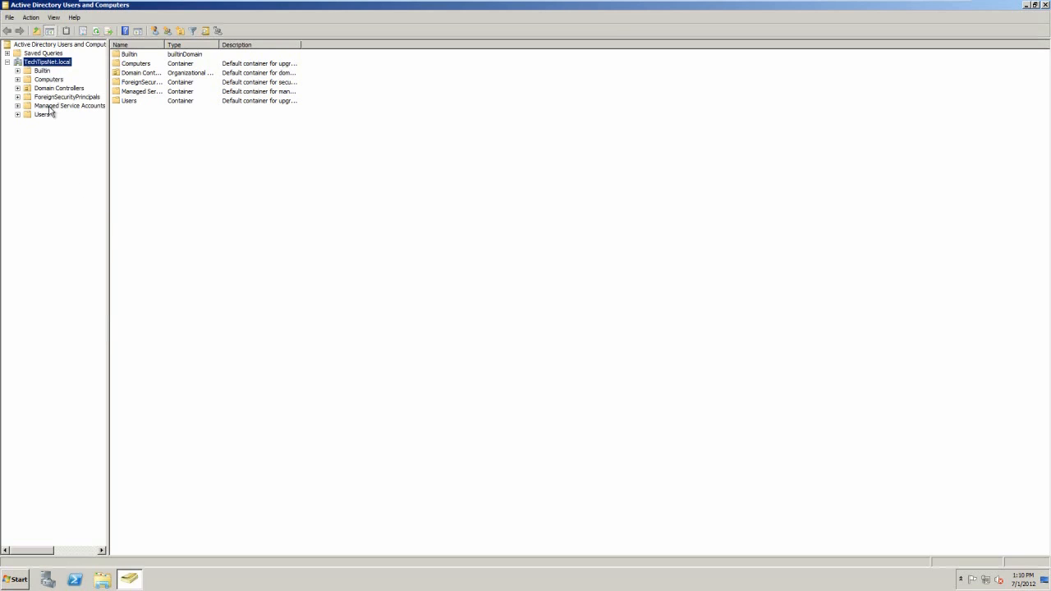
{"action": "left_click", "coordinate": [7, 62]}
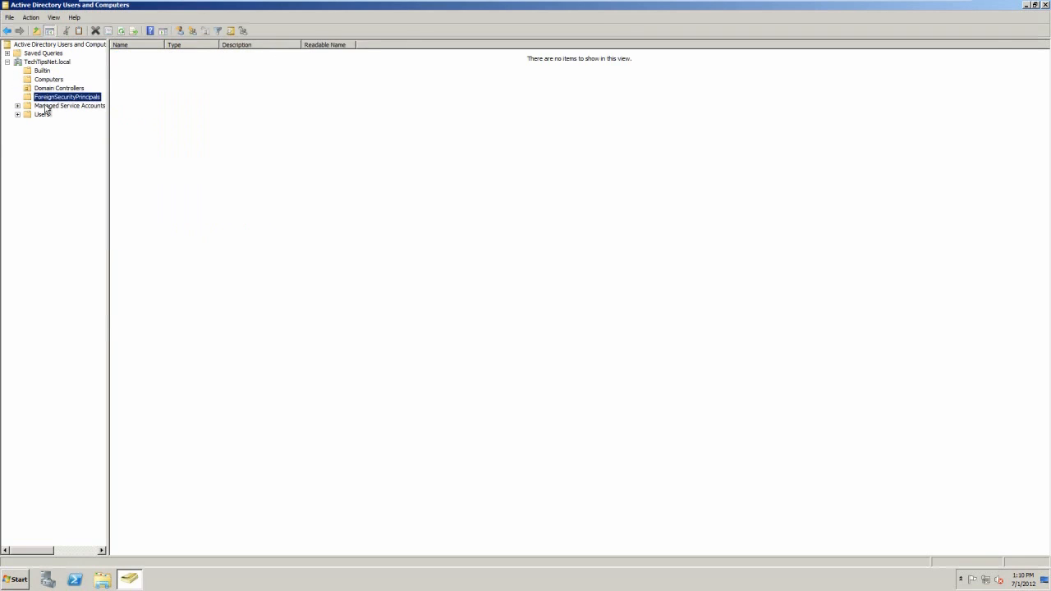
{"action": "left_click", "coordinate": [42, 114]}
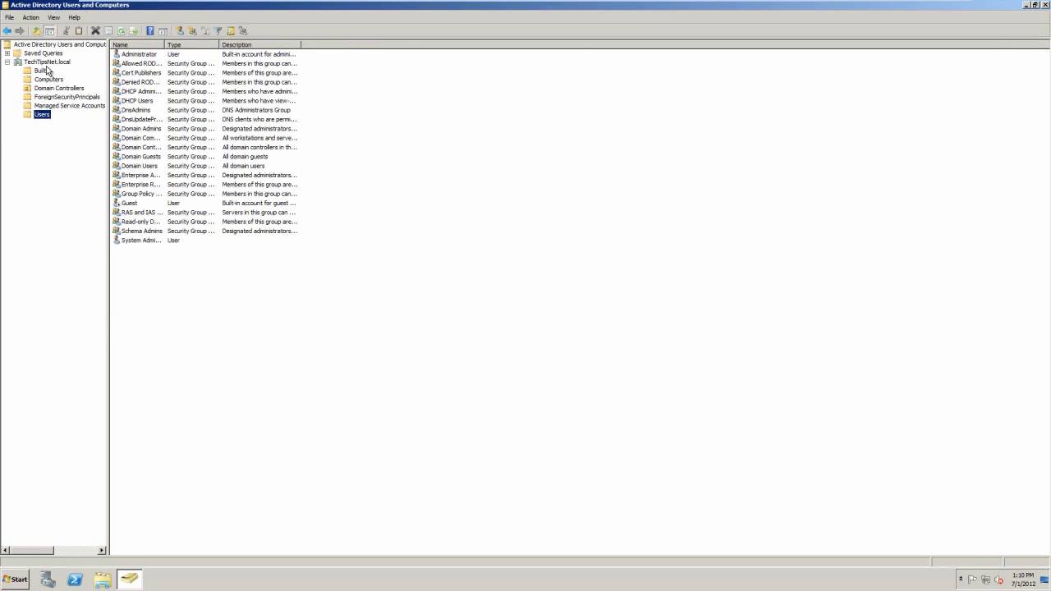
{"action": "left_click", "coordinate": [46, 62]}
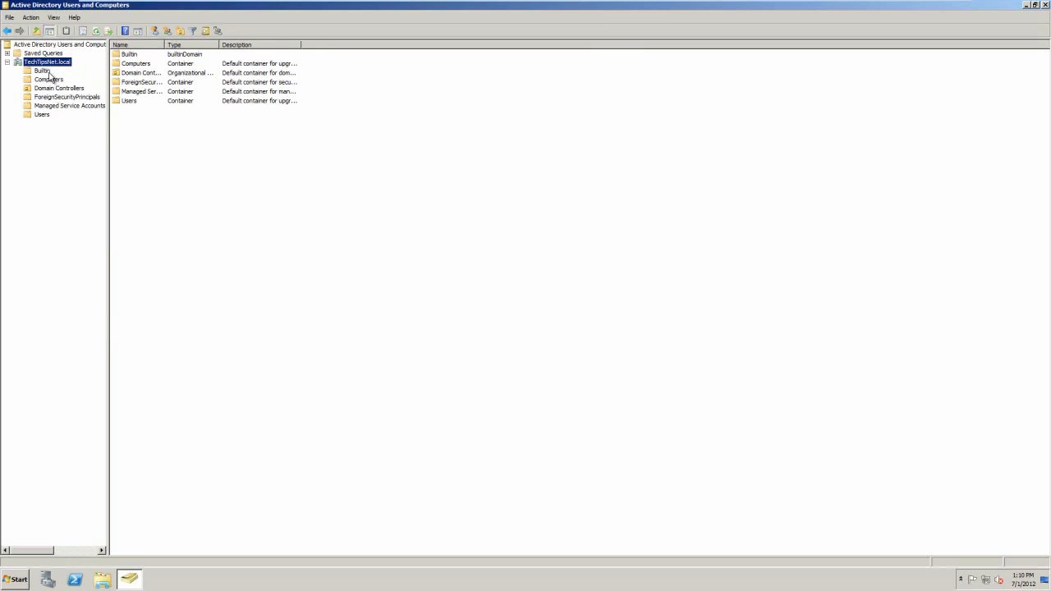
Begin a new organizational unit at the top level of TechTipsNet.local
{"action": "right_click", "coordinate": [41, 61]}
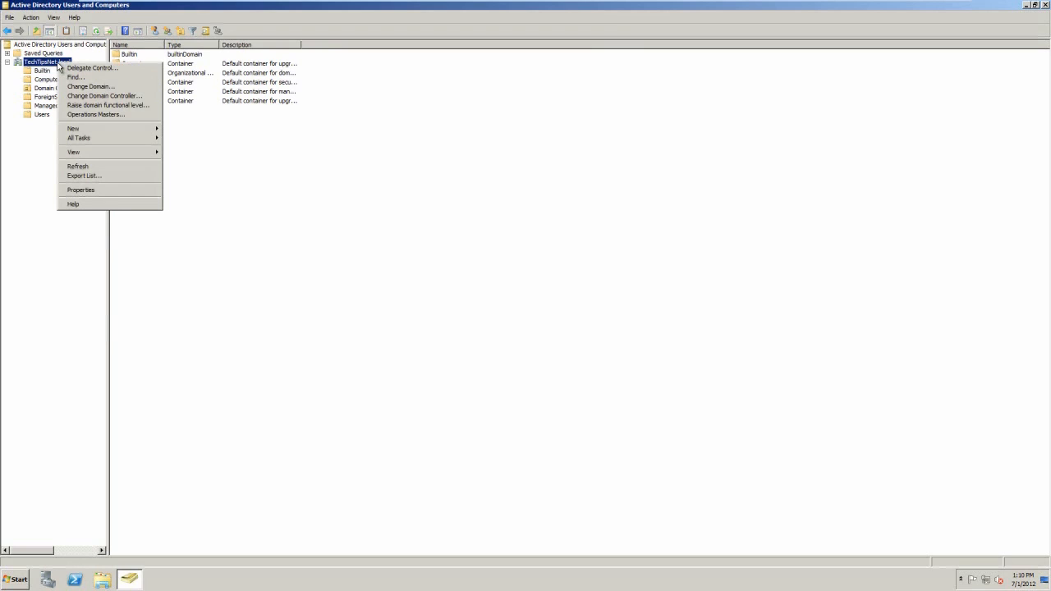
{"action": "mouse_move", "coordinate": [76, 152]}
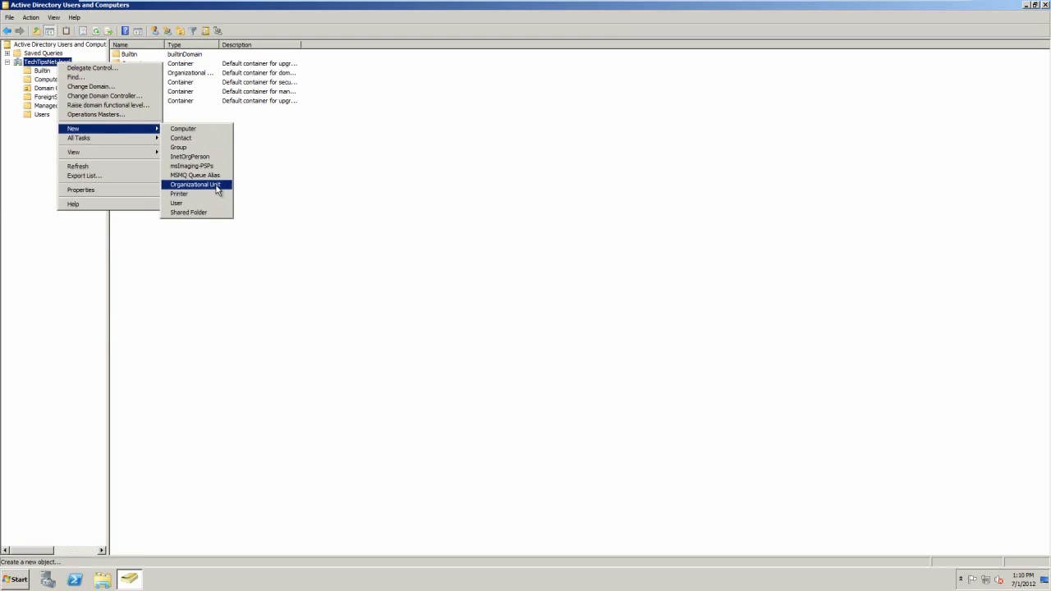
{"action": "left_click", "coordinate": [195, 184]}
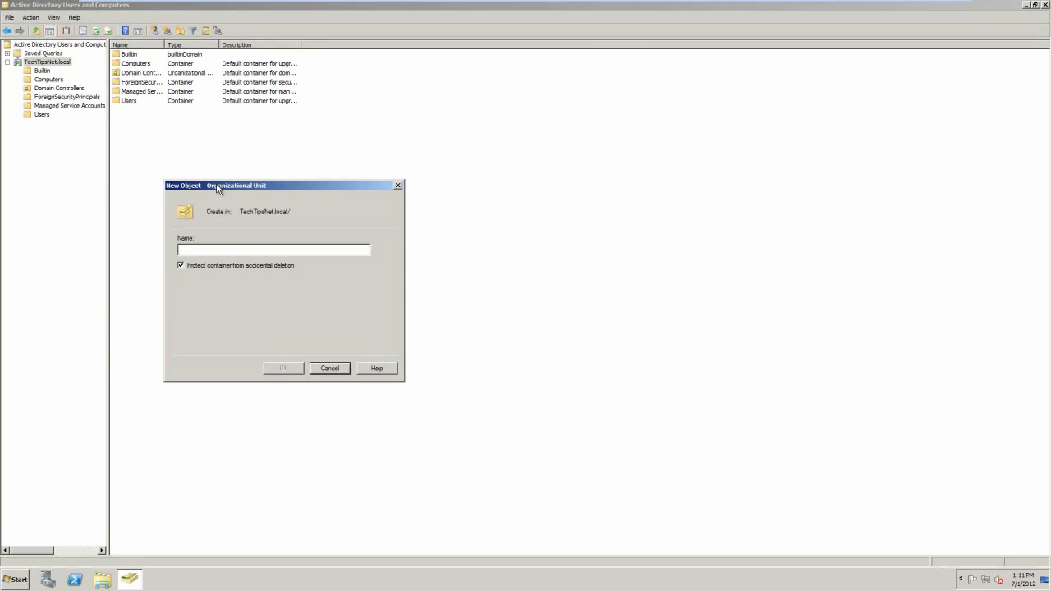
{"action": "left_click", "coordinate": [273, 249]}
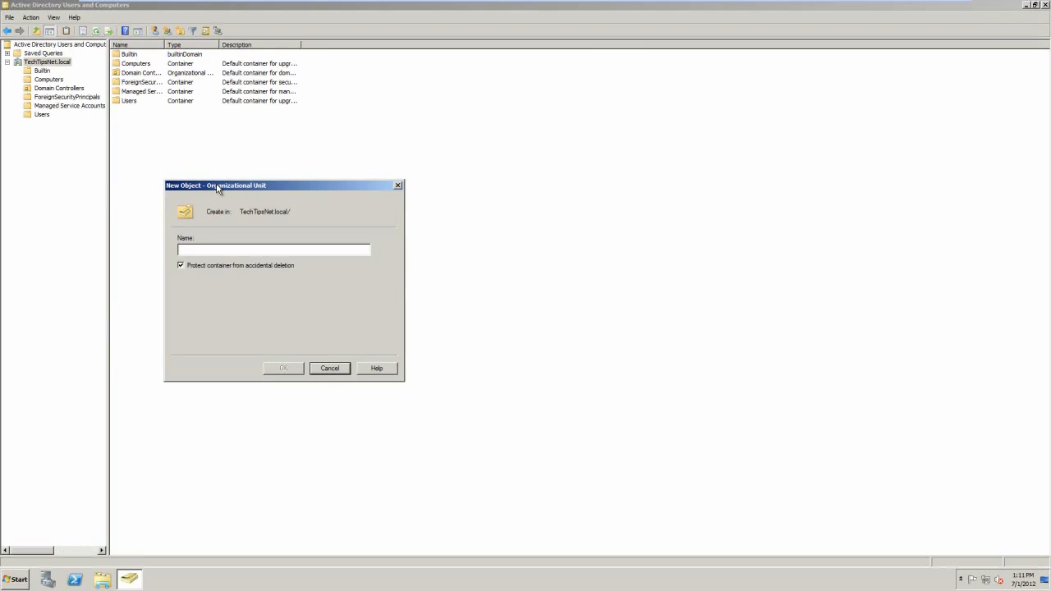
{"action": "left_click", "coordinate": [274, 250]}
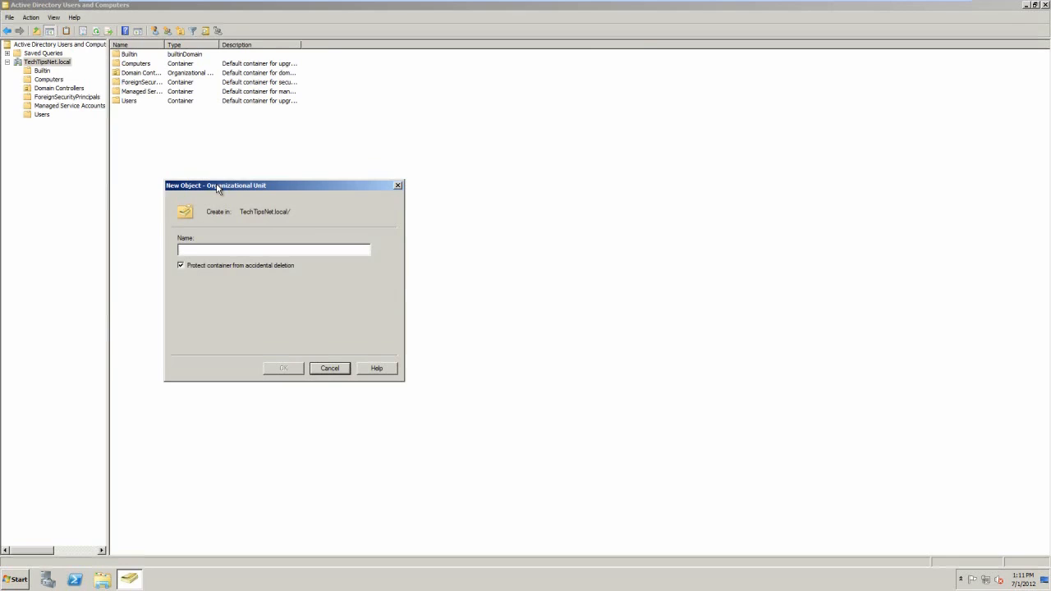
Name the new unit School, clear accidental-deletion protection, and confirm it
{"action": "type", "text": "Te"}
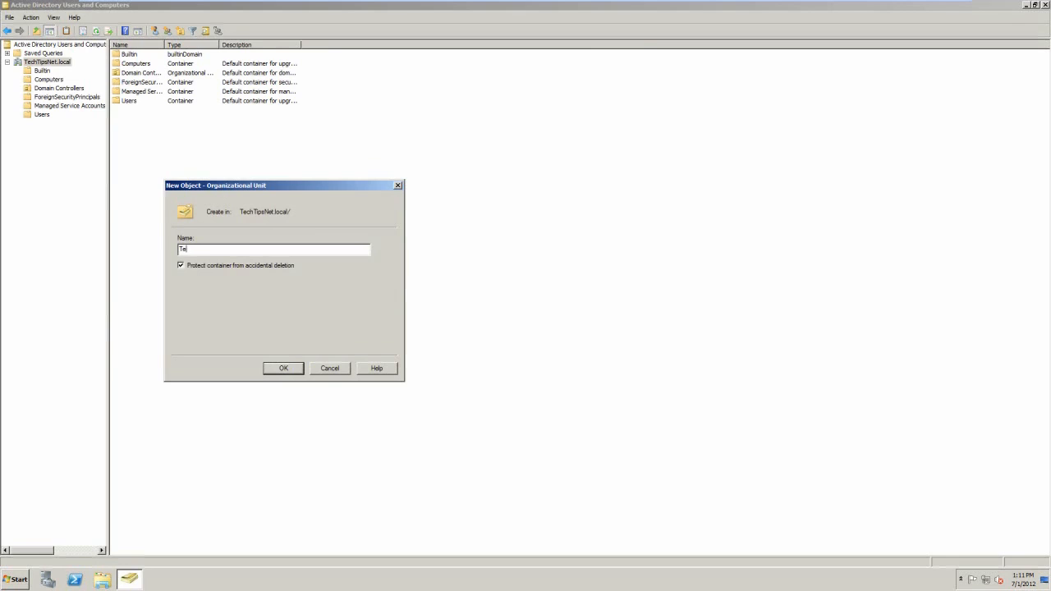
{"action": "type", "text": "School"}
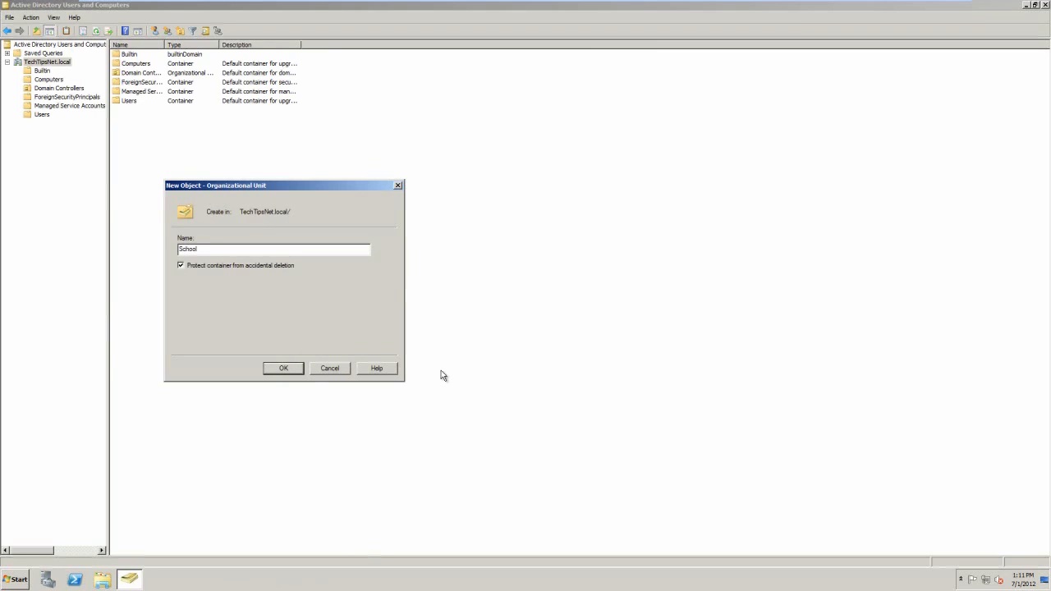
{"action": "mouse_move", "coordinate": [189, 275]}
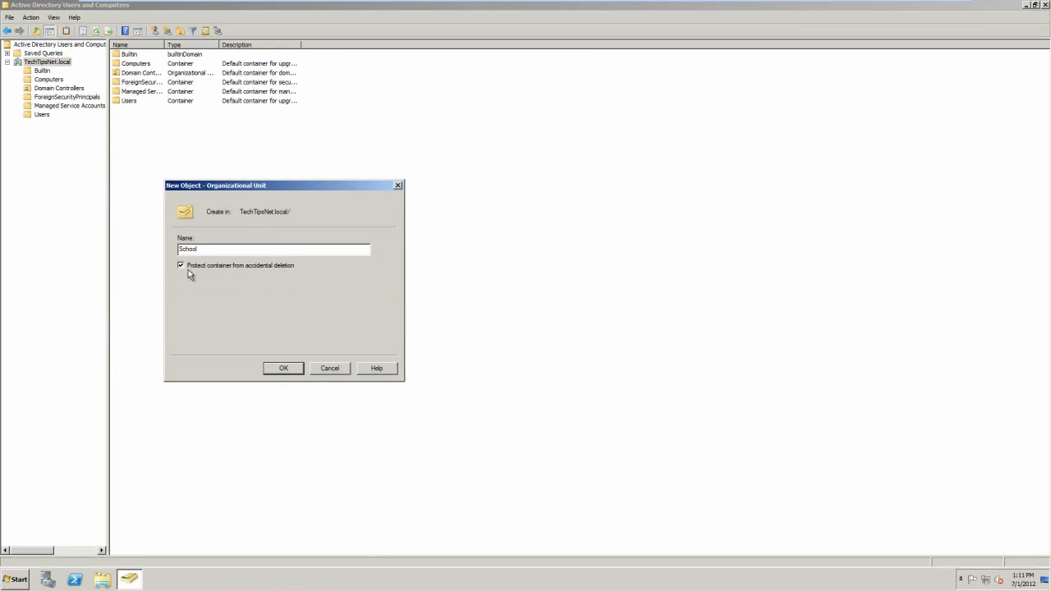
{"action": "left_click", "coordinate": [181, 266]}
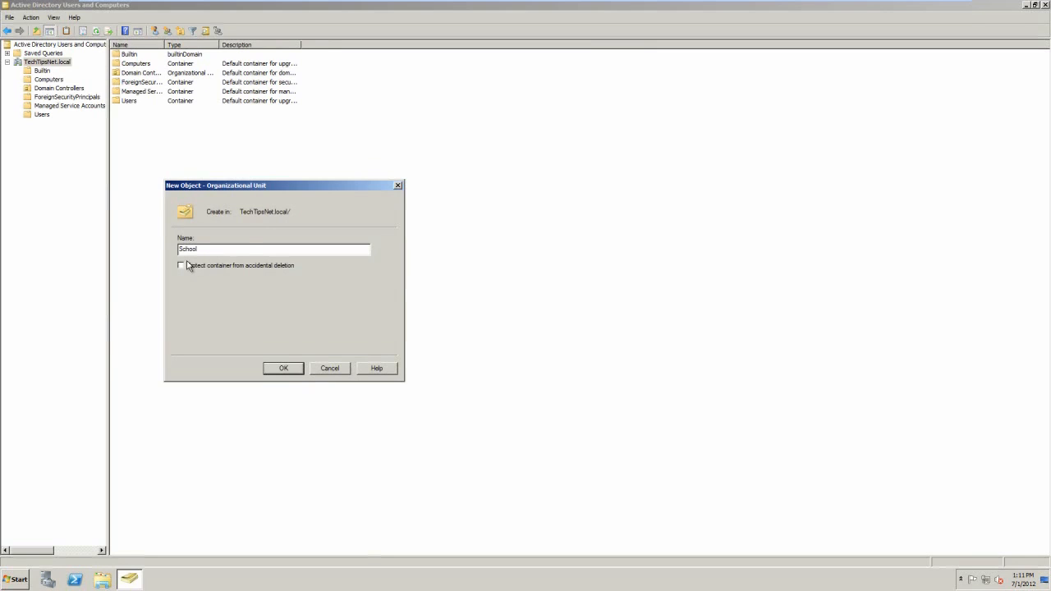
{"action": "mouse_move", "coordinate": [221, 292]}
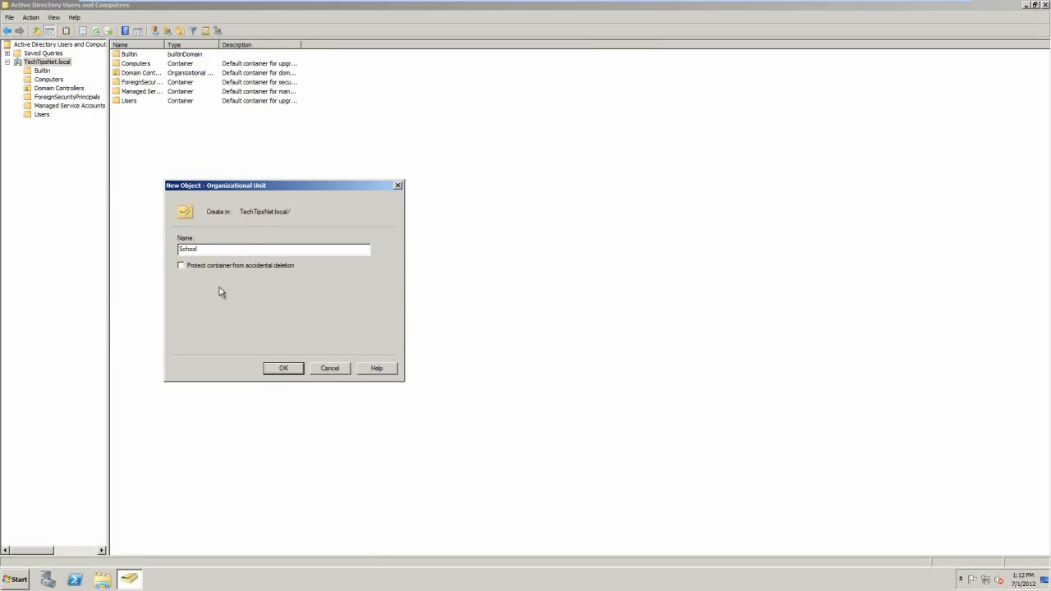
{"action": "mouse_move", "coordinate": [356, 302]}
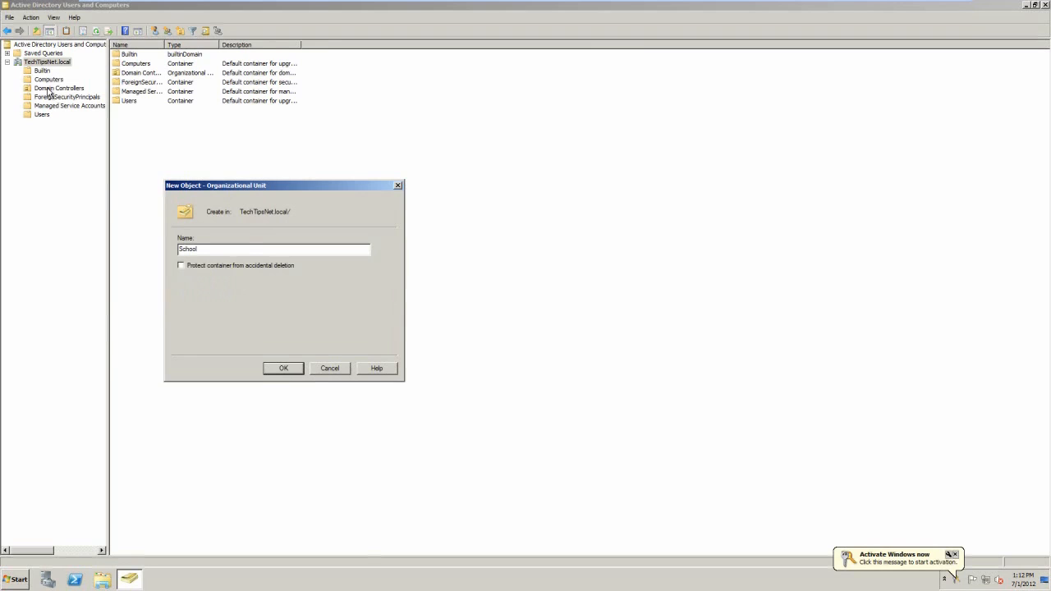
{"action": "mouse_move", "coordinate": [263, 376]}
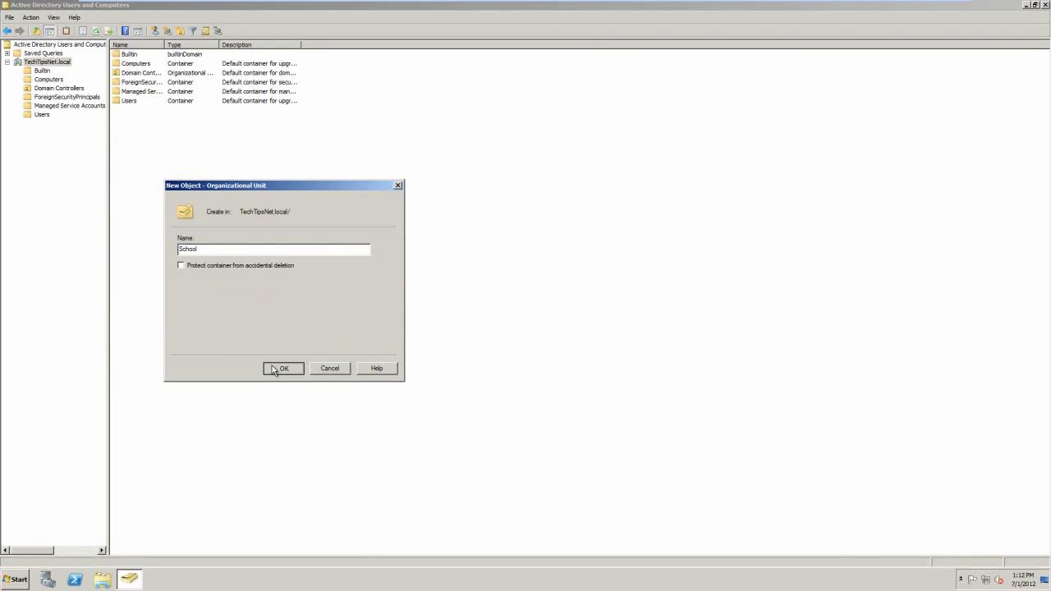
{"action": "mouse_move", "coordinate": [228, 283]}
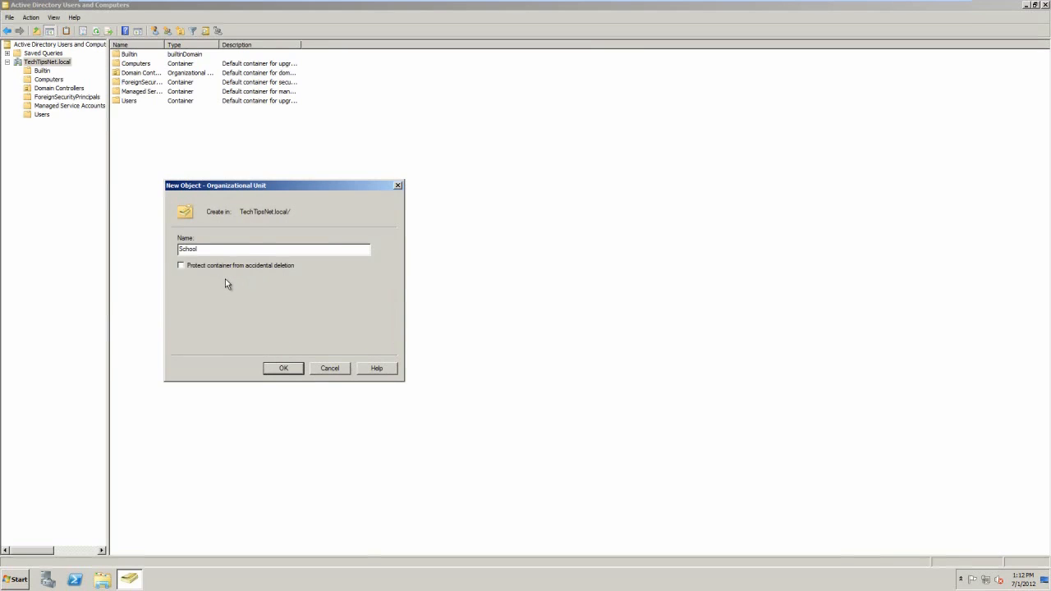
{"action": "left_click", "coordinate": [283, 368]}
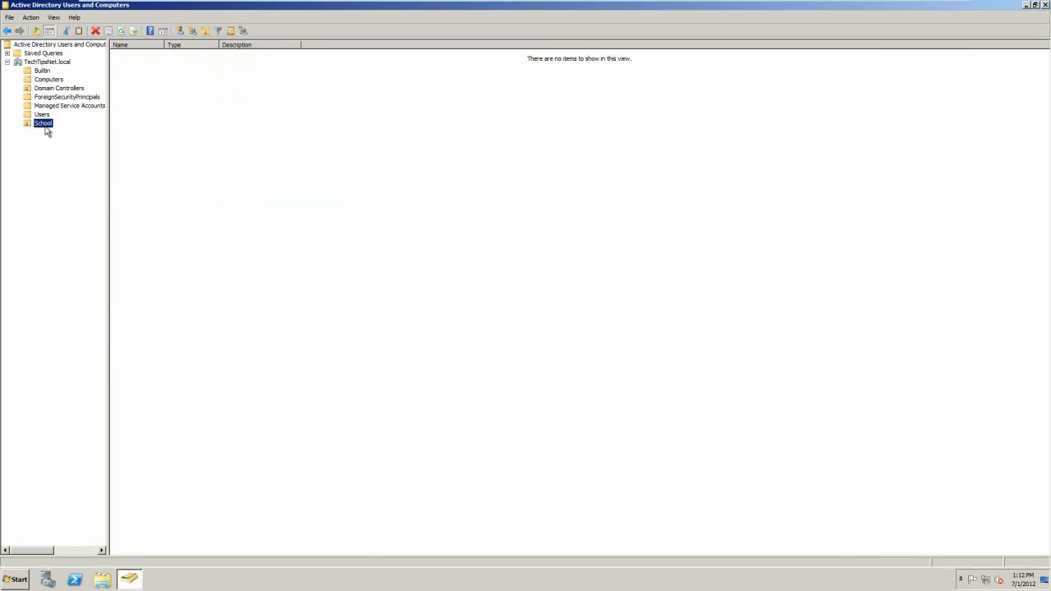
{"action": "mouse_move", "coordinate": [60, 128]}
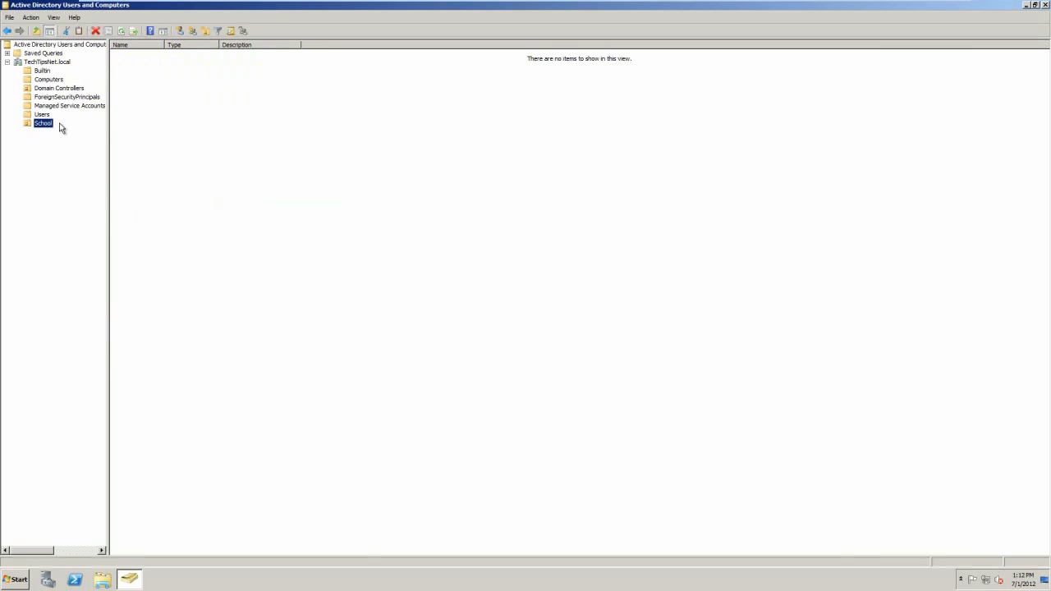
Create a Computers organizational unit inside School
{"action": "left_click", "coordinate": [41, 114]}
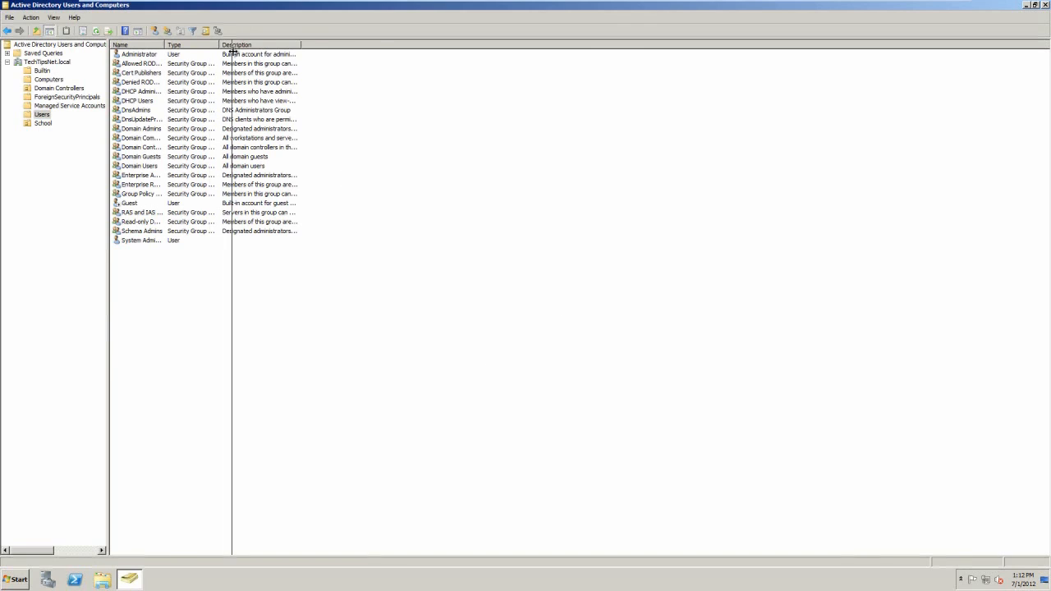
{"action": "left_click_drag", "start_coordinate": [232, 44], "coordinate": [287, 44]}
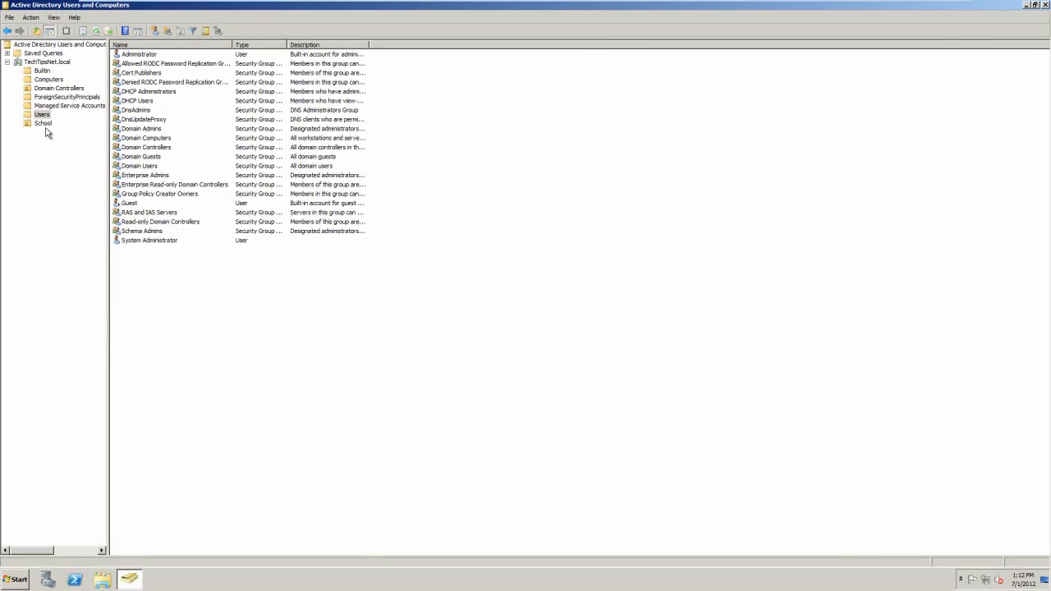
{"action": "left_click", "coordinate": [43, 123]}
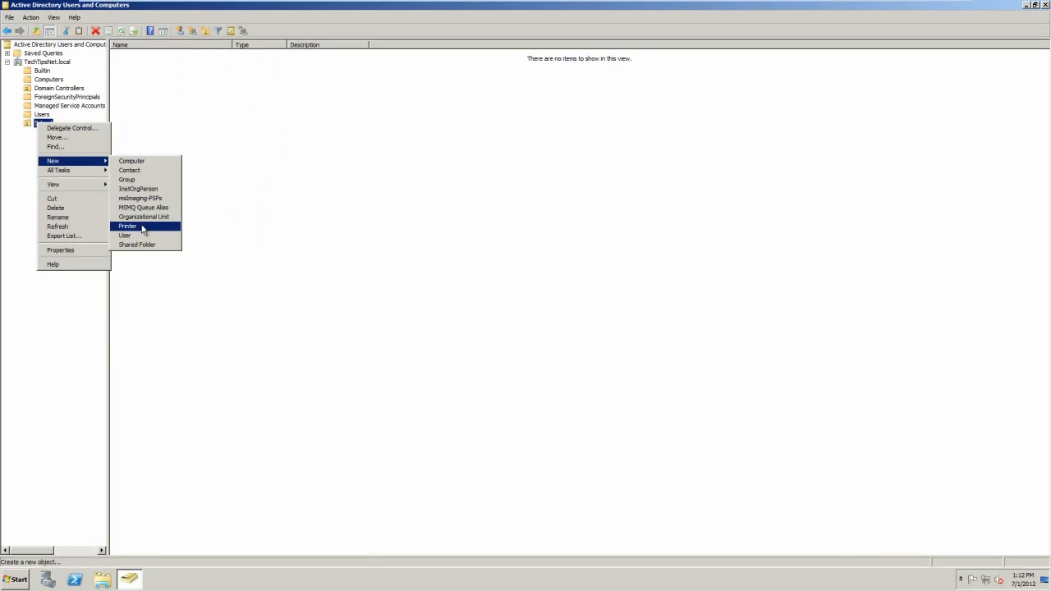
{"action": "mouse_move", "coordinate": [144, 216]}
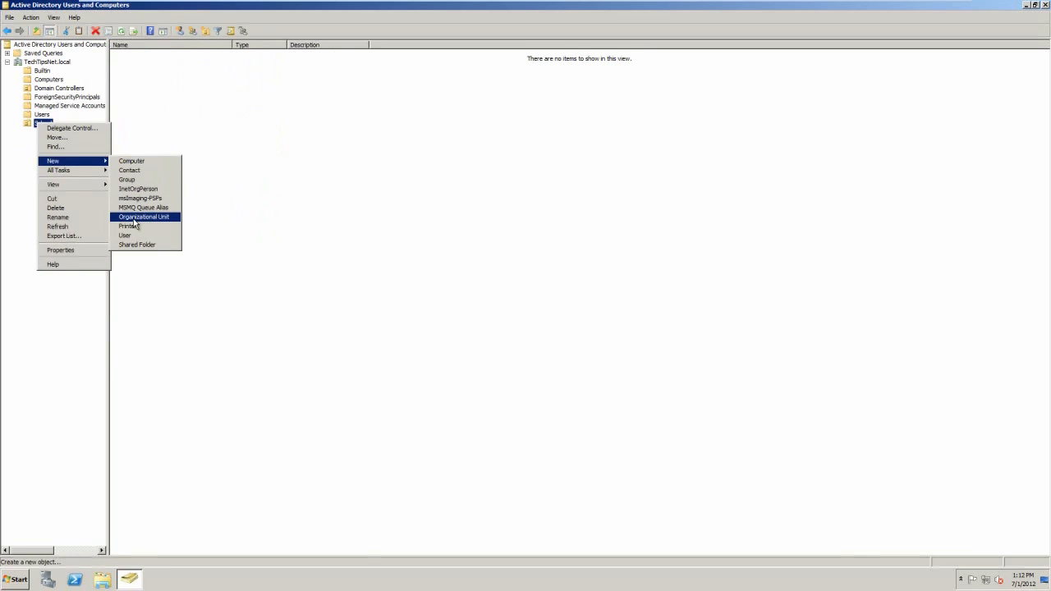
{"action": "left_click", "coordinate": [144, 217]}
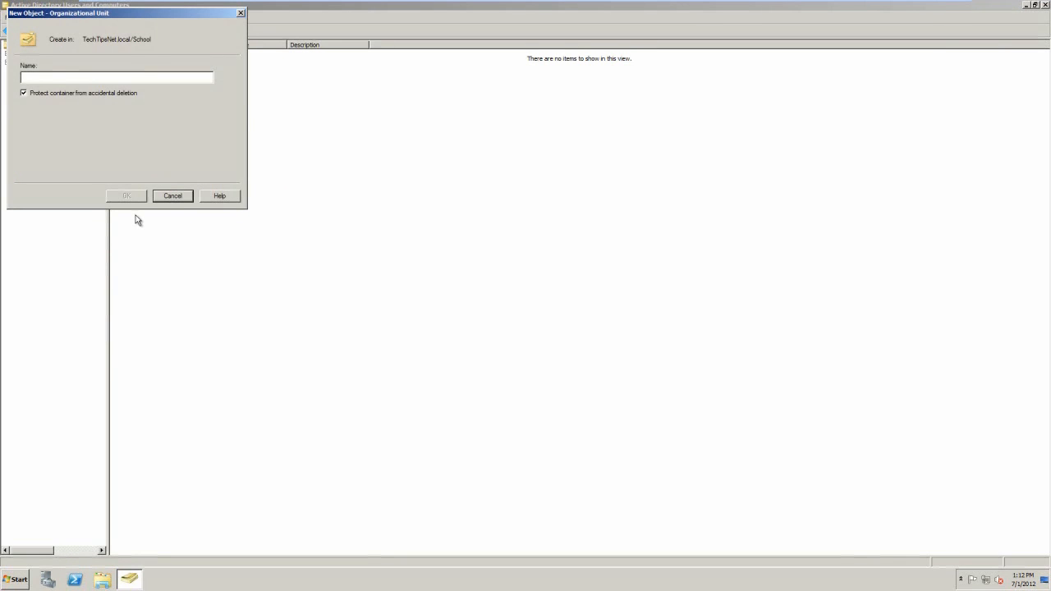
{"action": "type", "text": "Computers"}
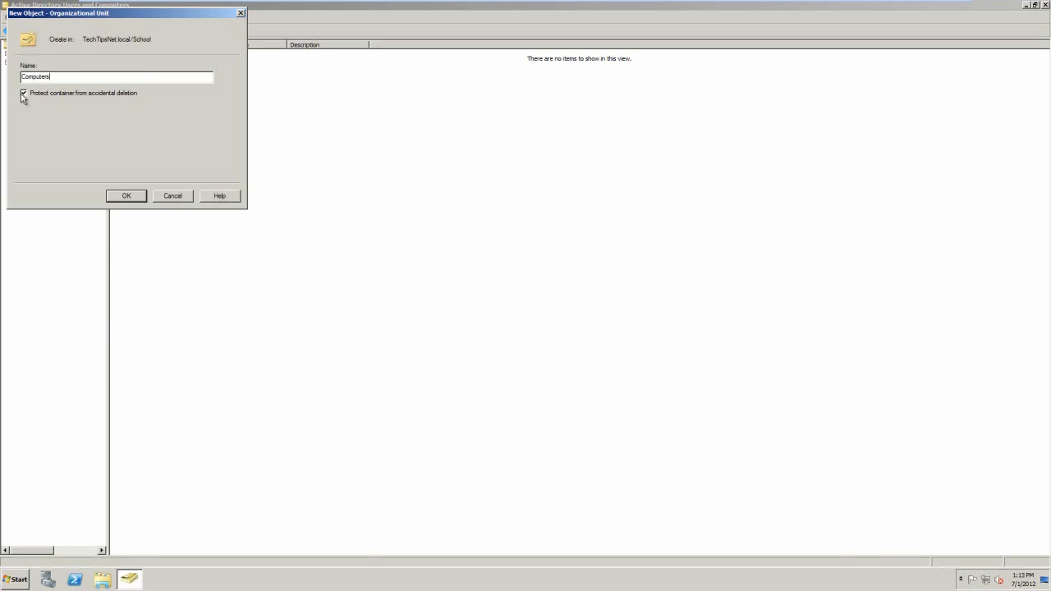
{"action": "left_click", "coordinate": [126, 195]}
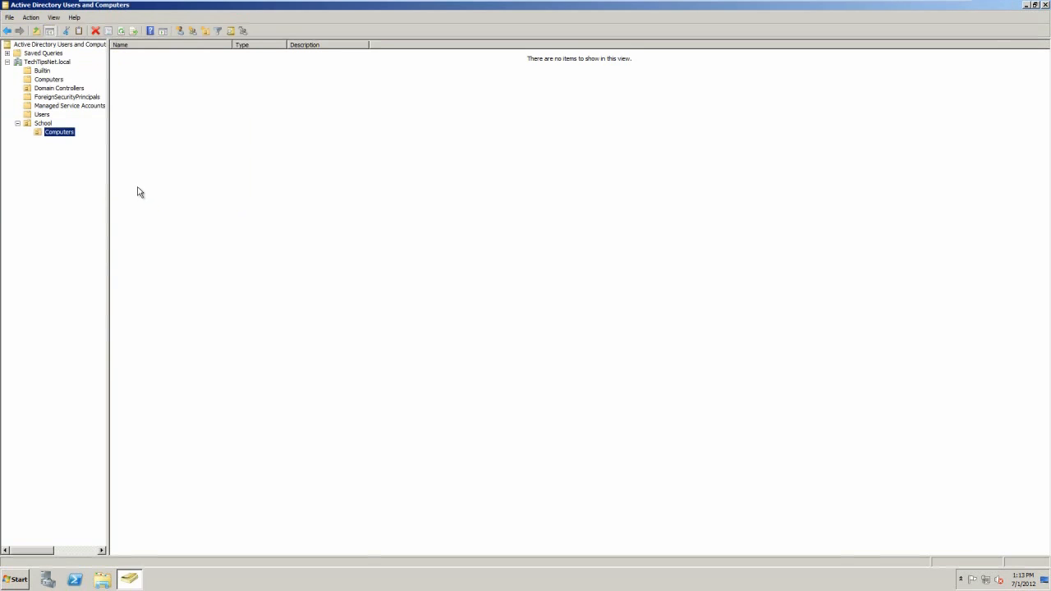
{"action": "mouse_move", "coordinate": [208, 111]}
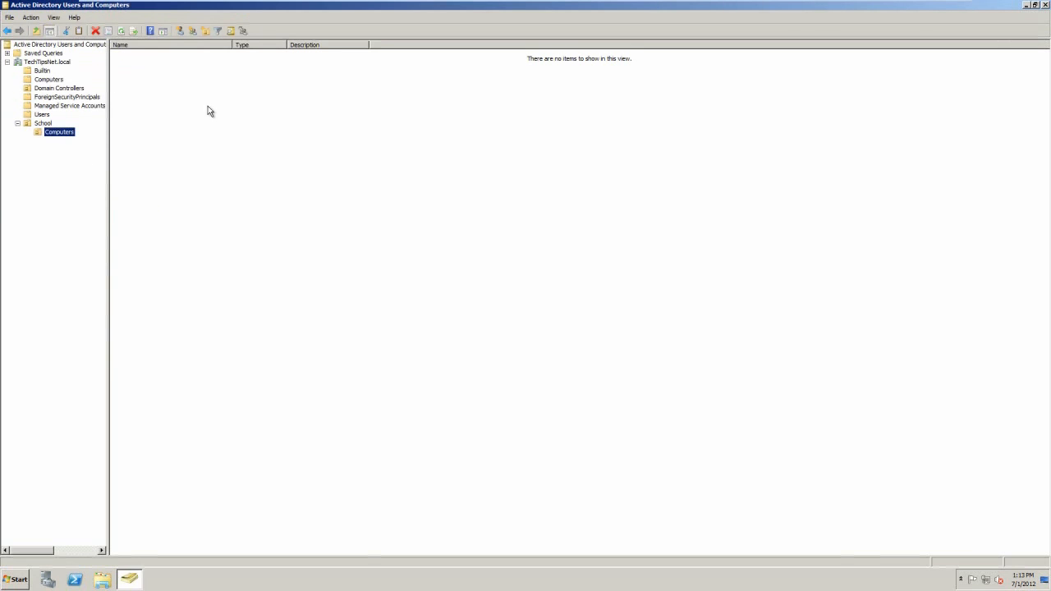
{"action": "mouse_move", "coordinate": [475, 182]}
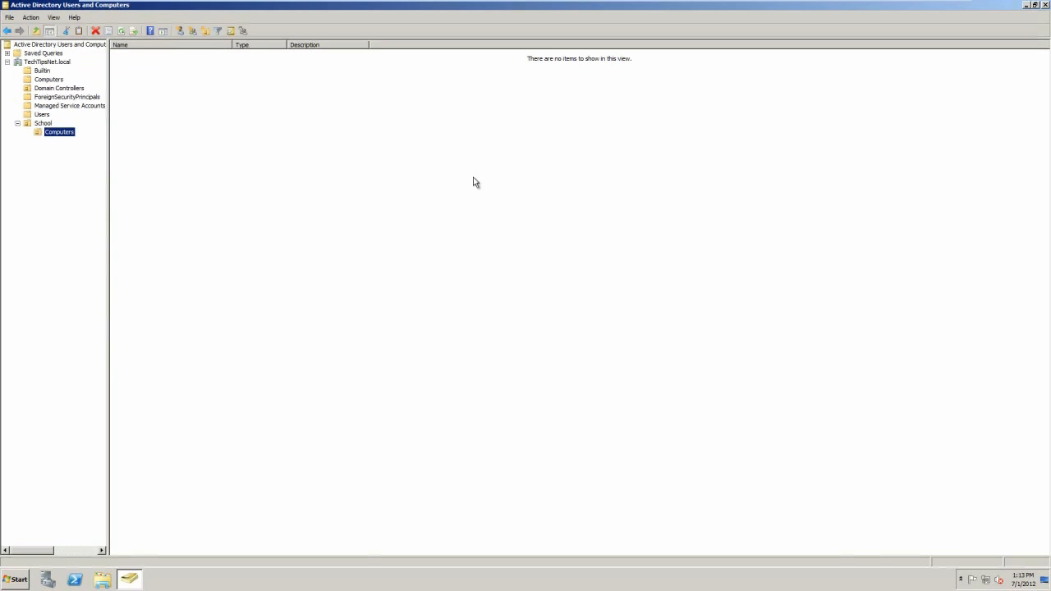
{"action": "mouse_move", "coordinate": [365, 282]}
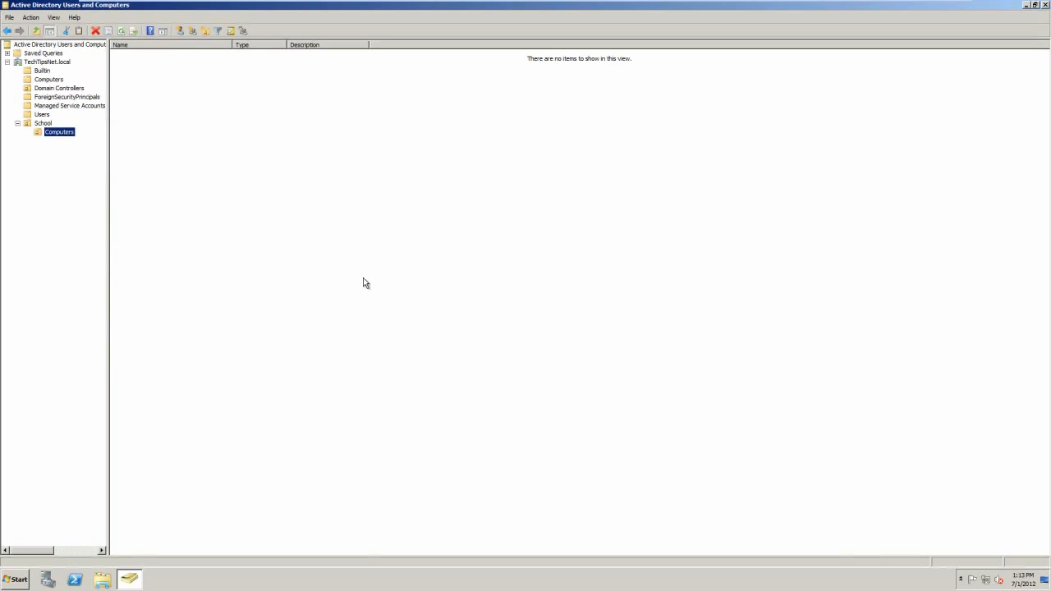
Add a Users organizational unit inside School without accidental-deletion protection
{"action": "left_click", "coordinate": [43, 123]}
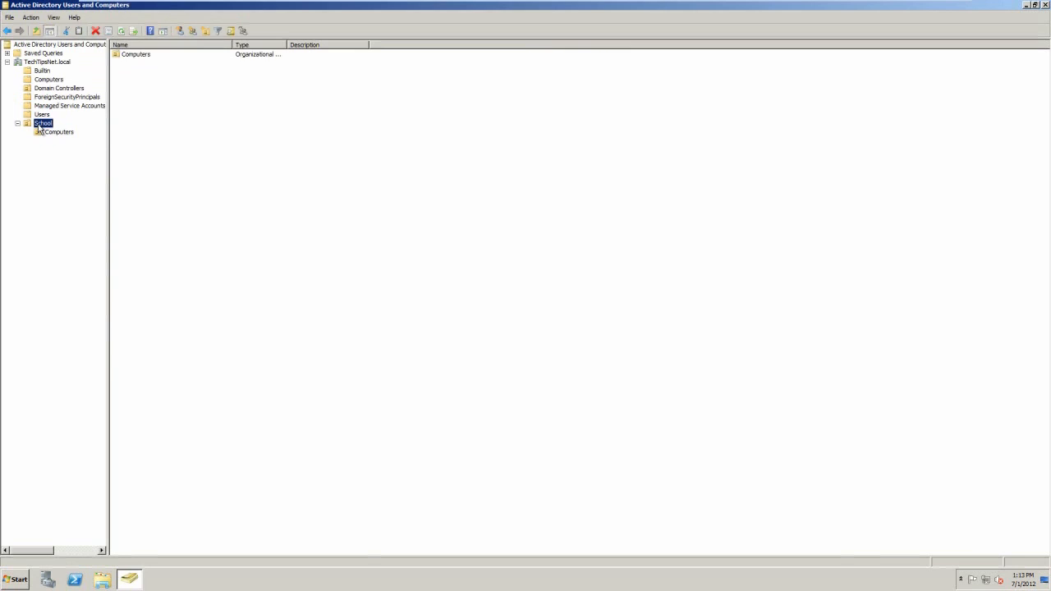
{"action": "right_click", "coordinate": [42, 122]}
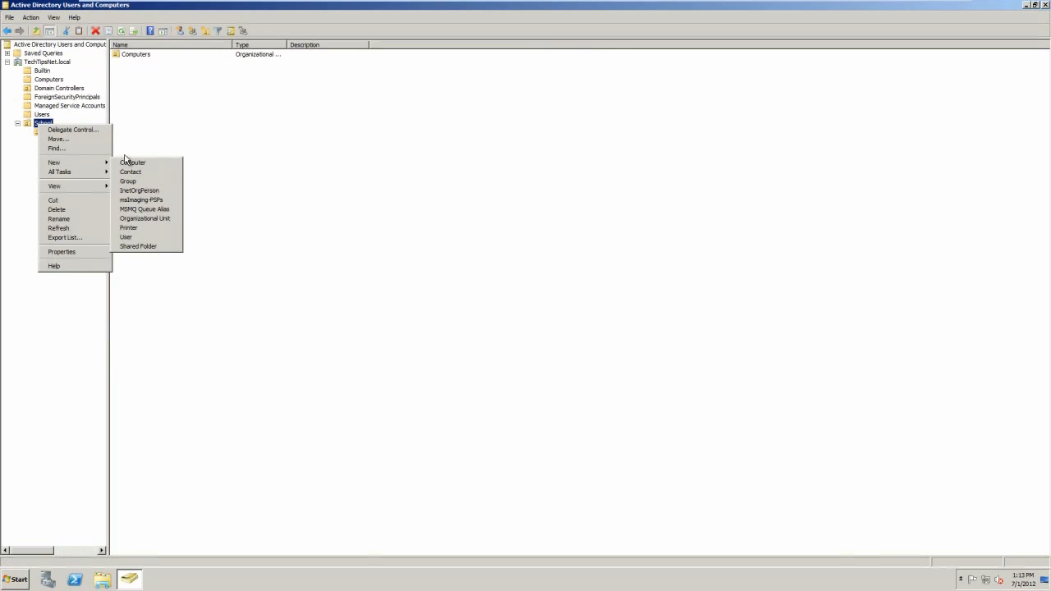
{"action": "left_click", "coordinate": [144, 217]}
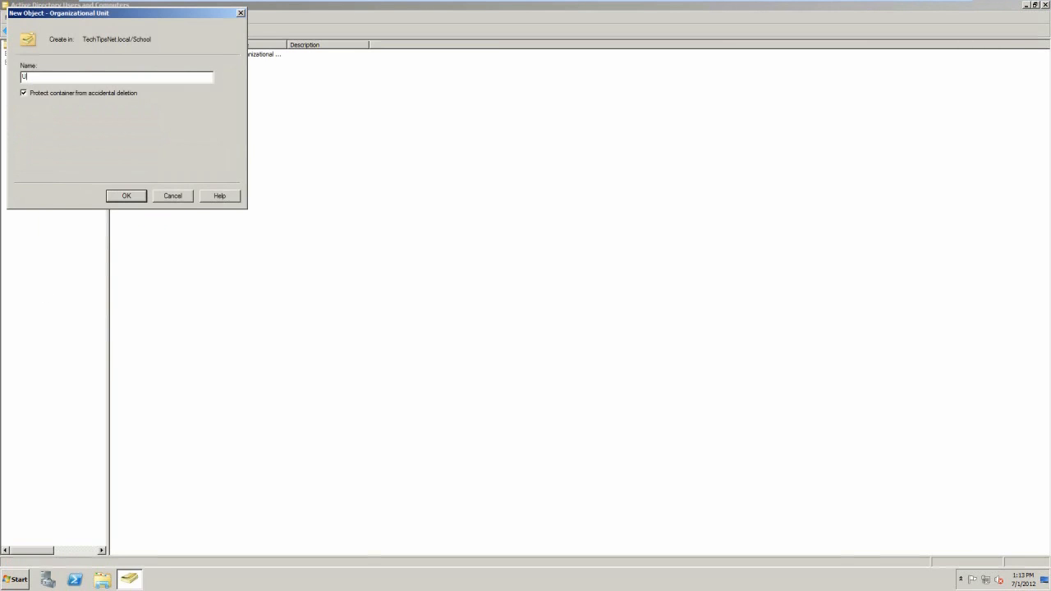
{"action": "type", "text": "sers"}
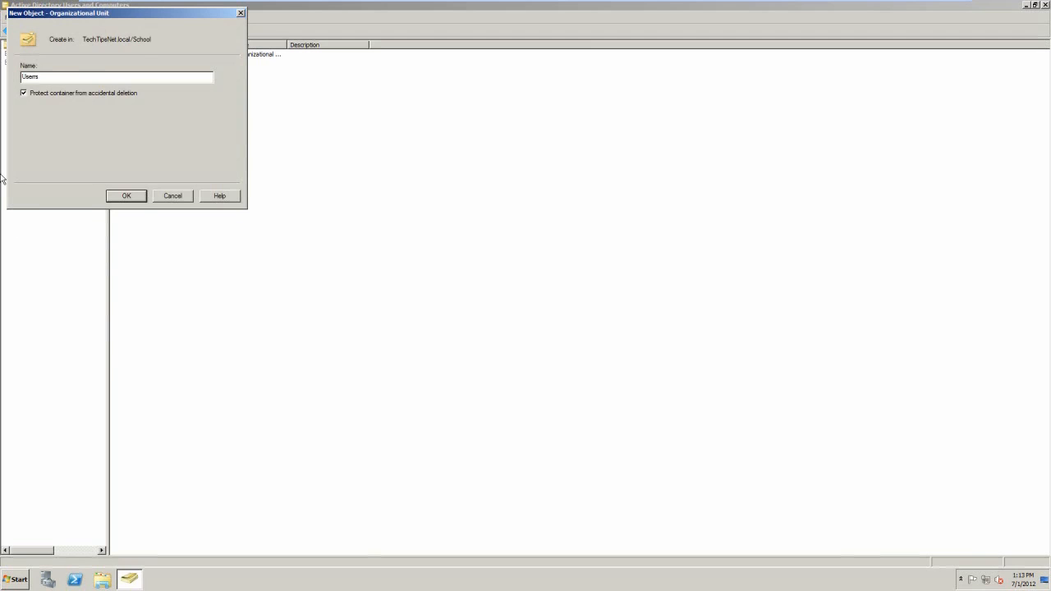
{"action": "left_click", "coordinate": [24, 92]}
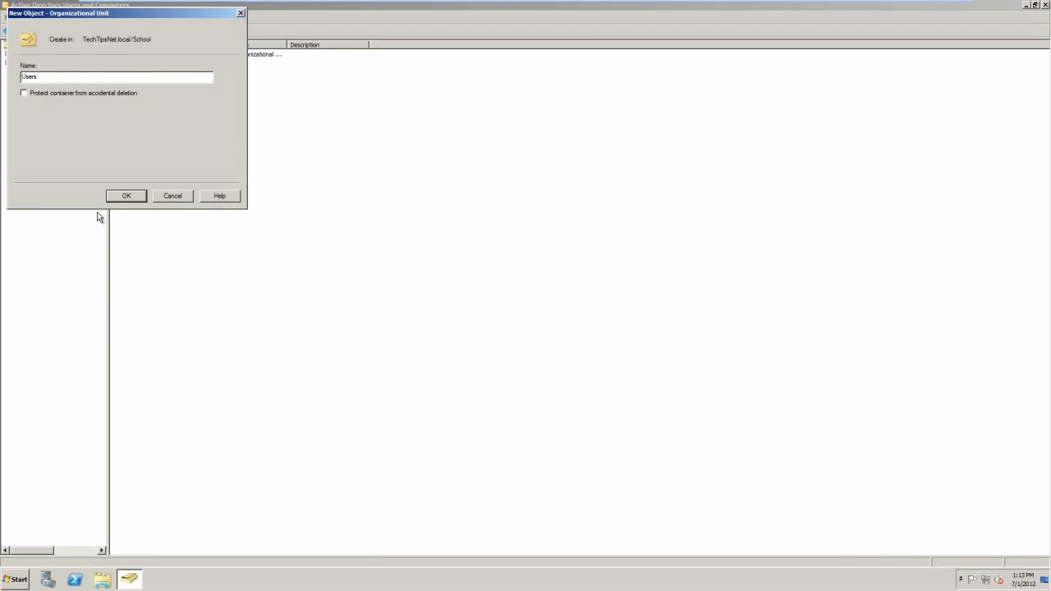
{"action": "left_click", "coordinate": [125, 195]}
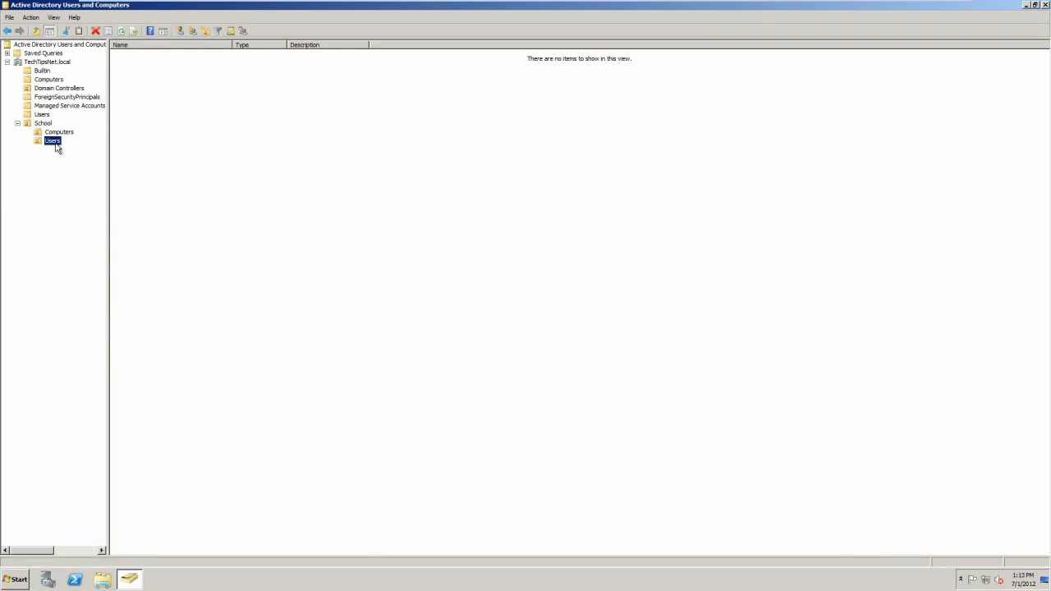
Create a Students organizational unit under School > Users
{"action": "right_click", "coordinate": [52, 140]}
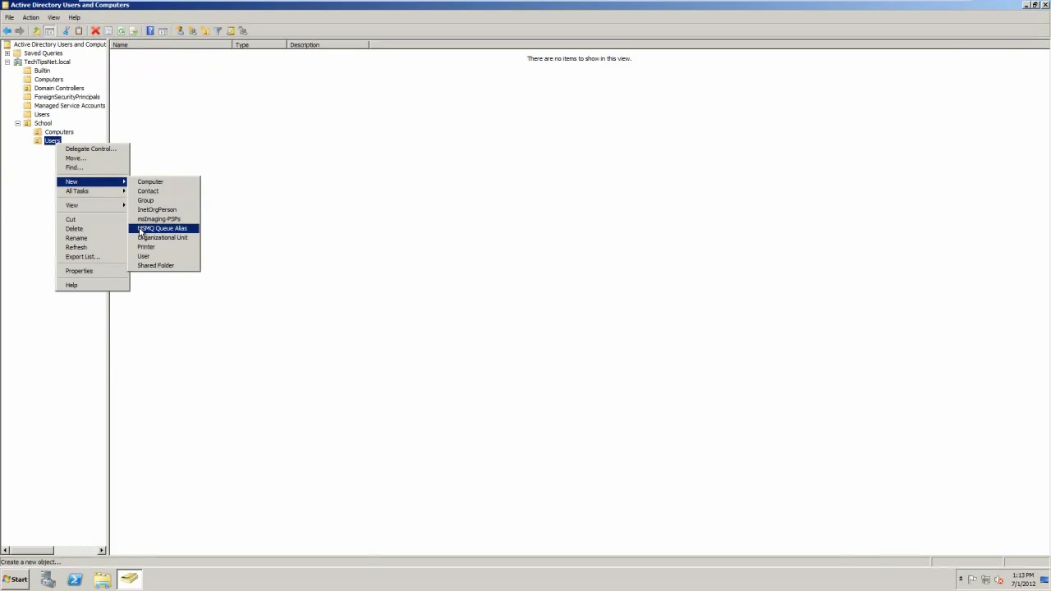
{"action": "left_click", "coordinate": [162, 238]}
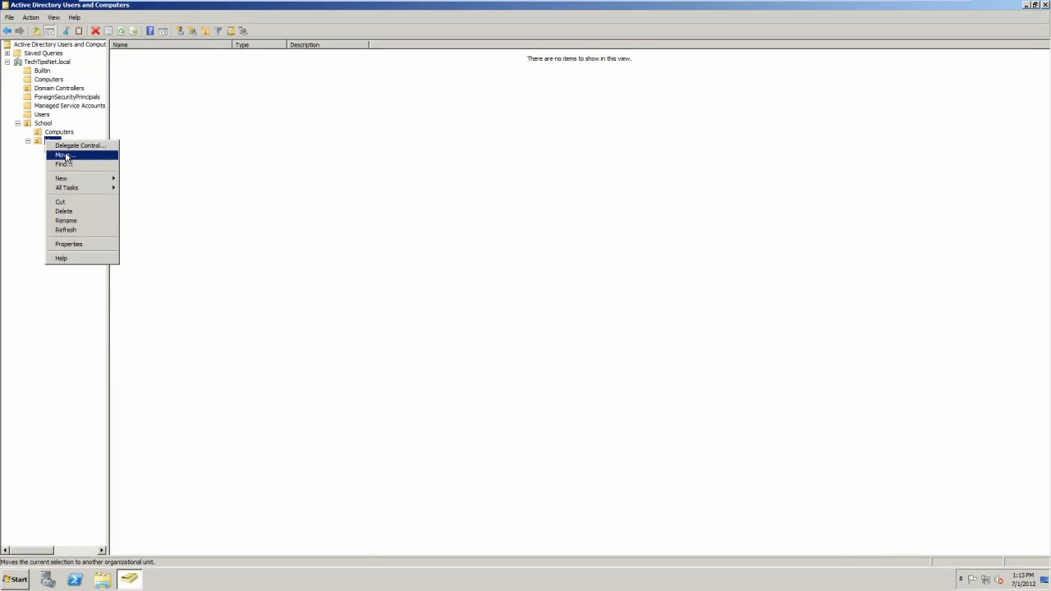
{"action": "mouse_move", "coordinate": [61, 178]}
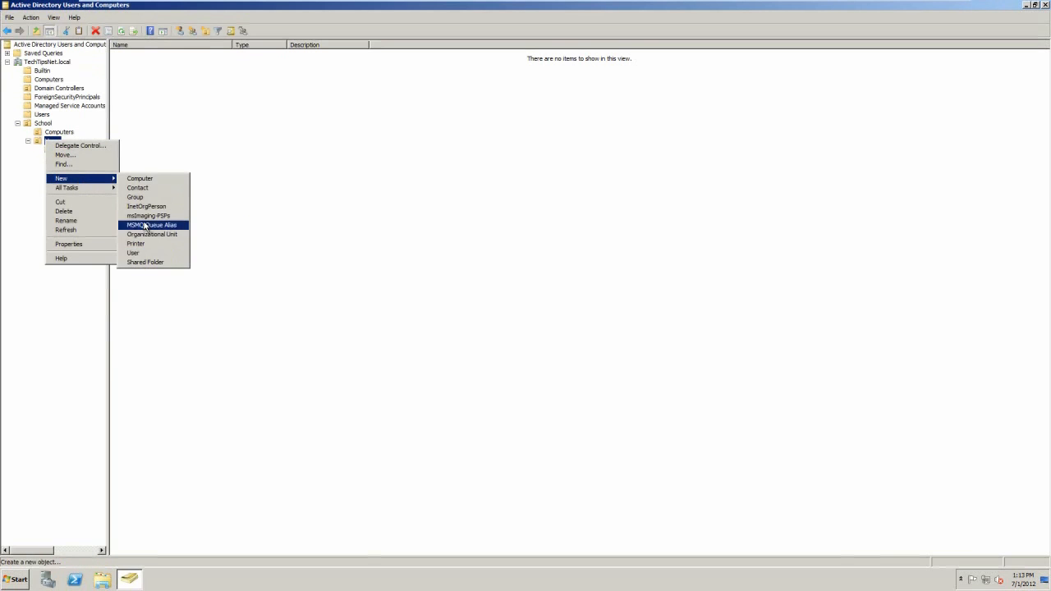
{"action": "left_click", "coordinate": [151, 234]}
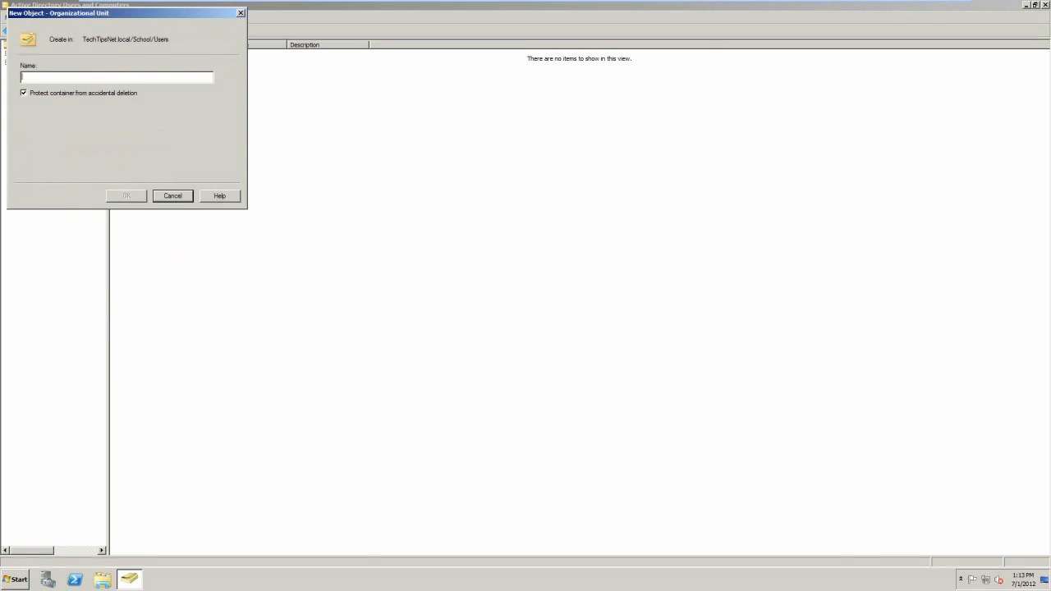
{"action": "type", "text": "Students"}
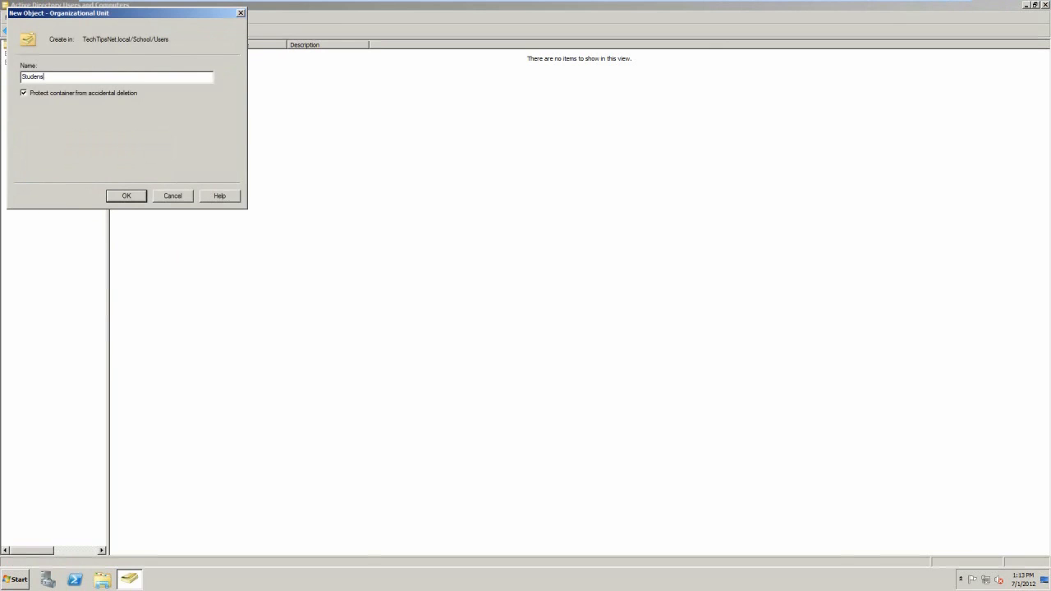
{"action": "left_click", "coordinate": [23, 93]}
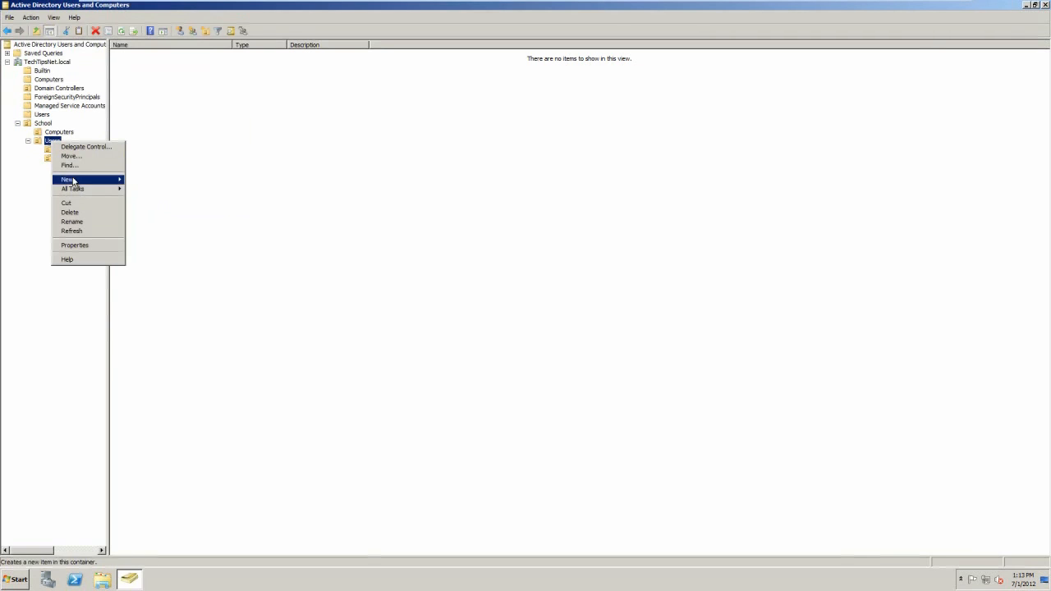
Create an IT Admins organizational unit under School > Users
{"action": "left_click", "coordinate": [131, 180]}
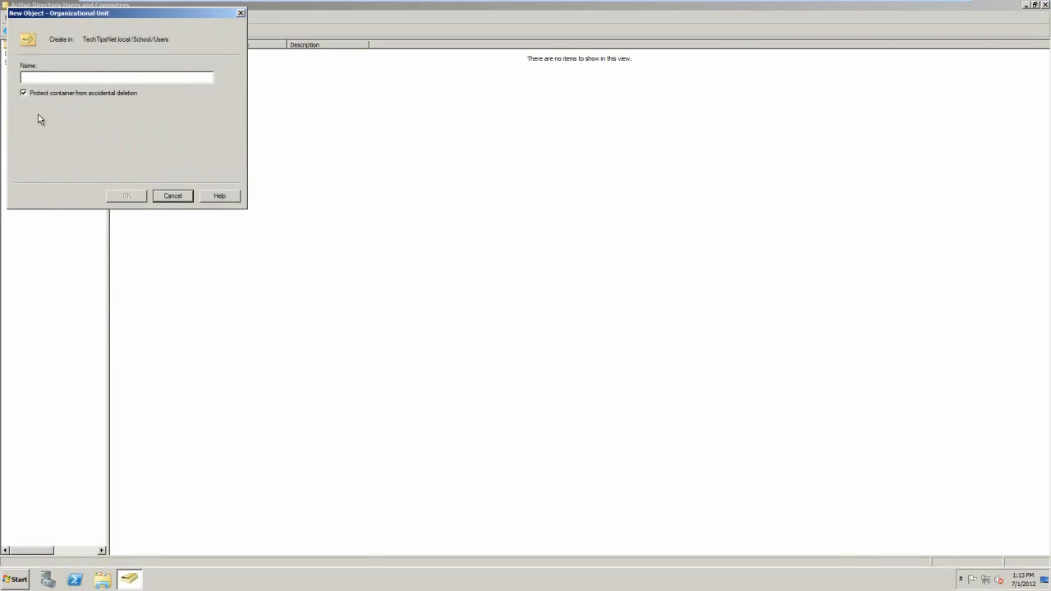
{"action": "type", "text": "M"}
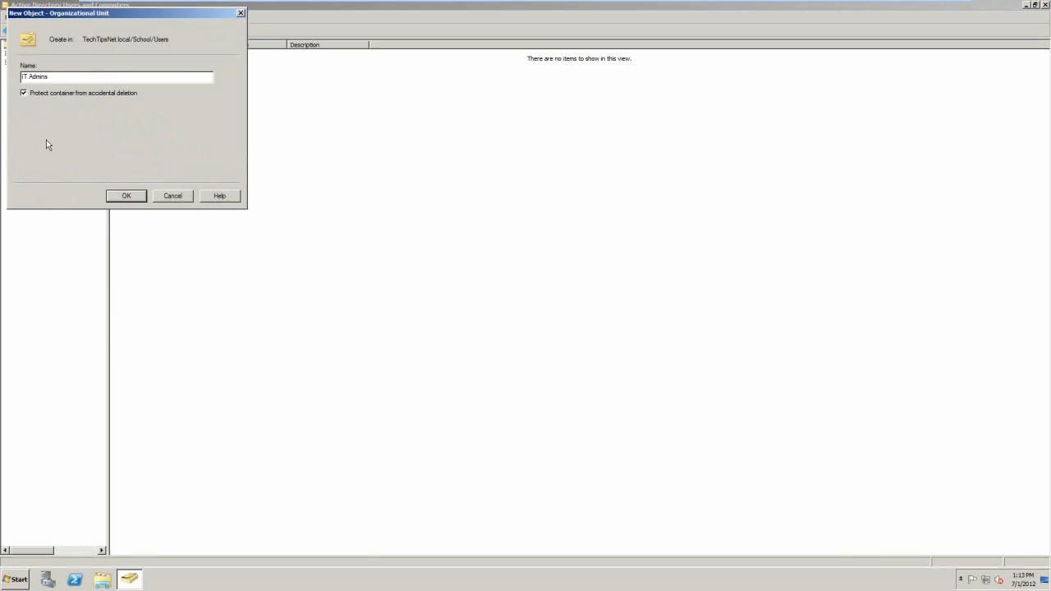
{"action": "left_click", "coordinate": [126, 196]}
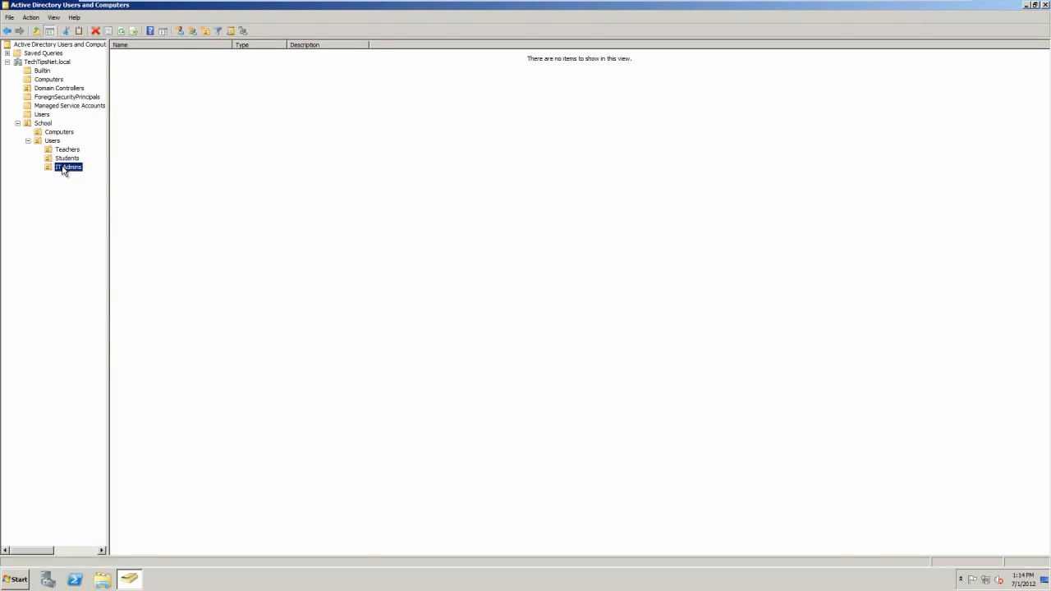
Confirm Teachers and IT Admins are empty, then view the built-in Users container
{"action": "left_click", "coordinate": [66, 150]}
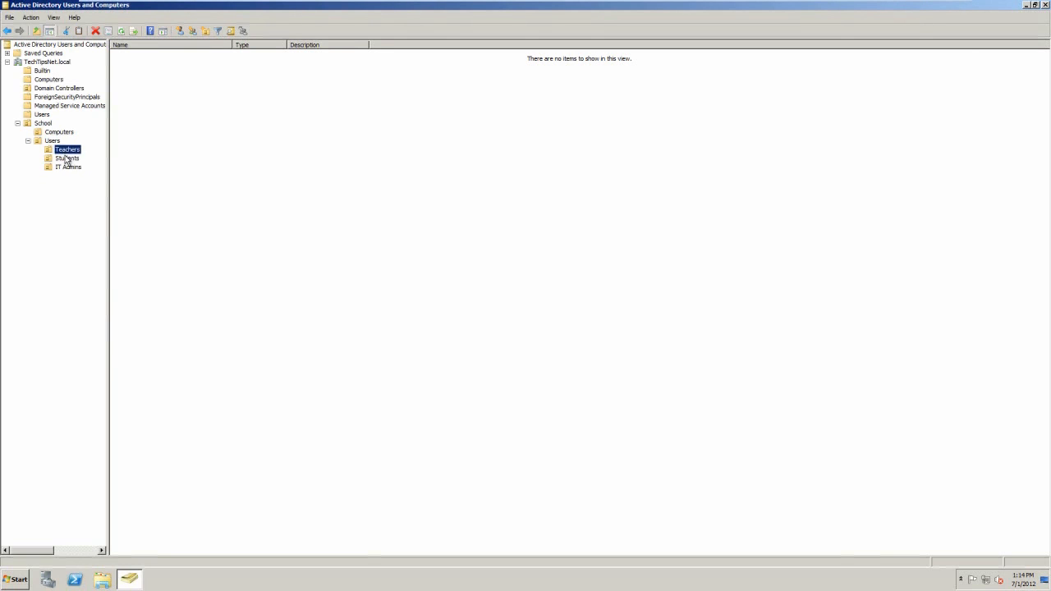
{"action": "left_click", "coordinate": [69, 167]}
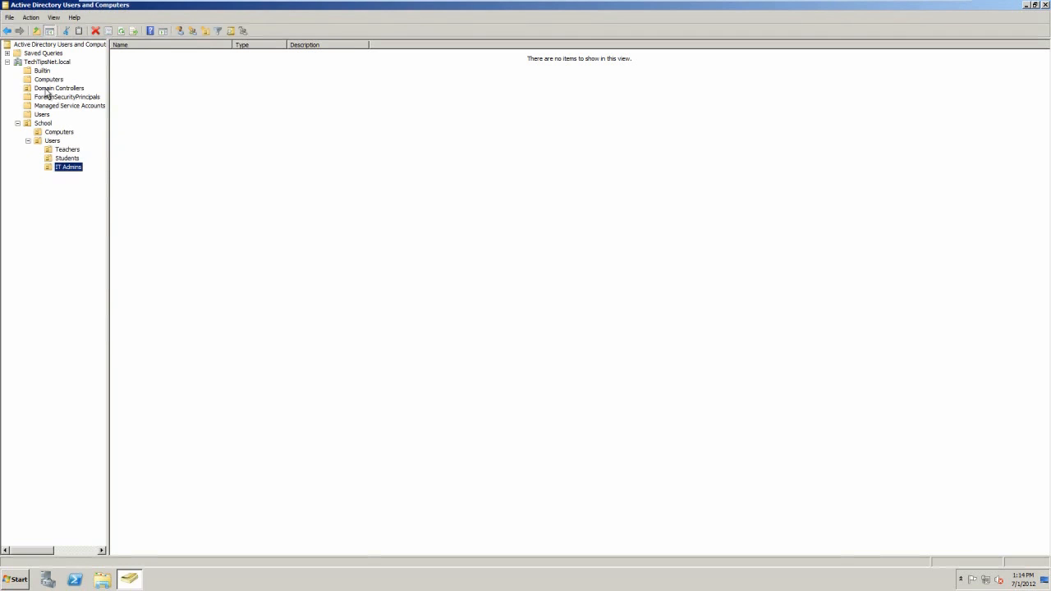
{"action": "left_click", "coordinate": [41, 114]}
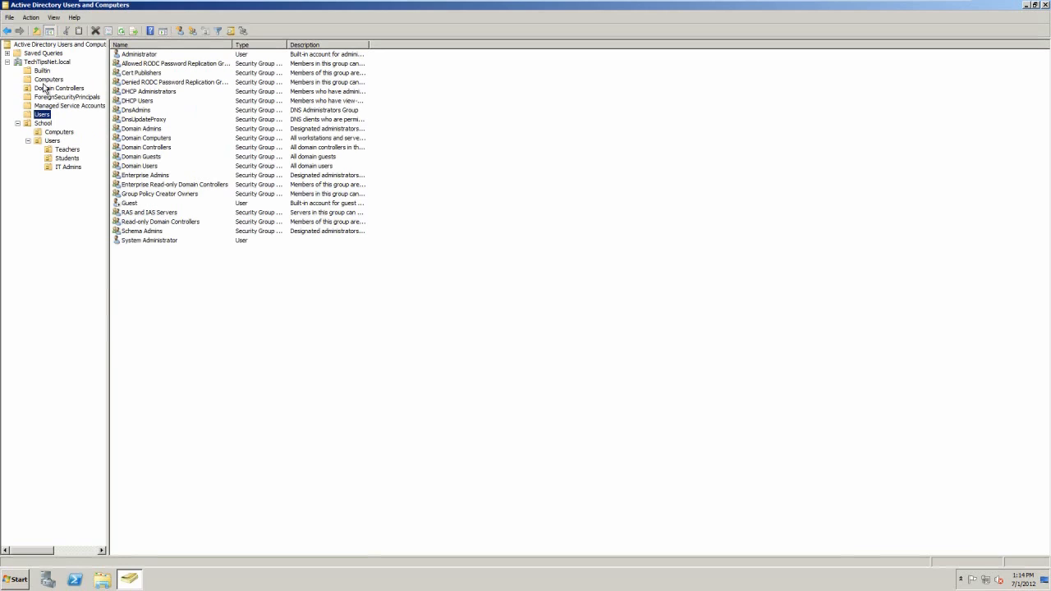
Move the built-in Administrator account into School > Users > IT Admins and verify it
{"action": "left_click", "coordinate": [139, 53]}
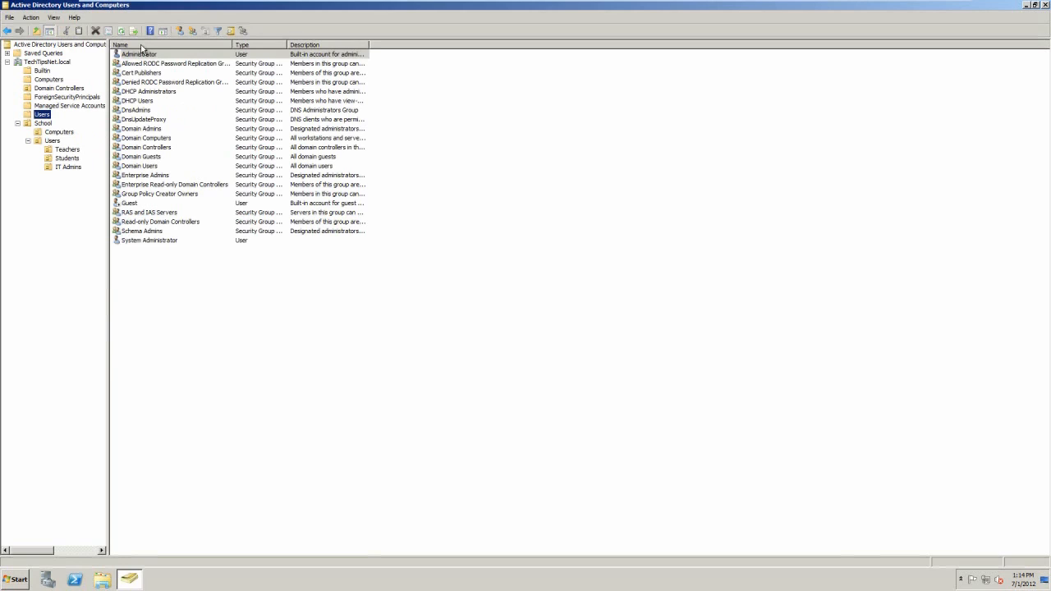
{"action": "right_click", "coordinate": [138, 55]}
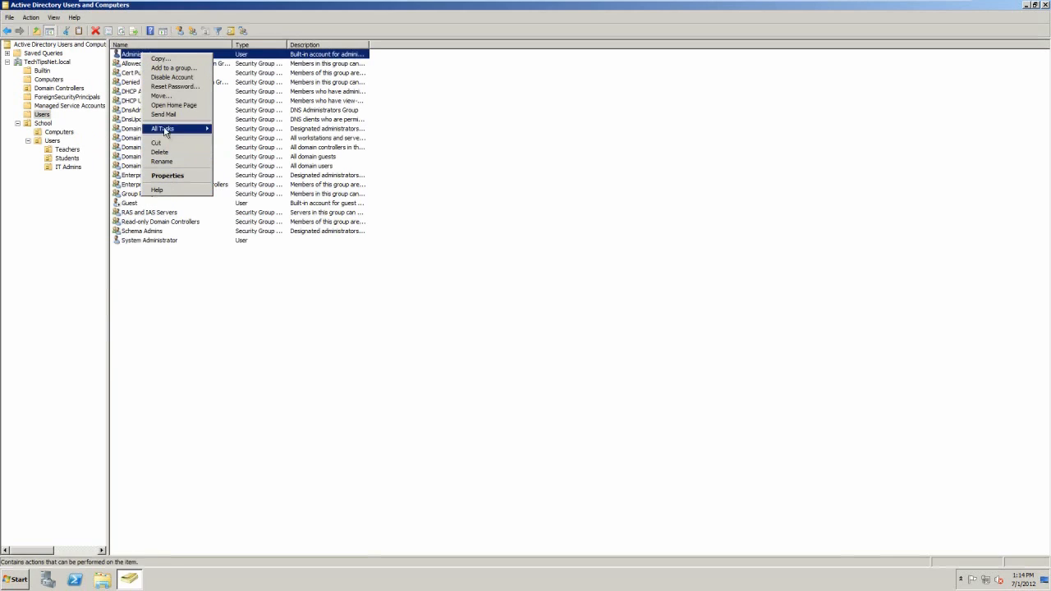
{"action": "mouse_move", "coordinate": [160, 152]}
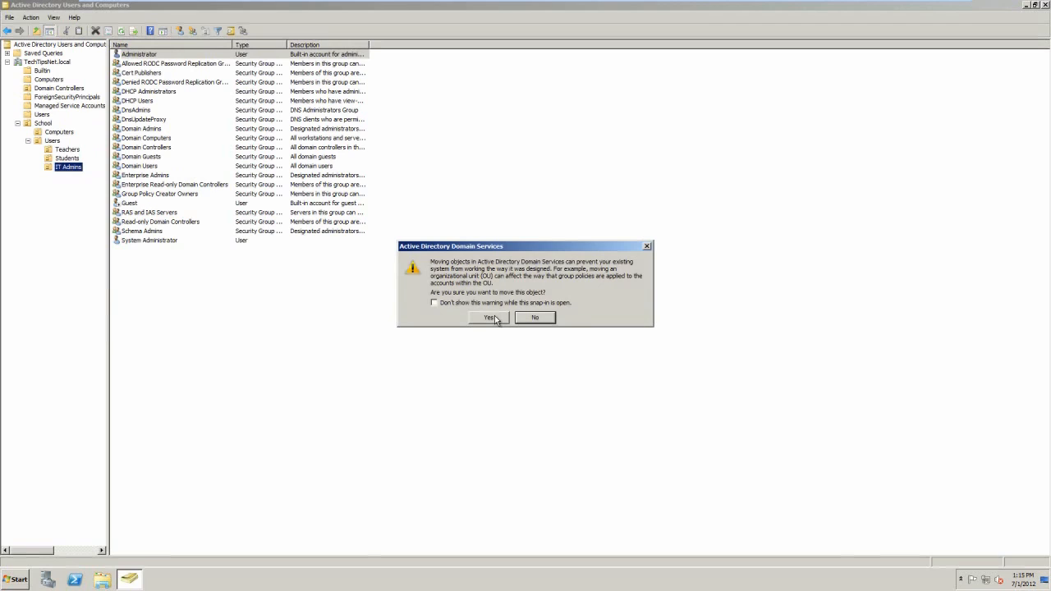
{"action": "left_click", "coordinate": [488, 318]}
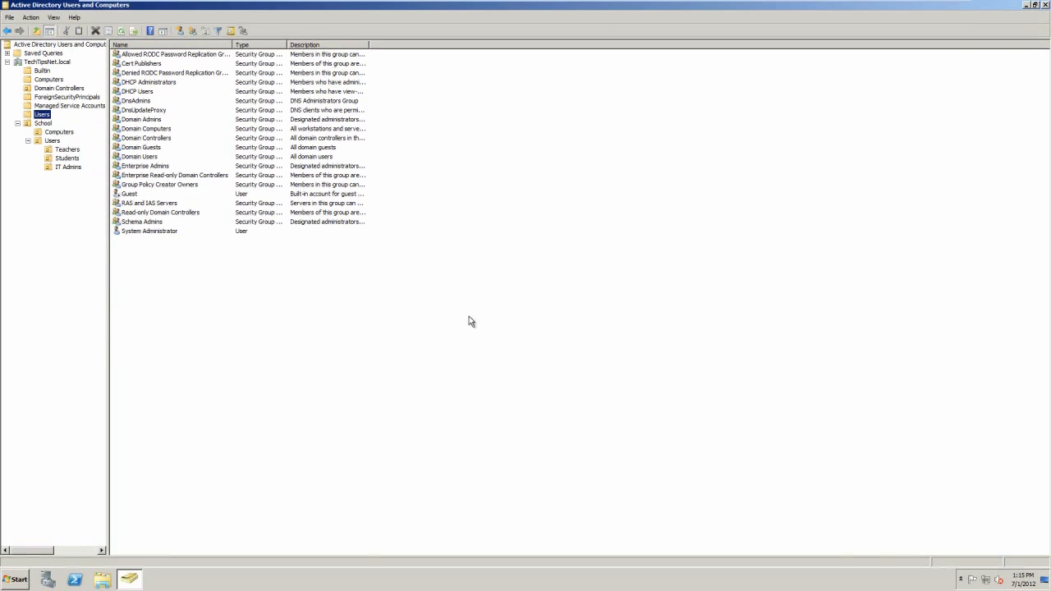
{"action": "left_click", "coordinate": [69, 167]}
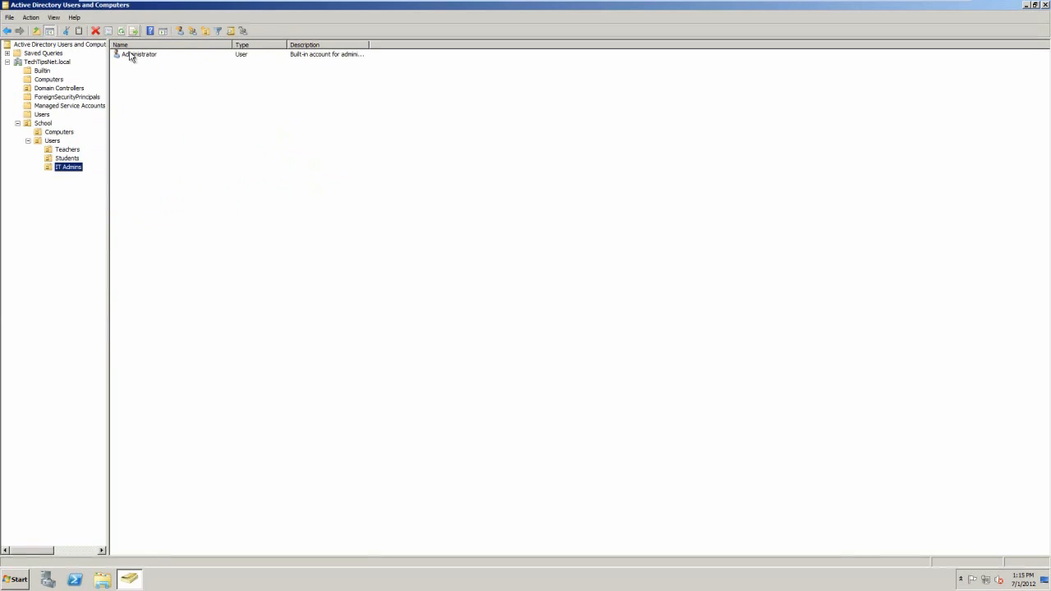
Show the context menu for the Administrator account inside IT Admins
{"action": "right_click", "coordinate": [138, 54]}
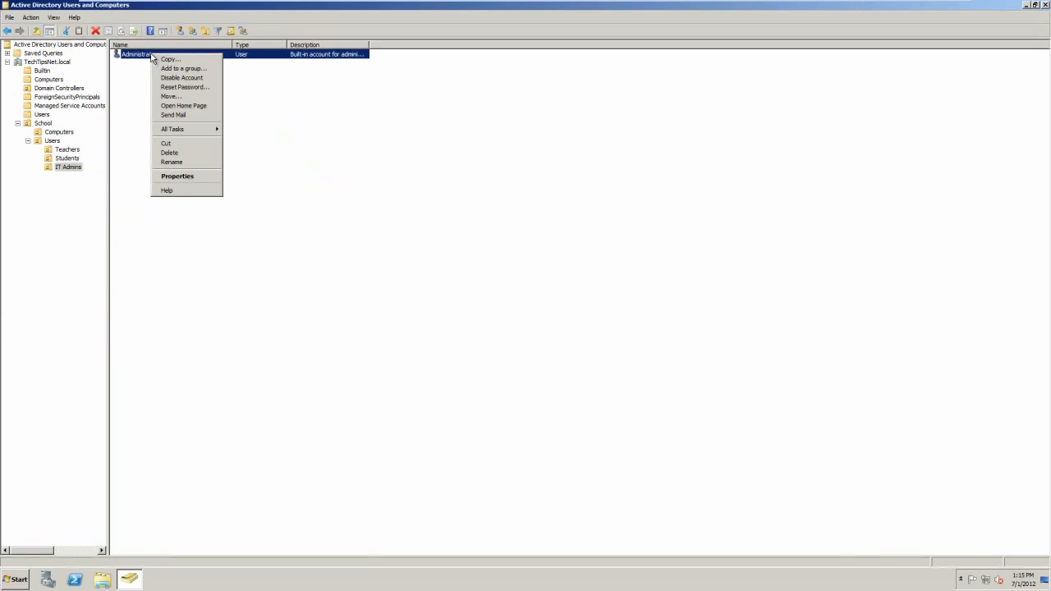
{"action": "mouse_move", "coordinate": [169, 153]}
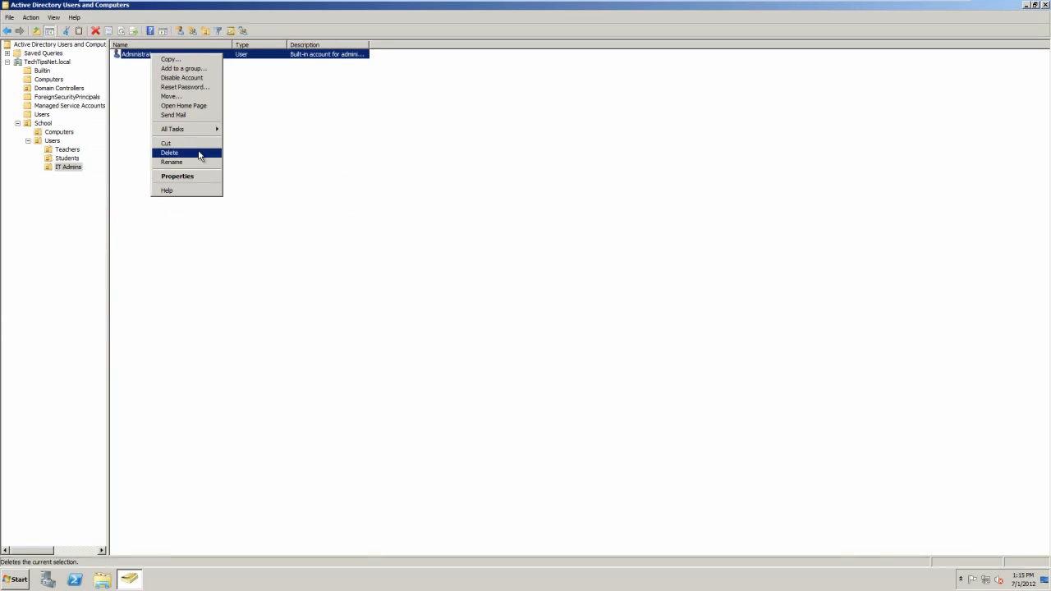
{"action": "mouse_move", "coordinate": [319, 92]}
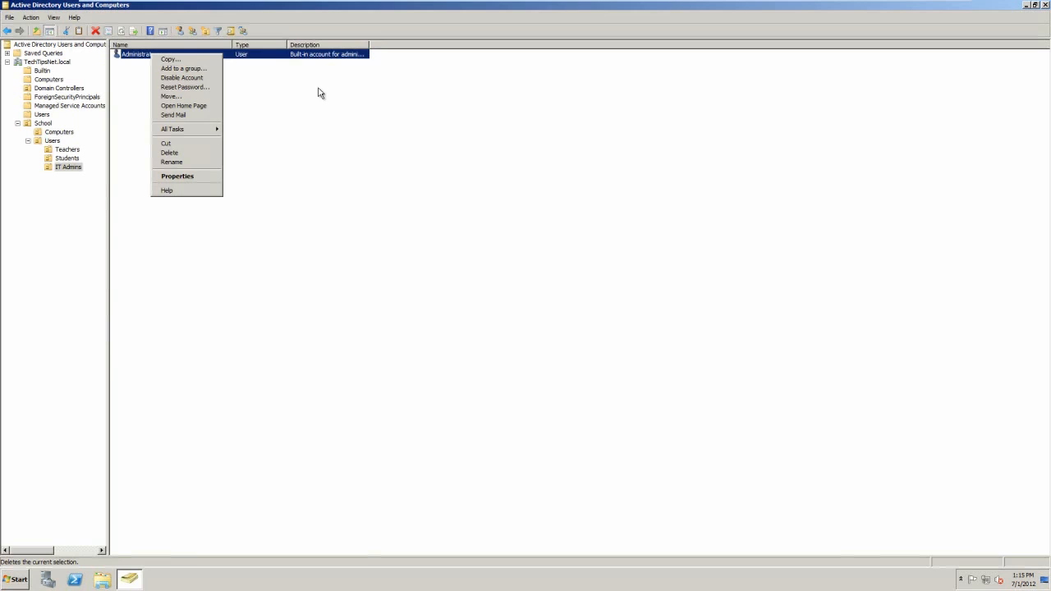
{"action": "mouse_move", "coordinate": [333, 93]}
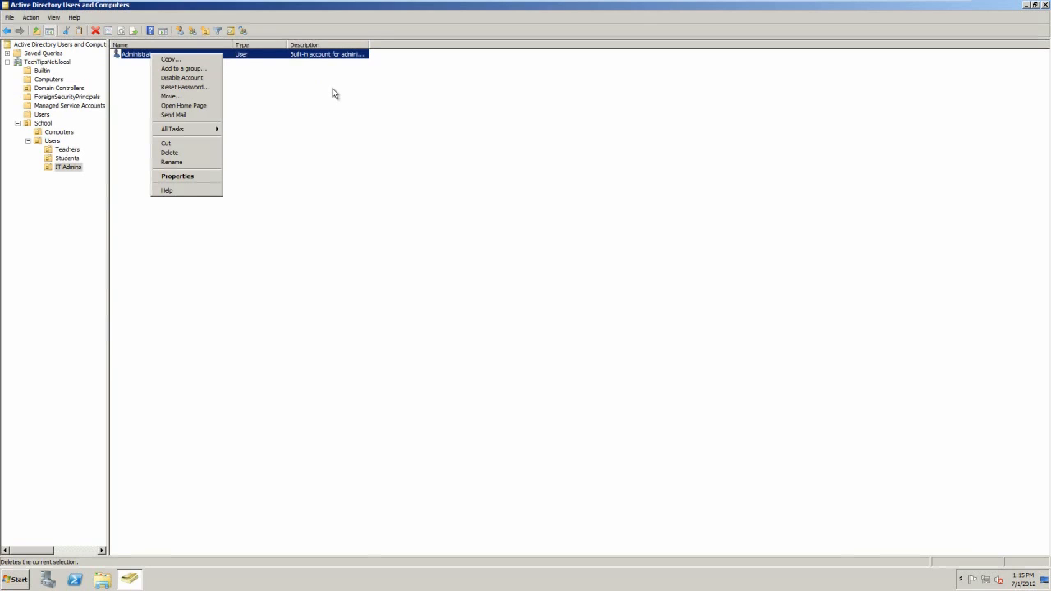
{"action": "mouse_move", "coordinate": [286, 115]}
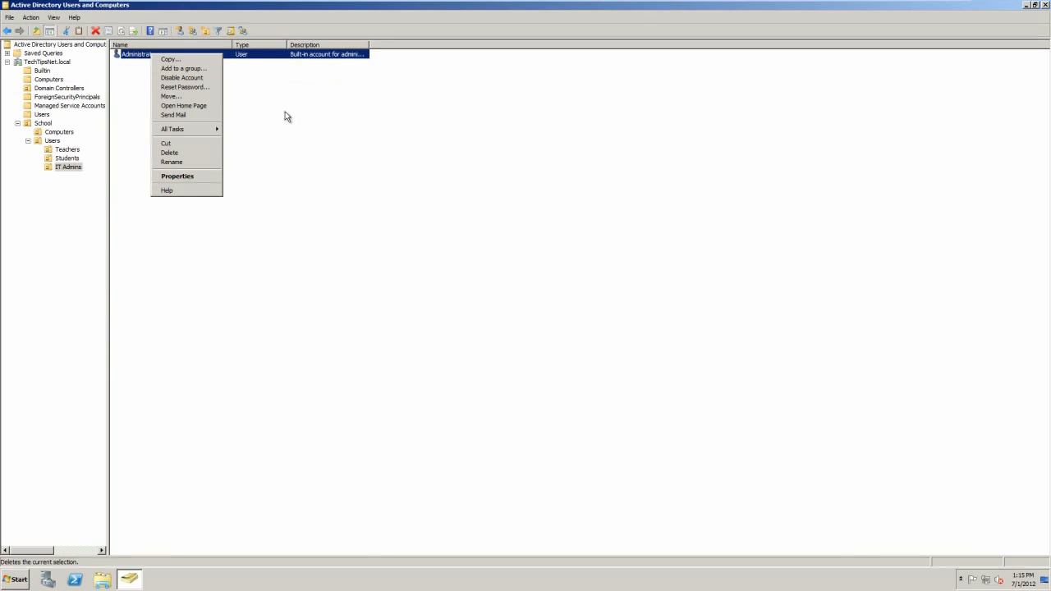
Copy Administrator into a new IT Admin user, logon itadmin1, password never expires
{"action": "left_click", "coordinate": [170, 59]}
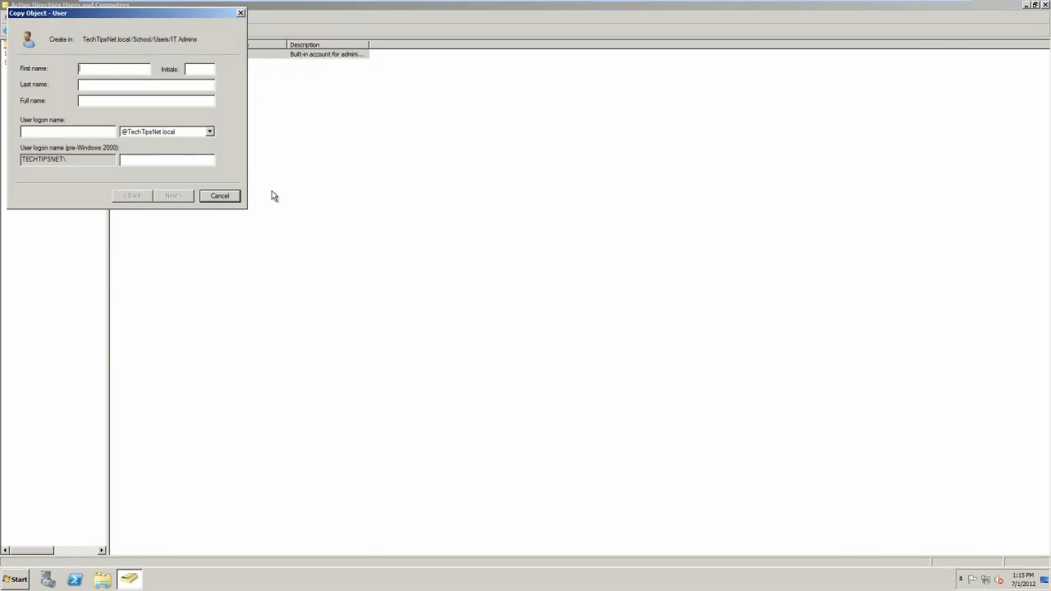
{"action": "type", "text": "SysA"}
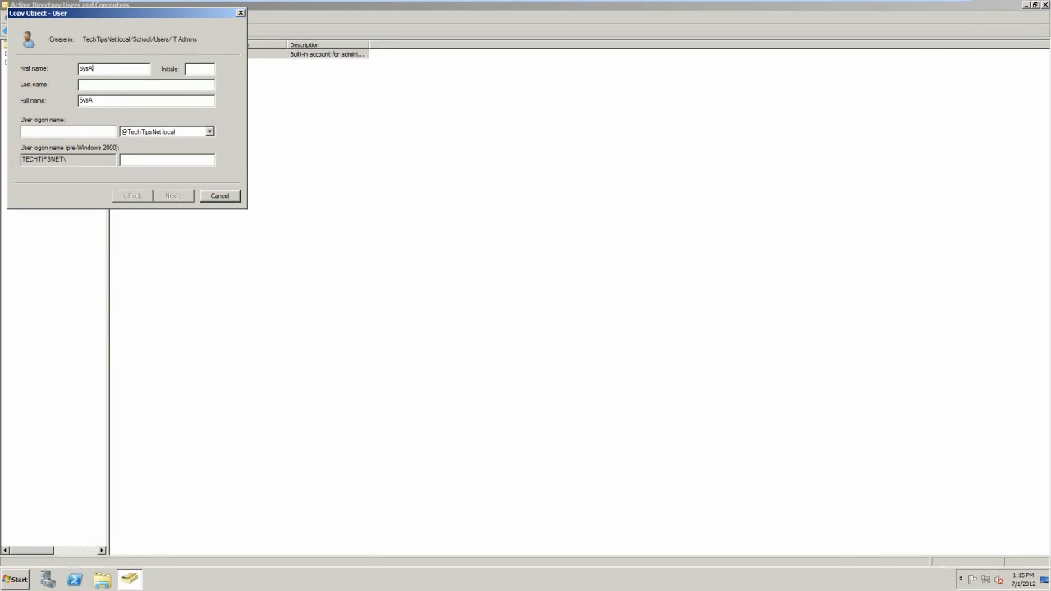
{"action": "type", "text": "System"}
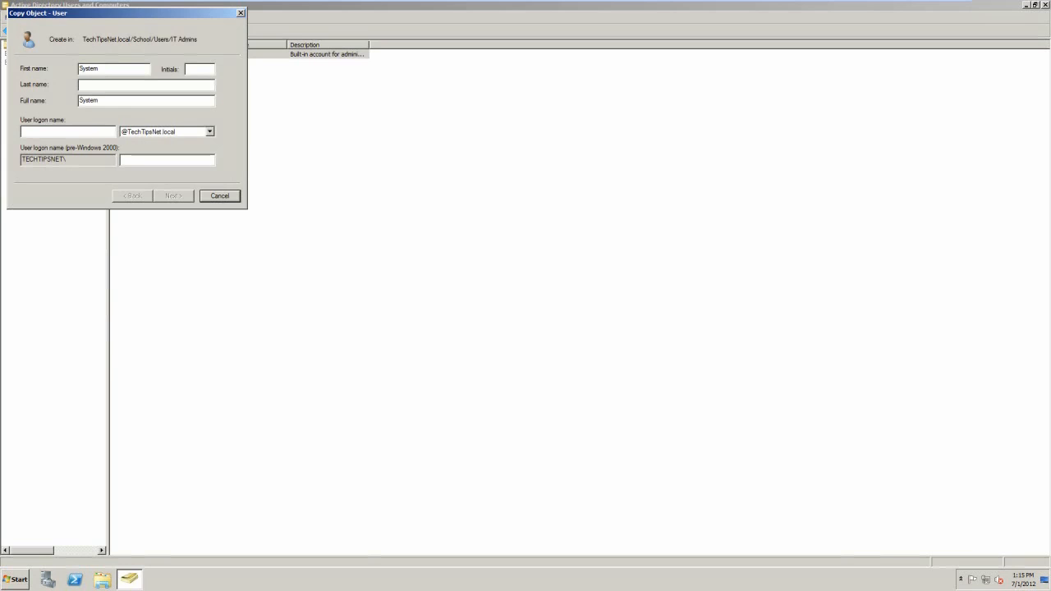
{"action": "double_click", "coordinate": [113, 68]}
{"action": "type", "text": "Admin"}
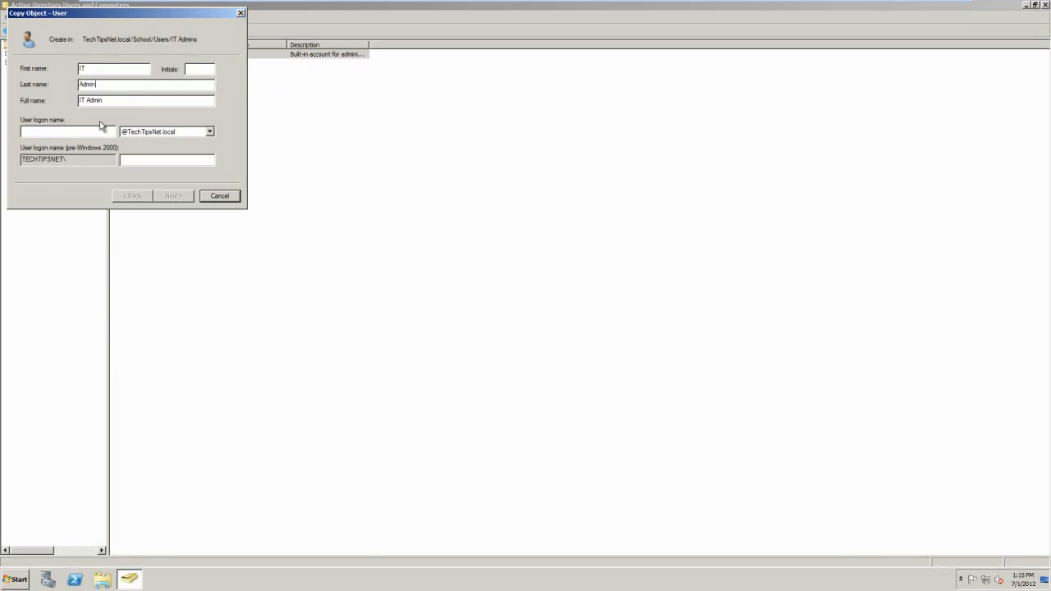
{"action": "type", "text": "itadmin"}
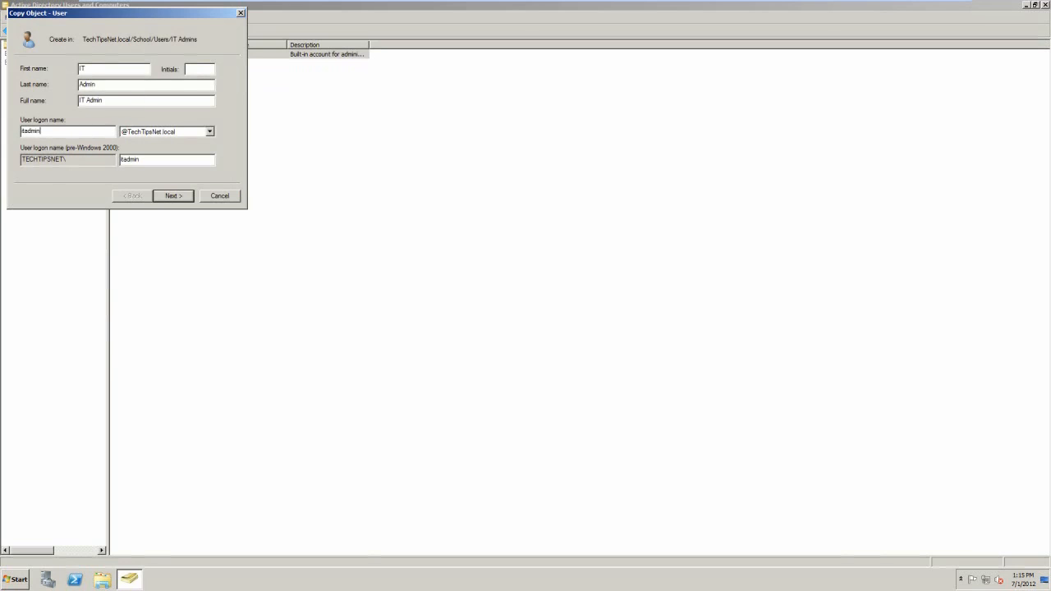
{"action": "type", "text": "1"}
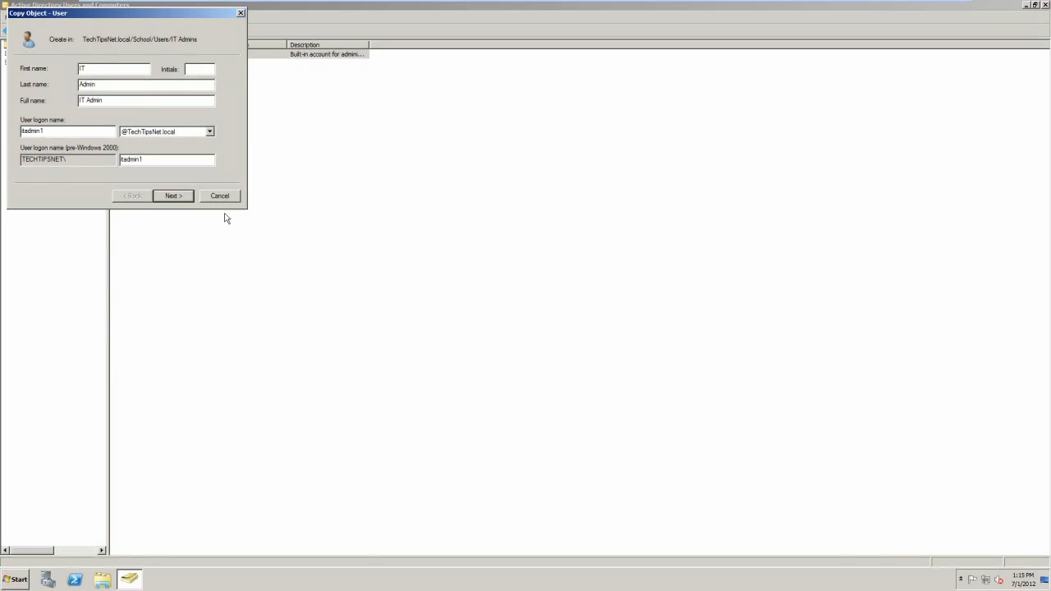
{"action": "left_click", "coordinate": [172, 195]}
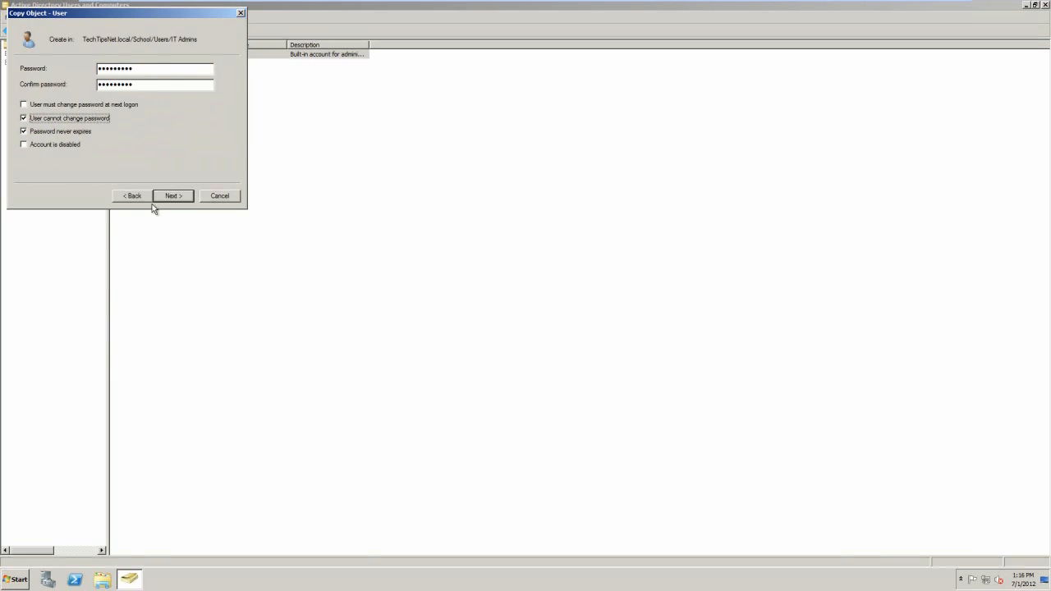
{"action": "left_click", "coordinate": [172, 195]}
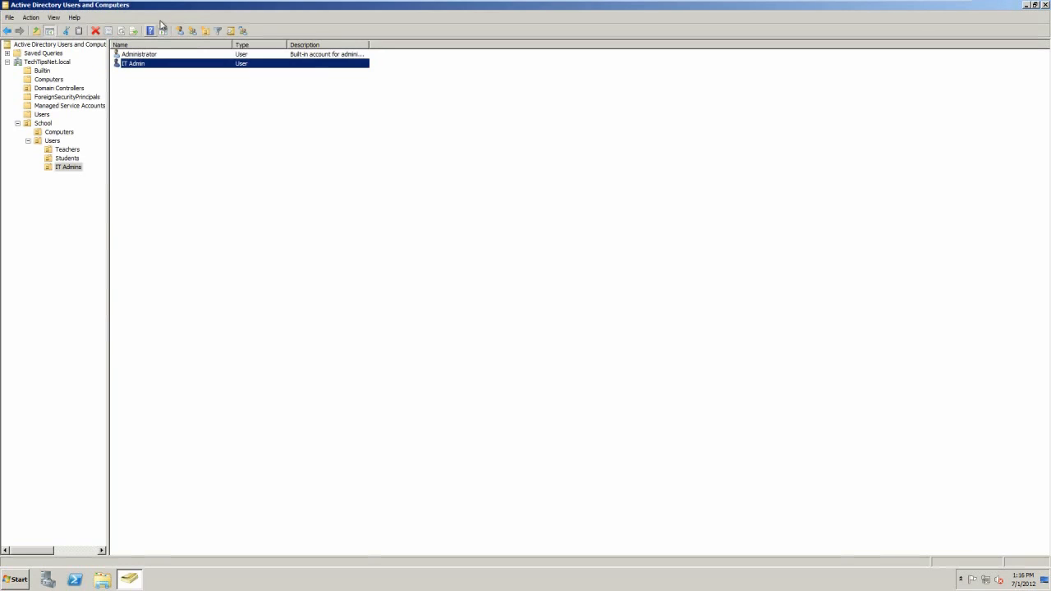
{"action": "mouse_move", "coordinate": [161, 54]}
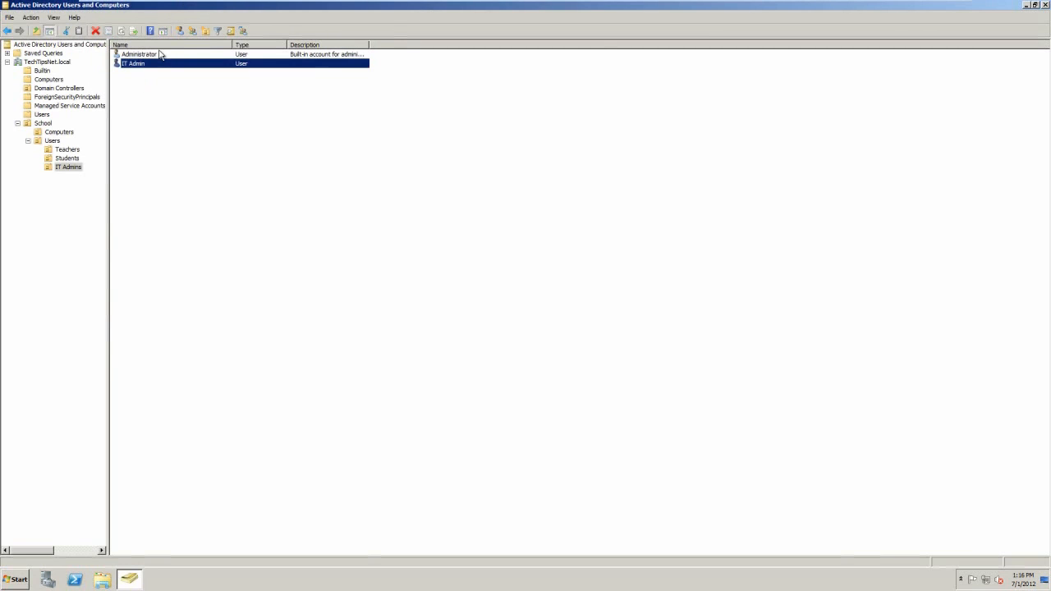
{"action": "mouse_move", "coordinate": [190, 184]}
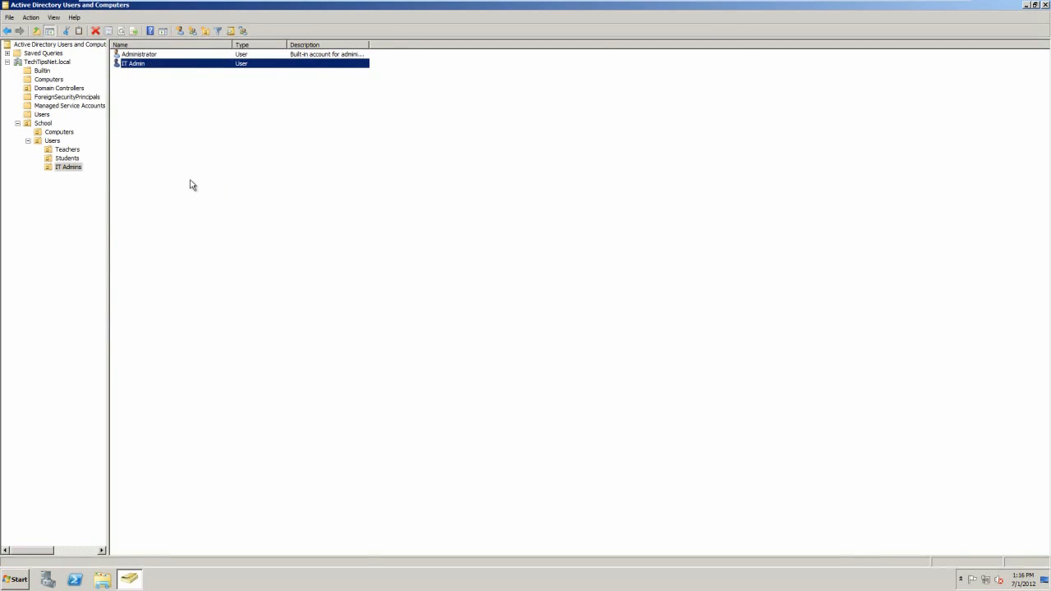
Review IT Admin's Member Of tab for Domain Admins membership
{"action": "double_click", "coordinate": [136, 63]}
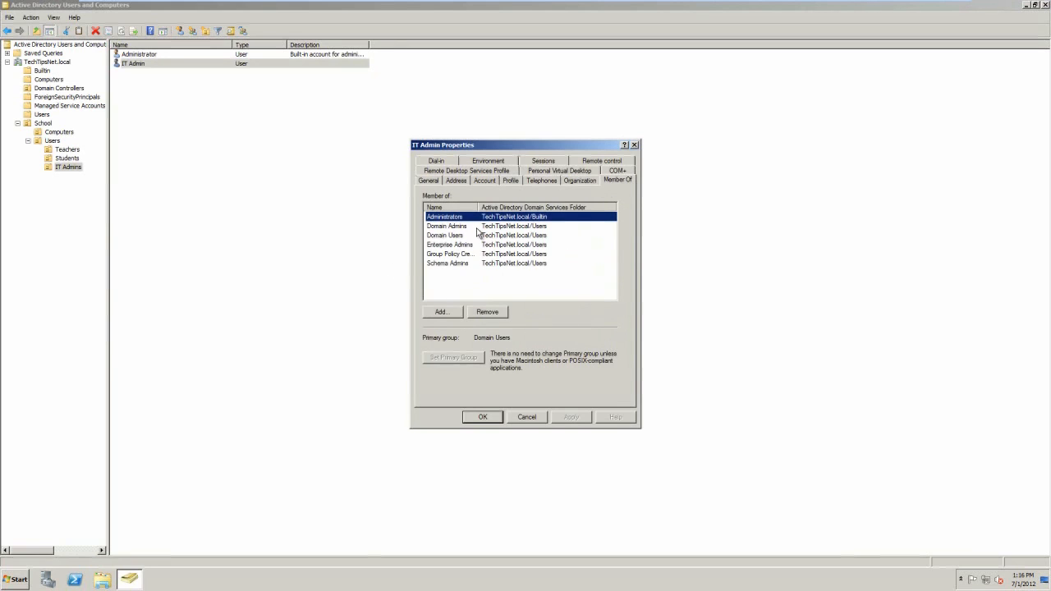
{"action": "left_click", "coordinate": [447, 226]}
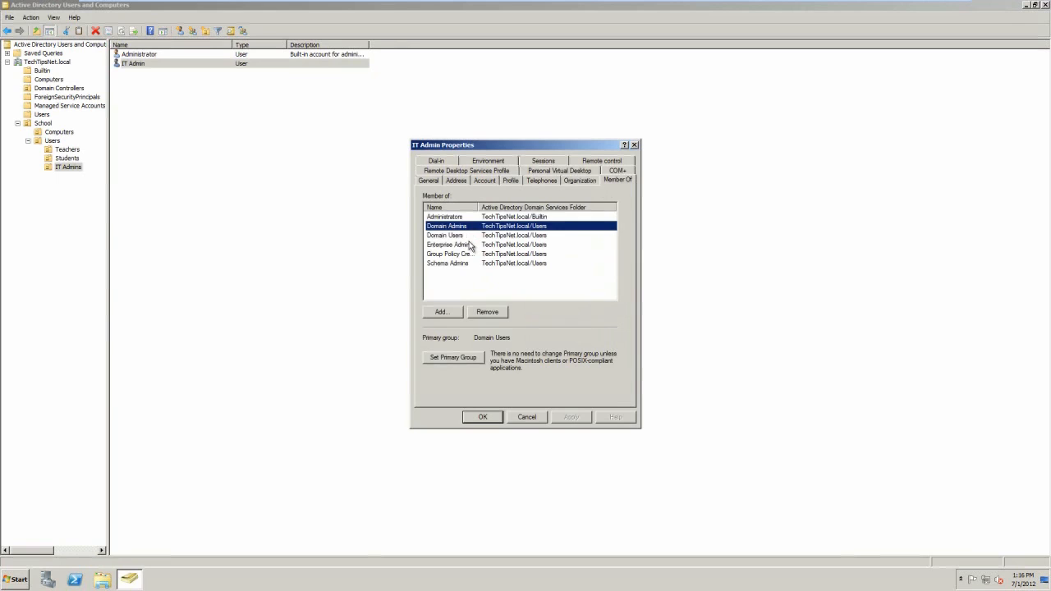
{"action": "left_click", "coordinate": [449, 245]}
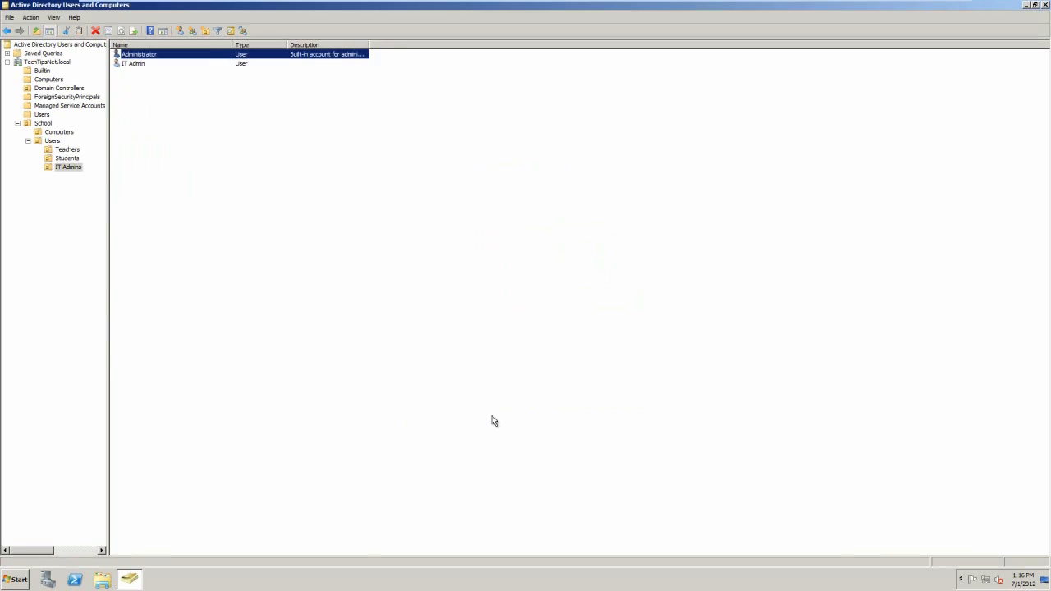
Disable the built-in Administrator account and acknowledge the confirmation
{"action": "right_click", "coordinate": [138, 54]}
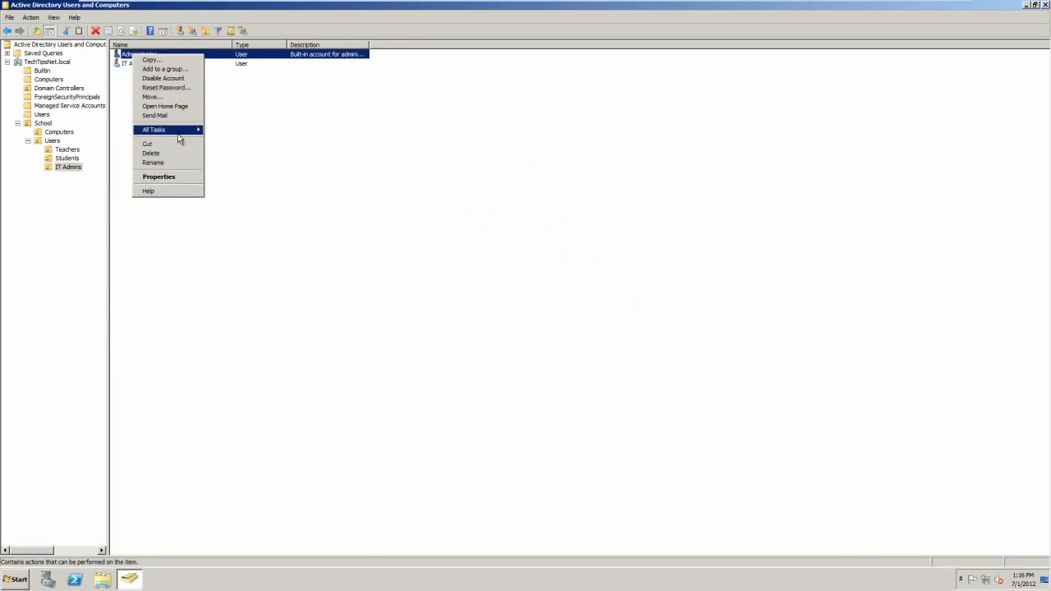
{"action": "left_click", "coordinate": [151, 153]}
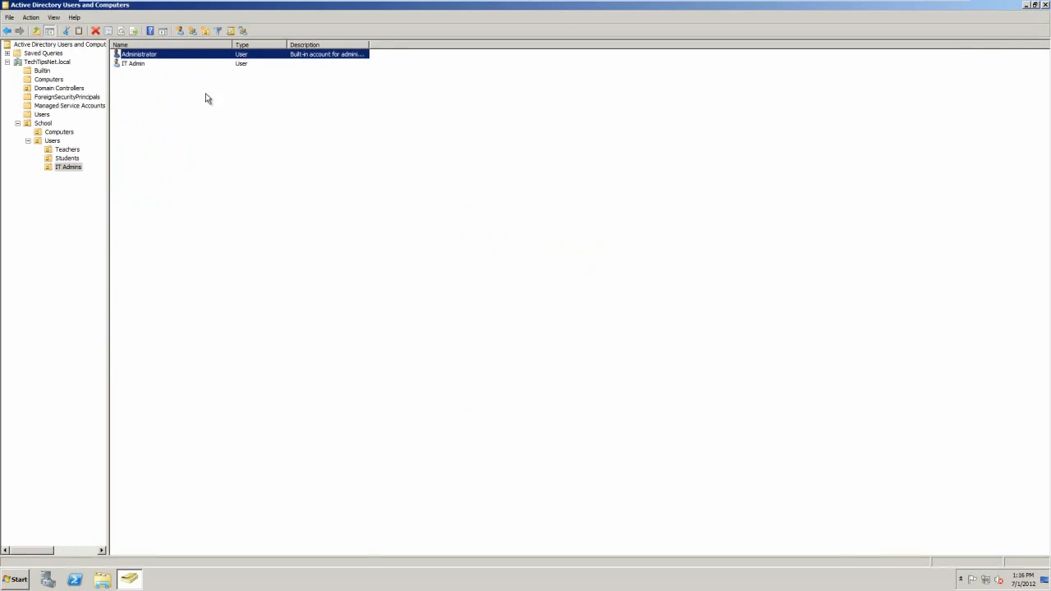
{"action": "right_click", "coordinate": [139, 53]}
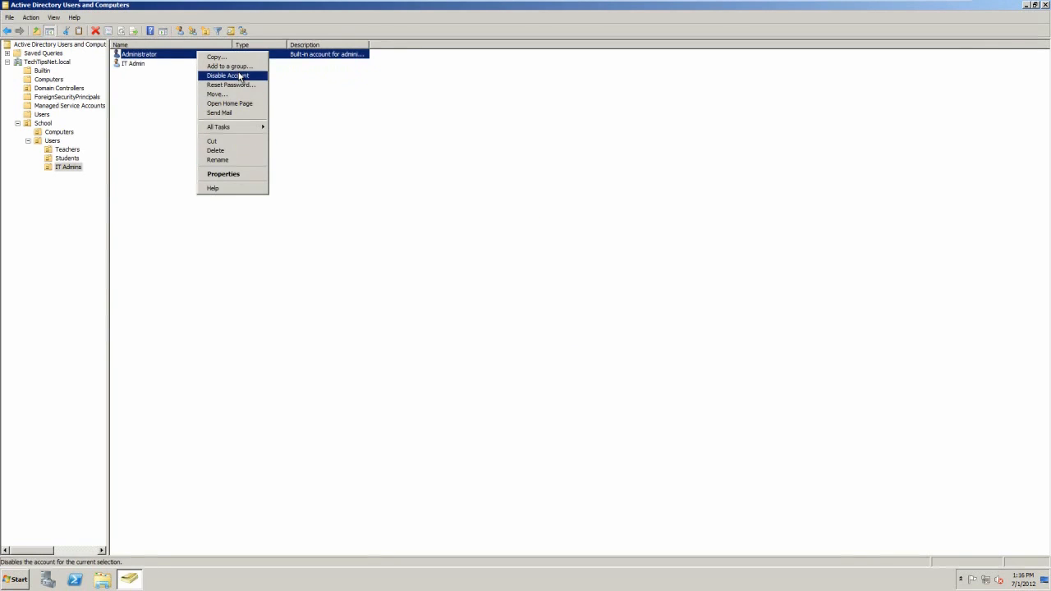
{"action": "left_click", "coordinate": [227, 76]}
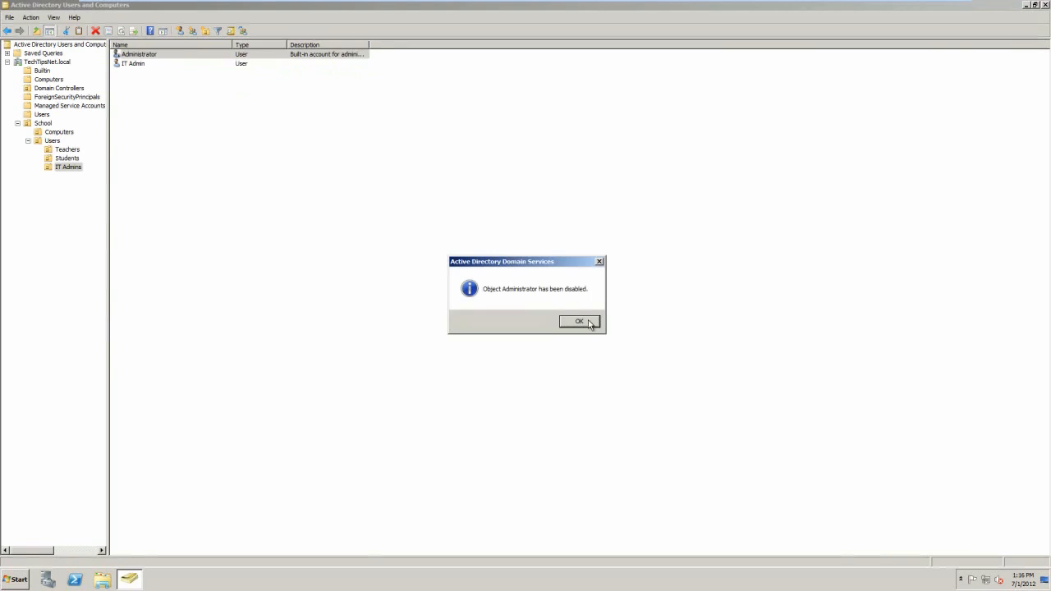
{"action": "left_click", "coordinate": [578, 321]}
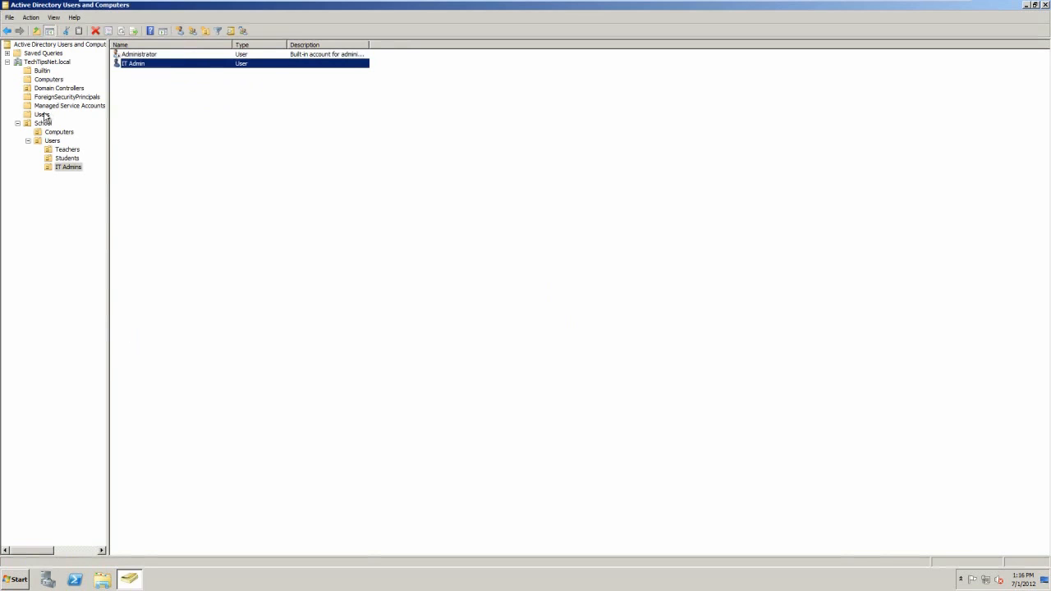
{"action": "left_click", "coordinate": [42, 114]}
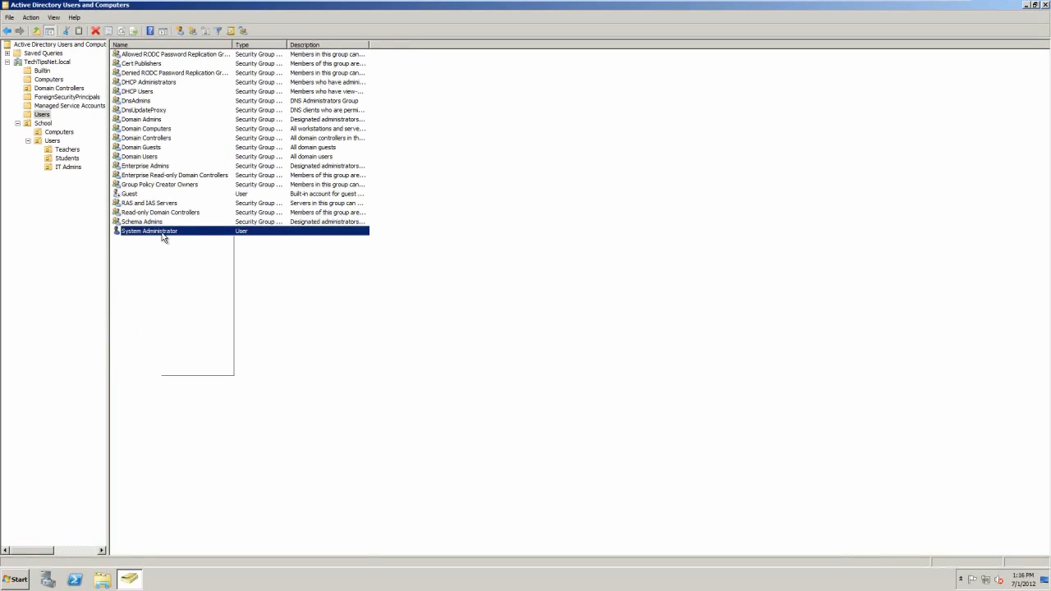
{"action": "left_click", "coordinate": [149, 231]}
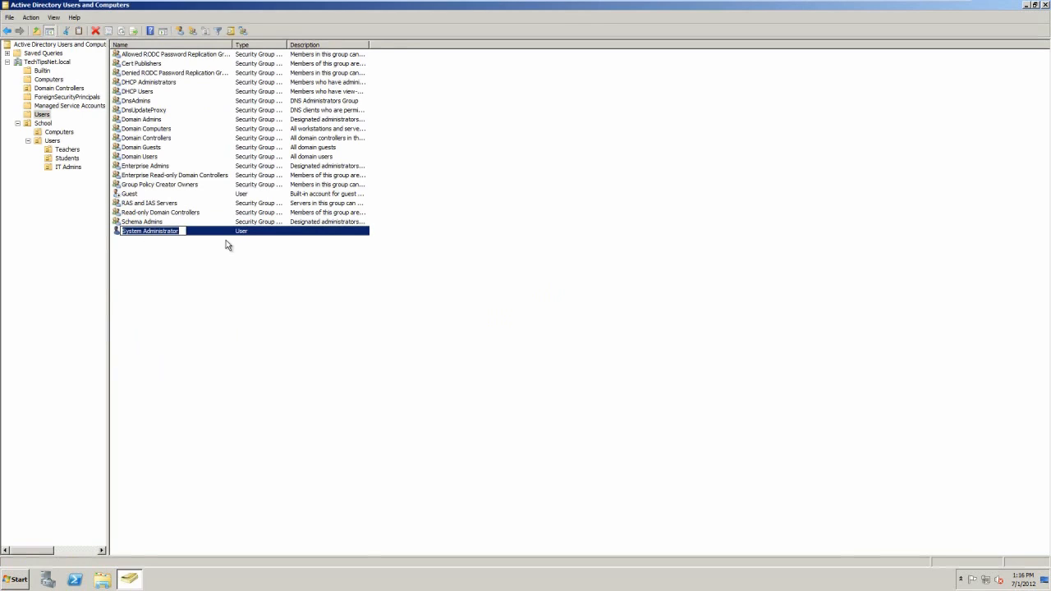
{"action": "left_click", "coordinate": [68, 167]}
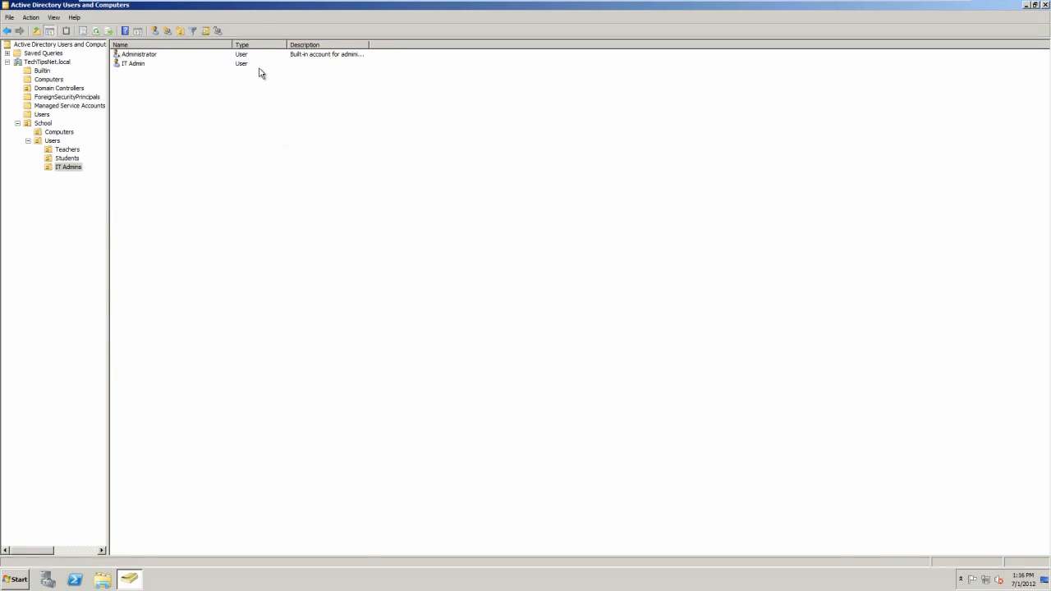
{"action": "mouse_move", "coordinate": [225, 133]}
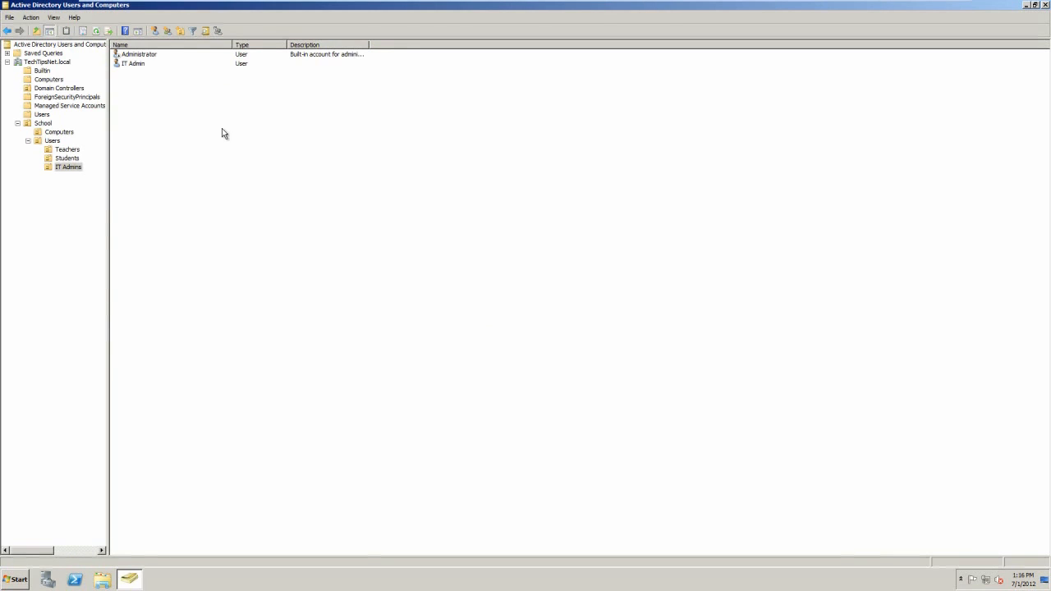
{"action": "mouse_move", "coordinate": [333, 138]}
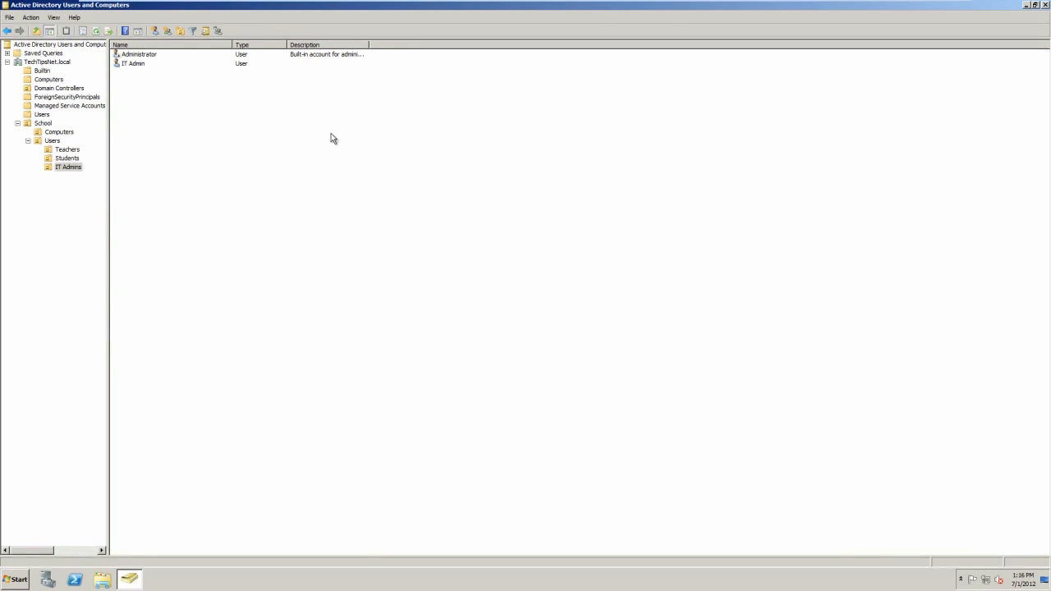
Copy IT Admin into a new account and enter the name and logon itadmin2
{"action": "right_click", "coordinate": [332, 138]}
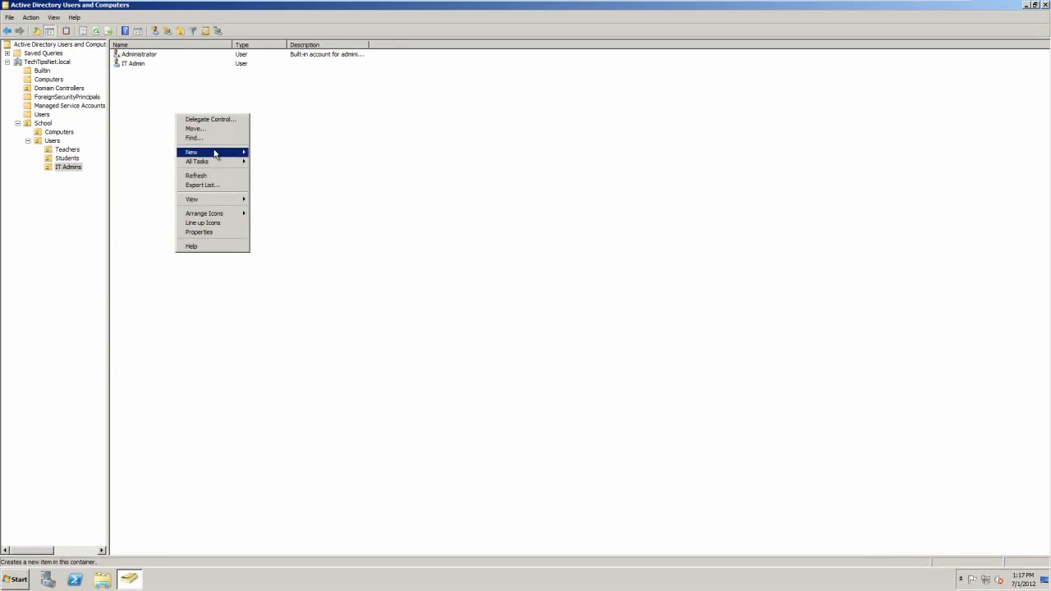
{"action": "left_click", "coordinate": [191, 152]}
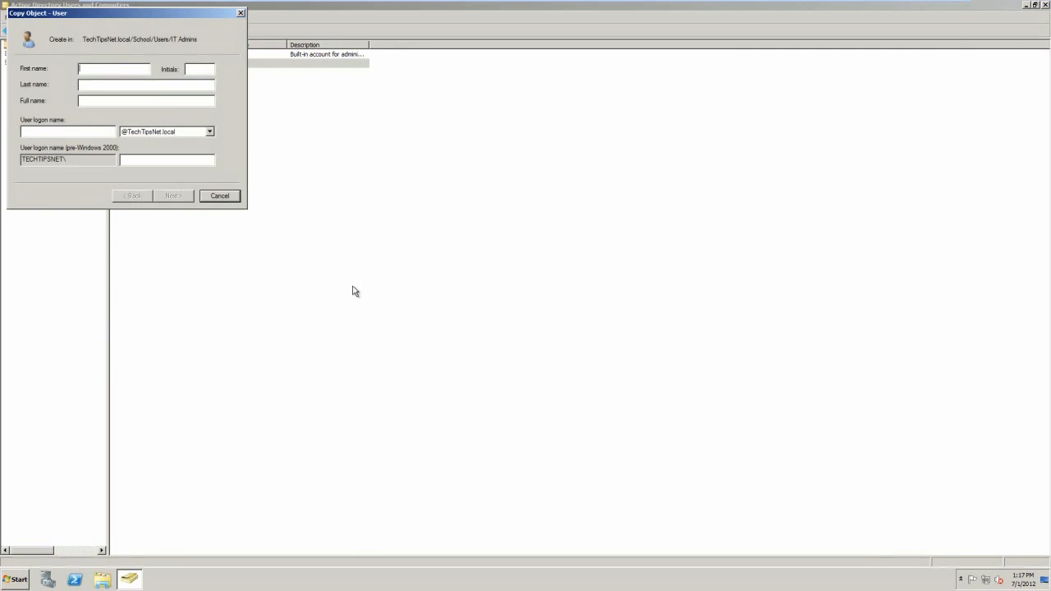
{"action": "type", "text": "IT"}
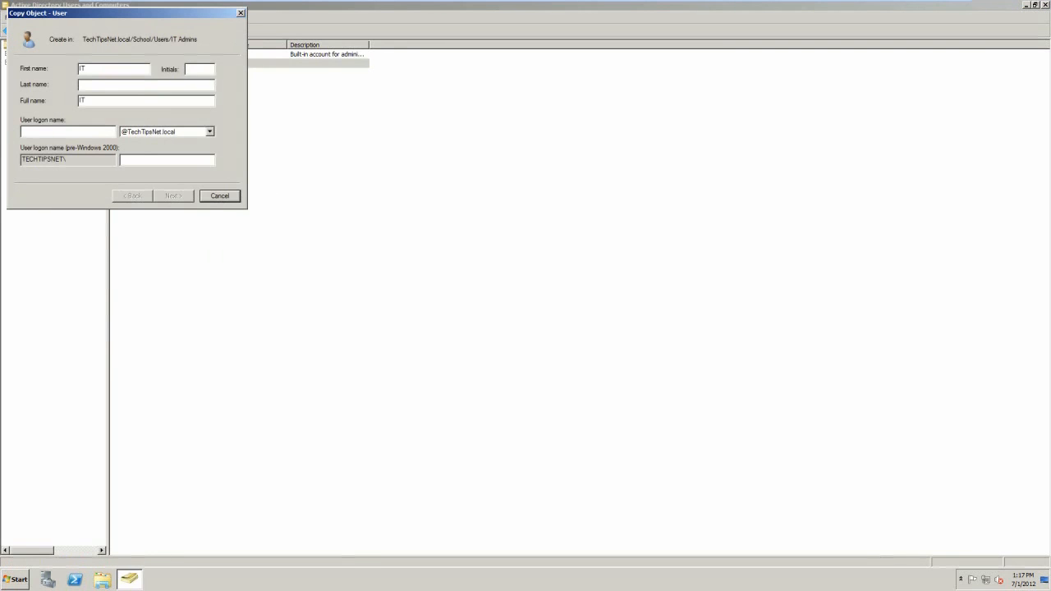
{"action": "type", "text": "Admin"}
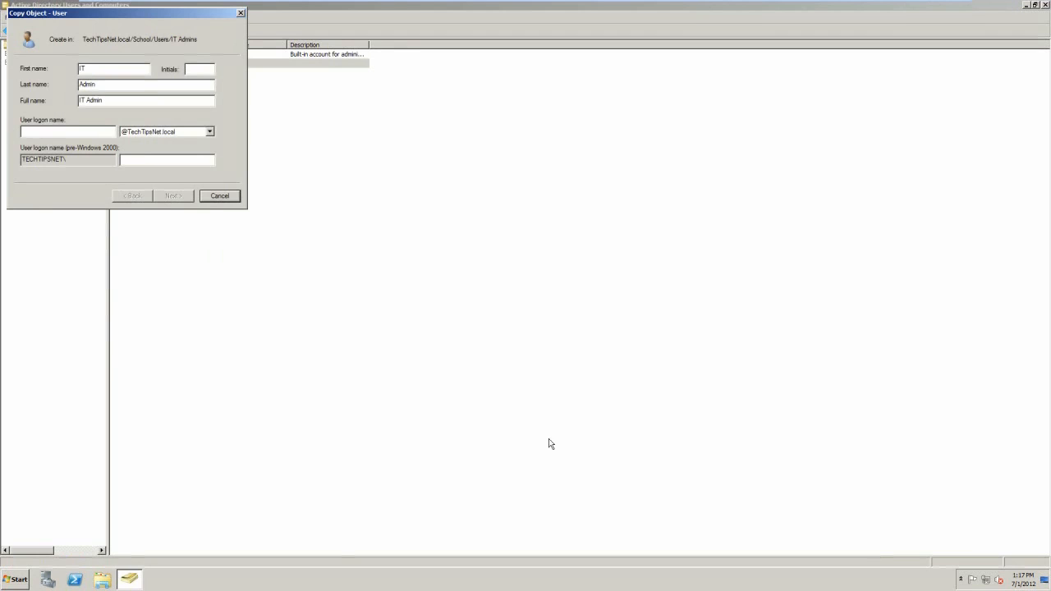
{"action": "type", "text": "IT"}
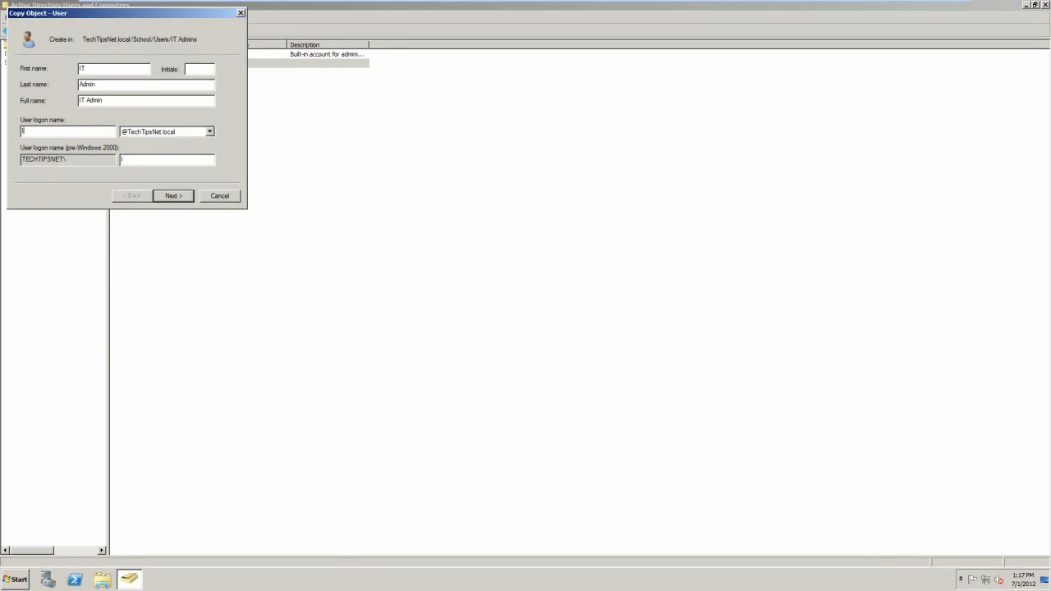
{"action": "type", "text": "tadmin2"}
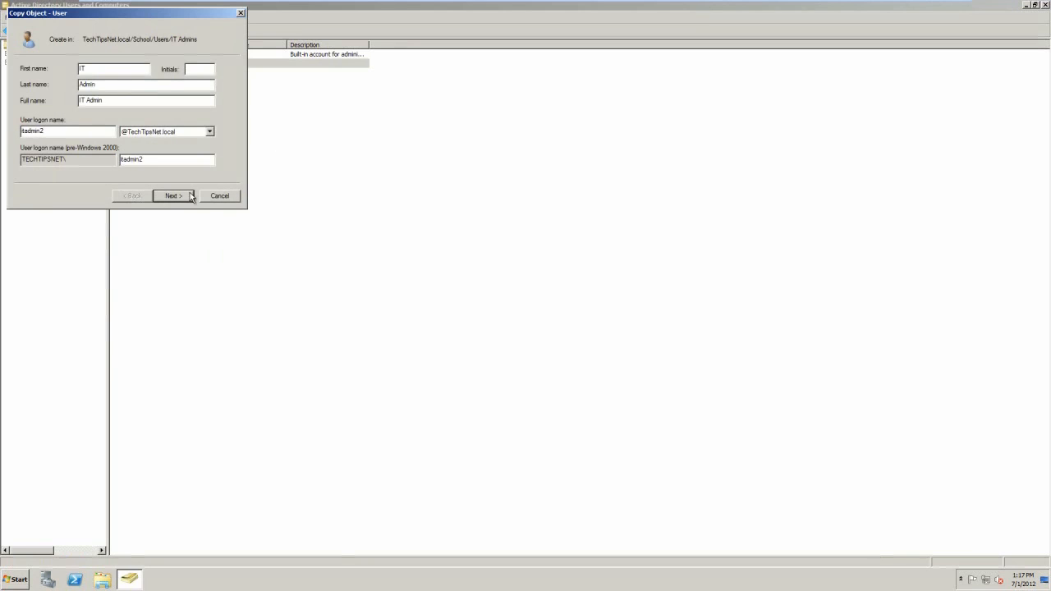
Set the password, dismiss the name-in-use error, rename to IT Admin2 and finish
{"action": "left_click", "coordinate": [173, 196]}
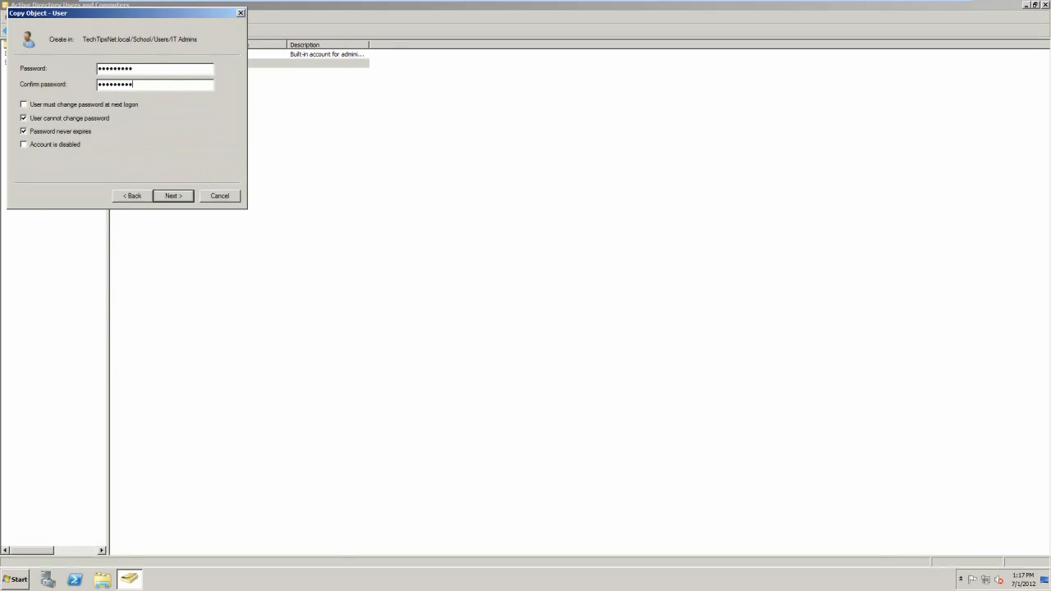
{"action": "left_click", "coordinate": [172, 195]}
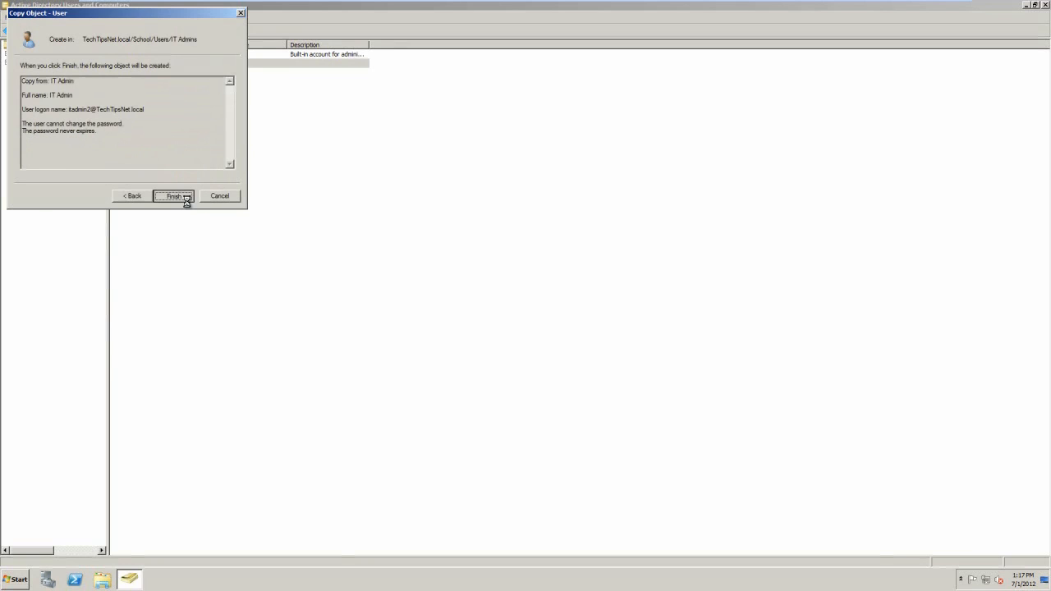
{"action": "left_click", "coordinate": [173, 195]}
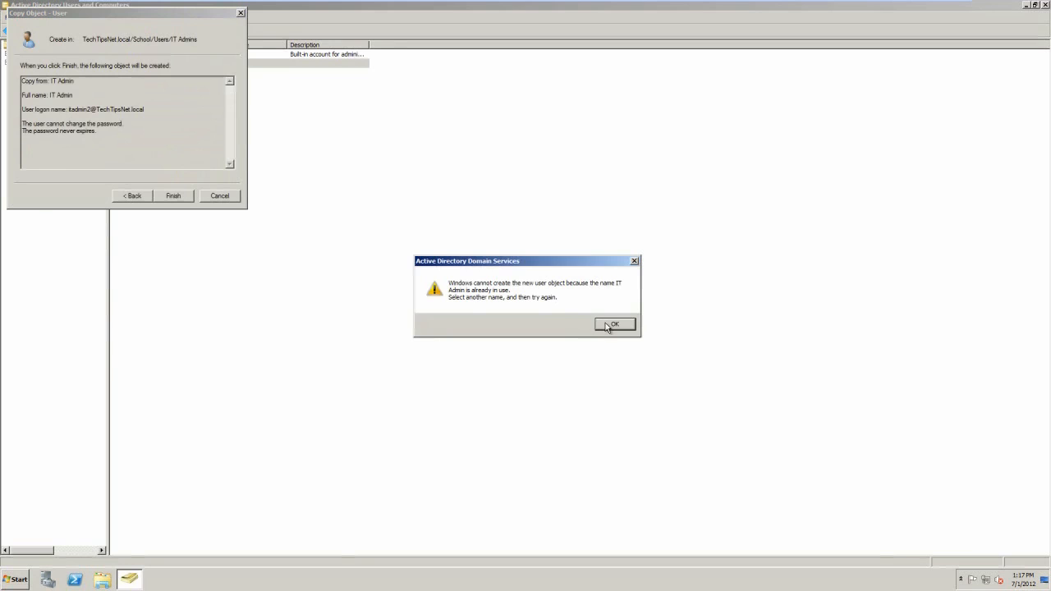
{"action": "left_click", "coordinate": [614, 324]}
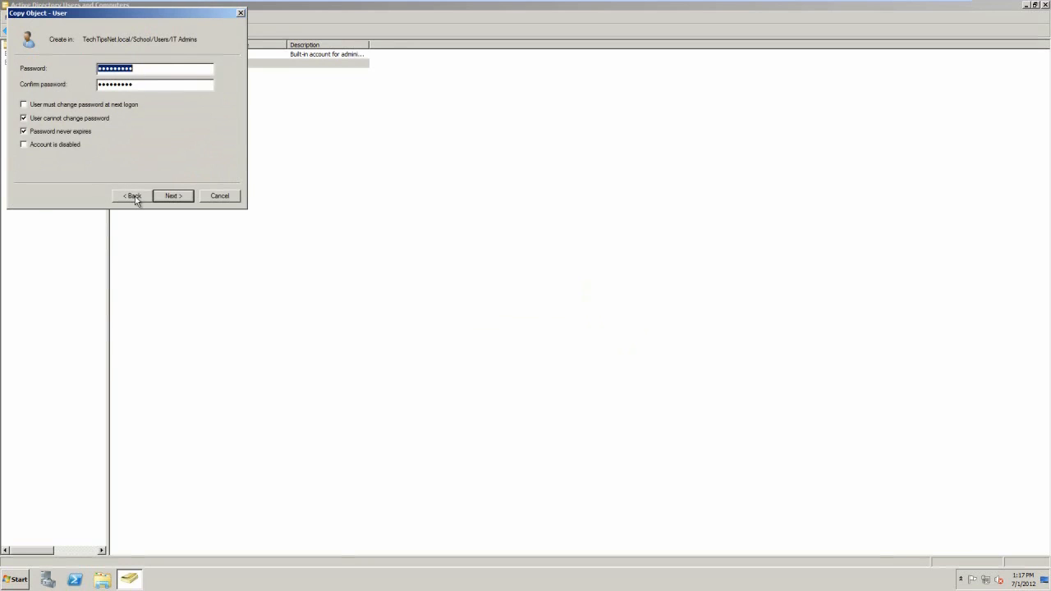
{"action": "left_click", "coordinate": [172, 196]}
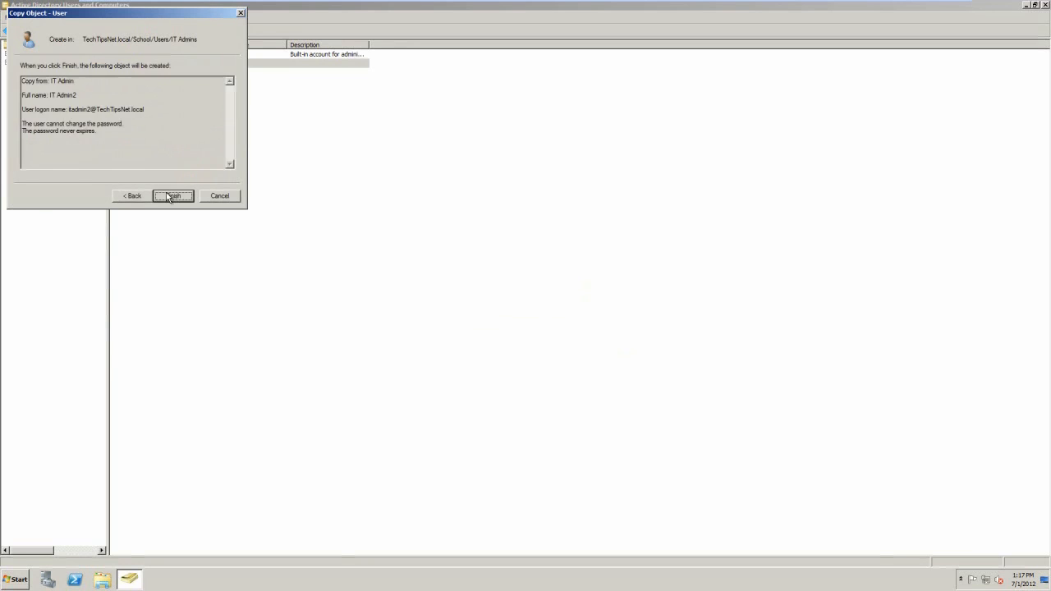
{"action": "left_click", "coordinate": [171, 196]}
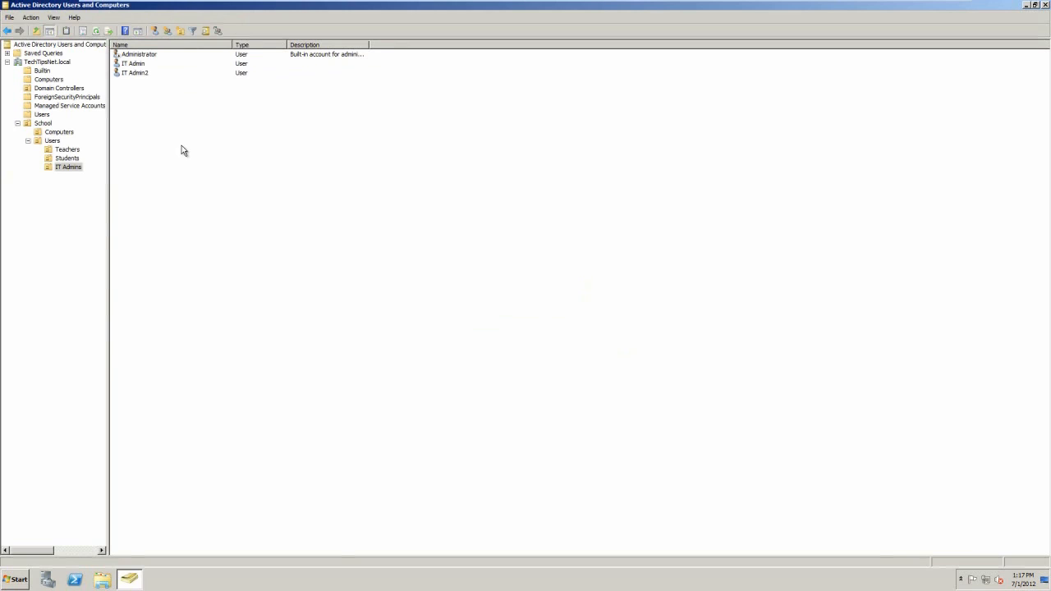
{"action": "mouse_move", "coordinate": [151, 112]}
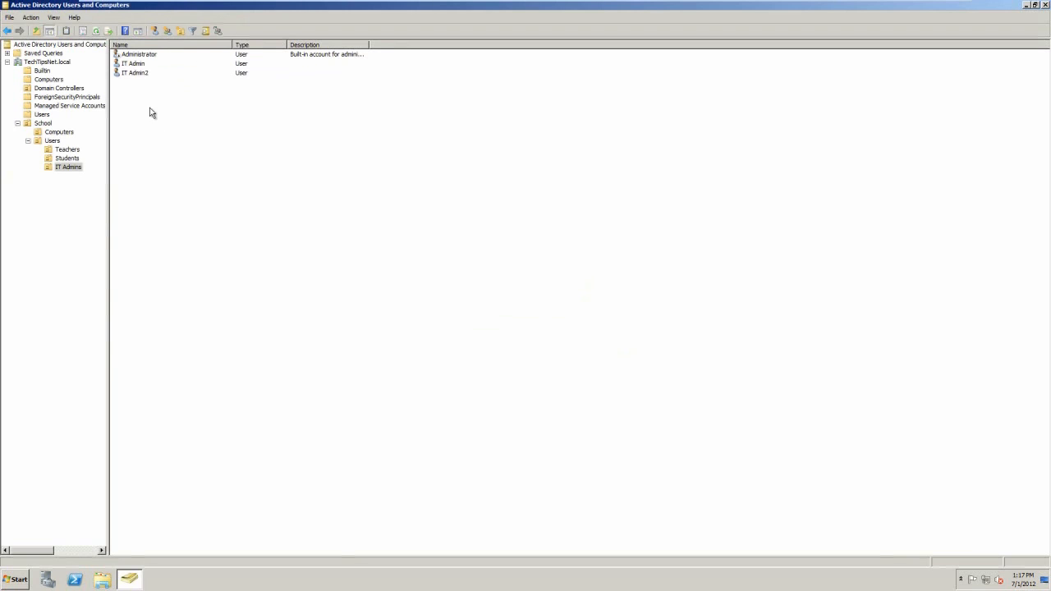
Start a new user in Teachers named Mrs Smith with logon JSmith
{"action": "left_click", "coordinate": [67, 149]}
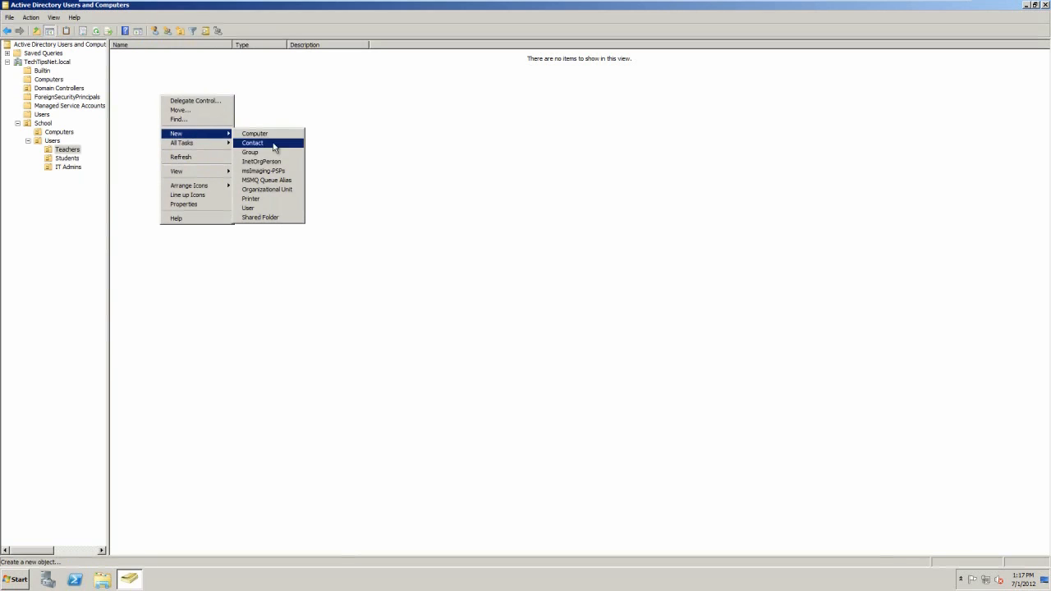
{"action": "left_click", "coordinate": [248, 208]}
{"action": "type", "text": "S"}
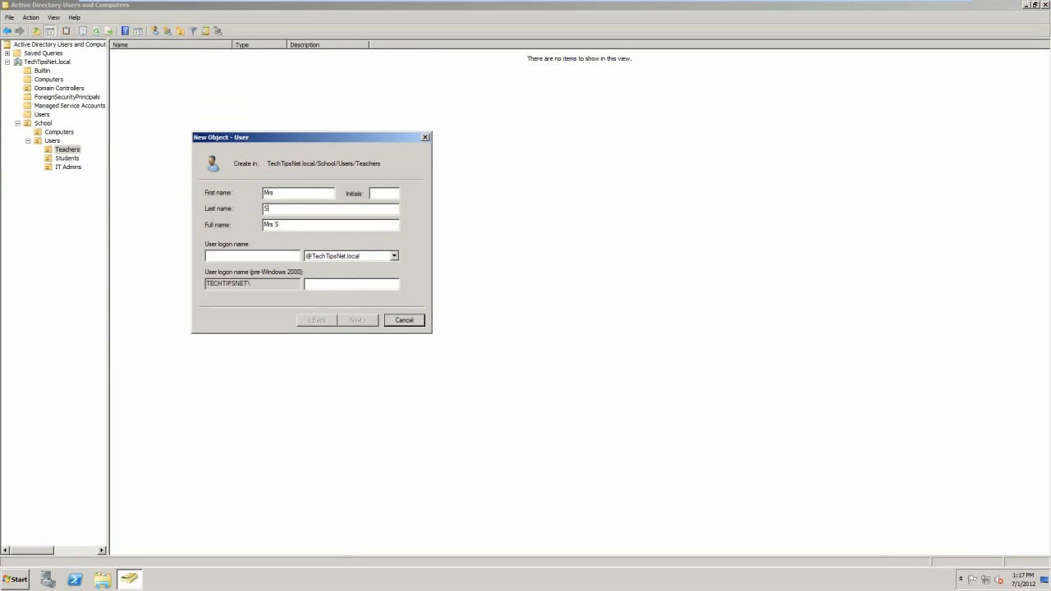
{"action": "type", "text": "mith"}
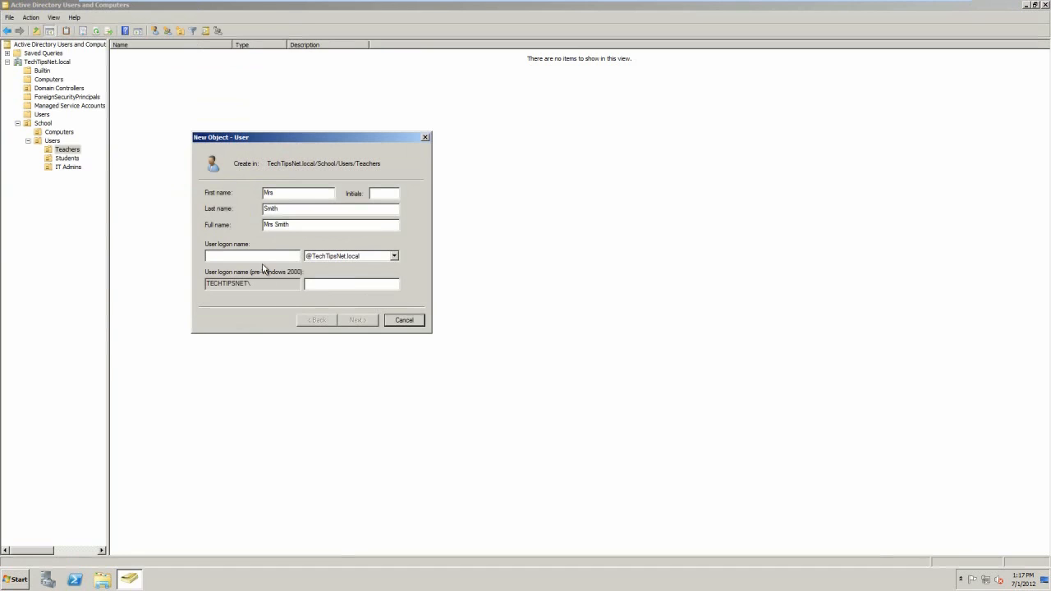
{"action": "mouse_move", "coordinate": [273, 265]}
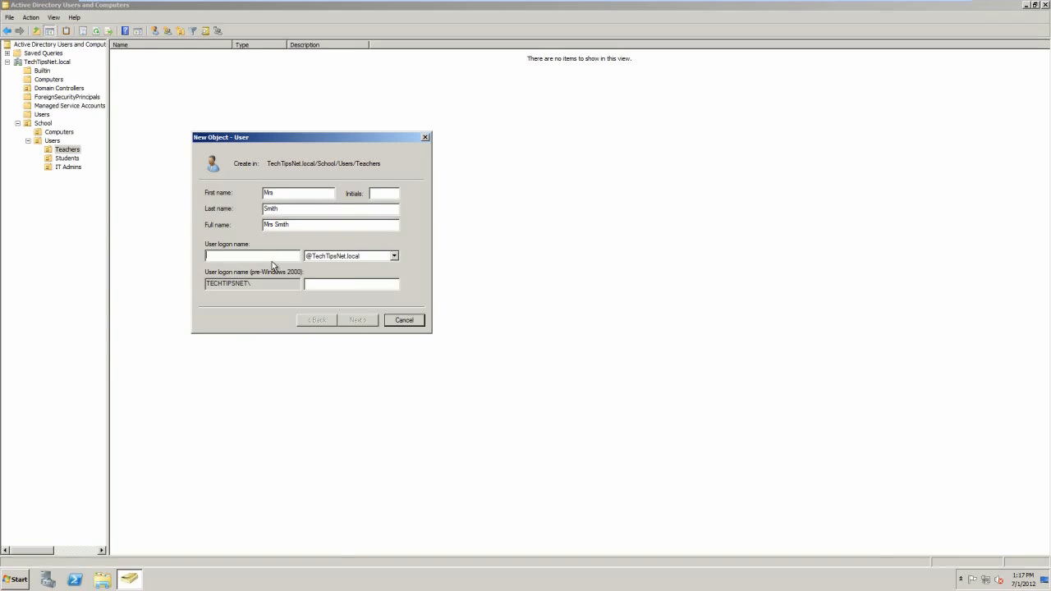
{"action": "type", "text": "JSmith"}
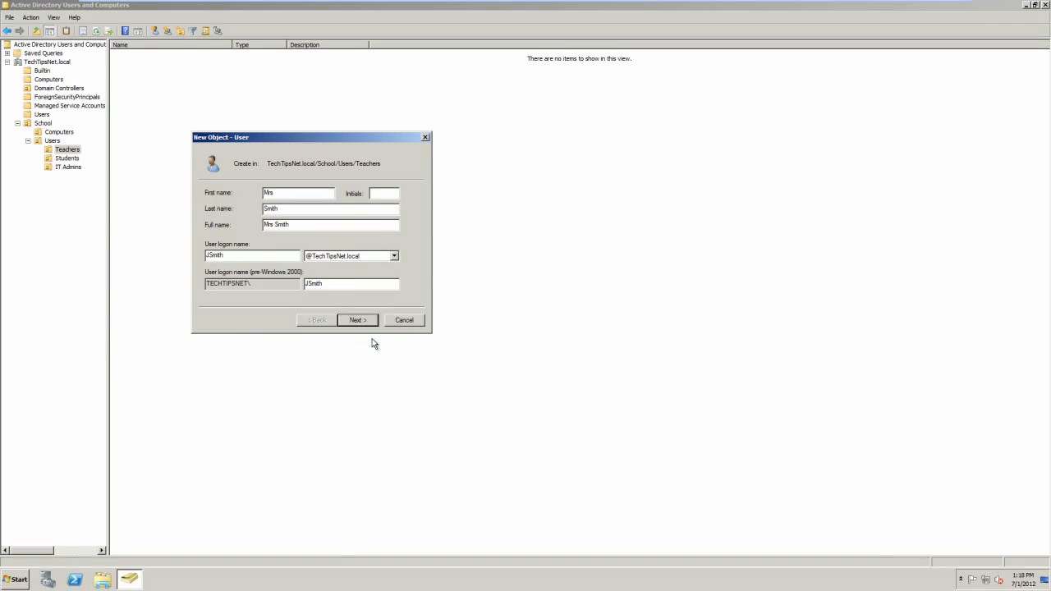
Give Mrs Smith a never-expiring password with no forced change at logon
{"action": "left_click", "coordinate": [357, 321]}
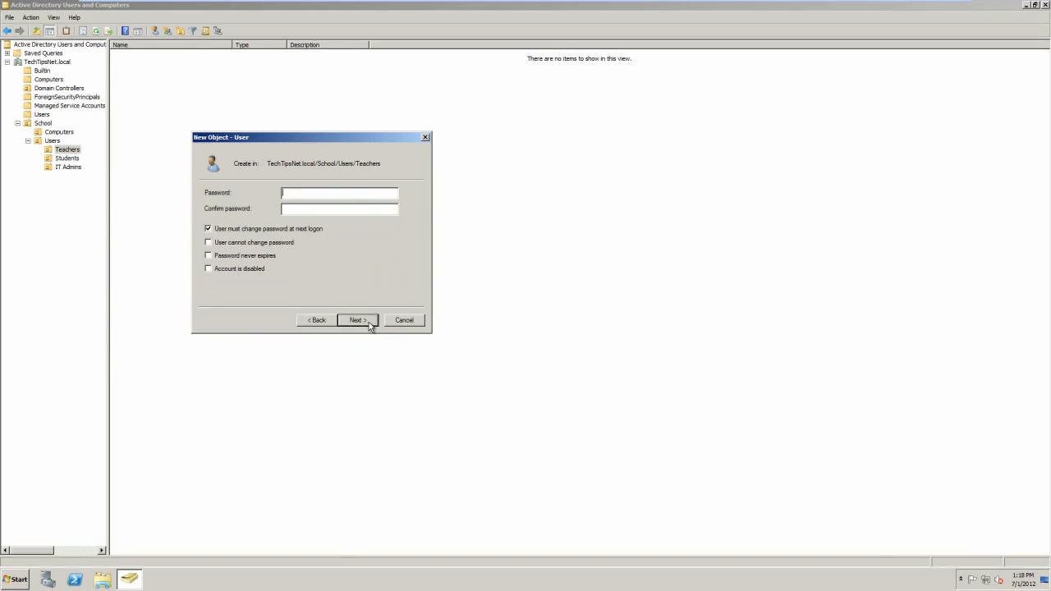
{"action": "left_click", "coordinate": [208, 229]}
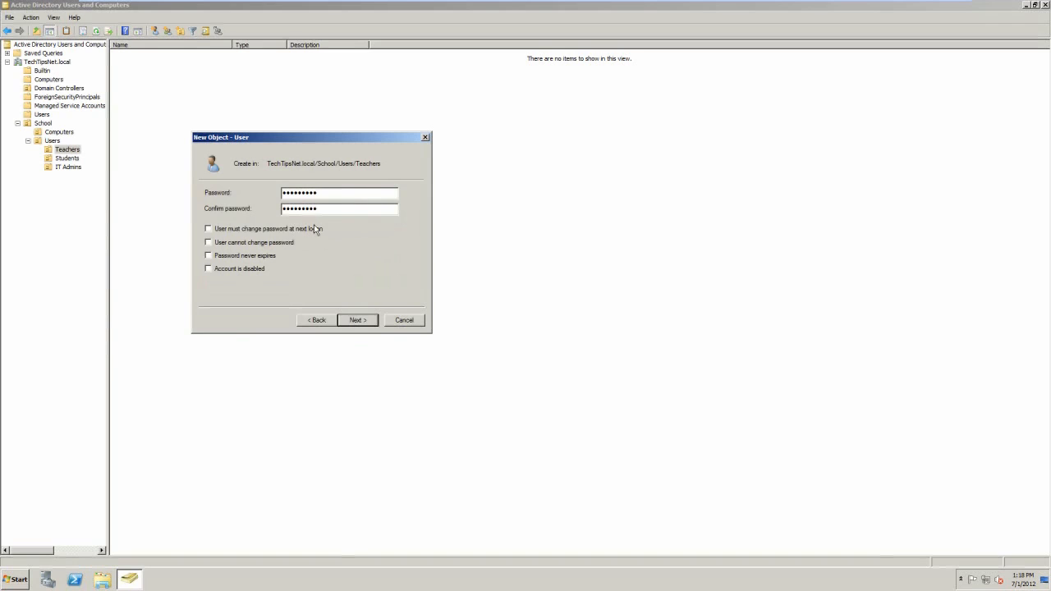
{"action": "mouse_move", "coordinate": [275, 231]}
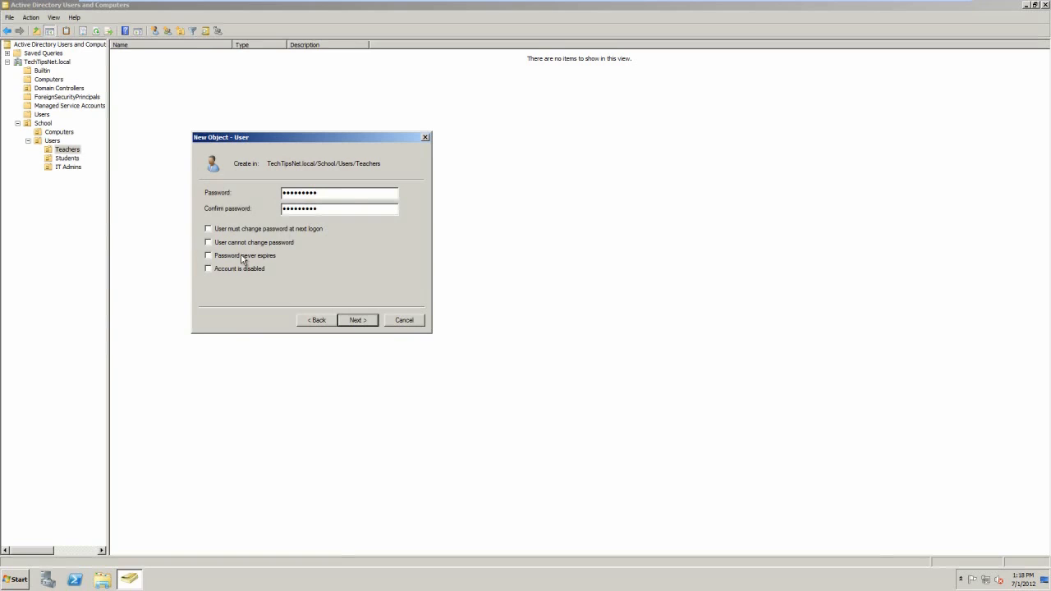
{"action": "mouse_move", "coordinate": [204, 255]}
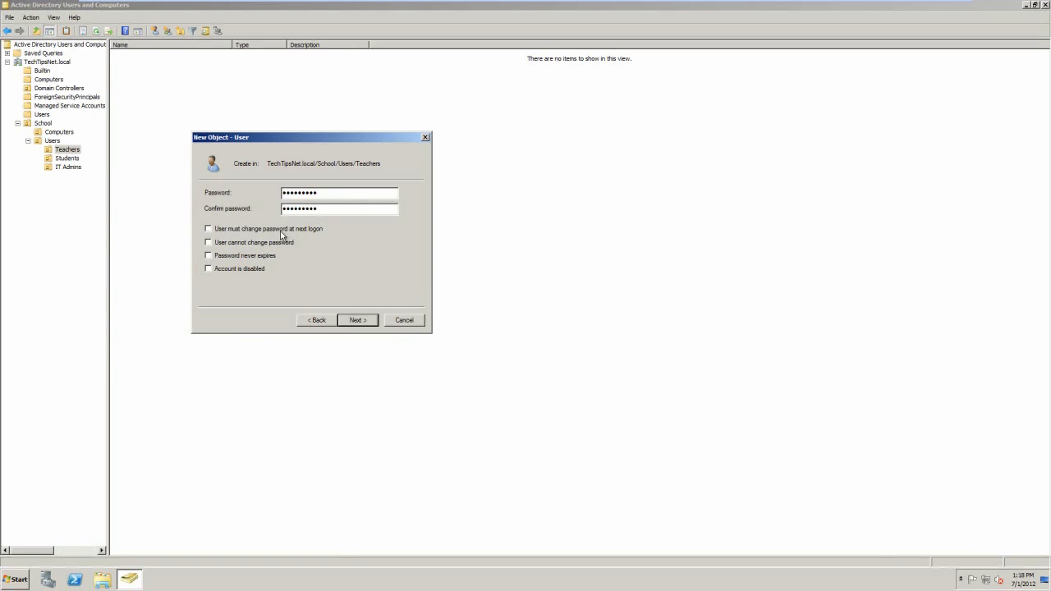
{"action": "mouse_move", "coordinate": [318, 236]}
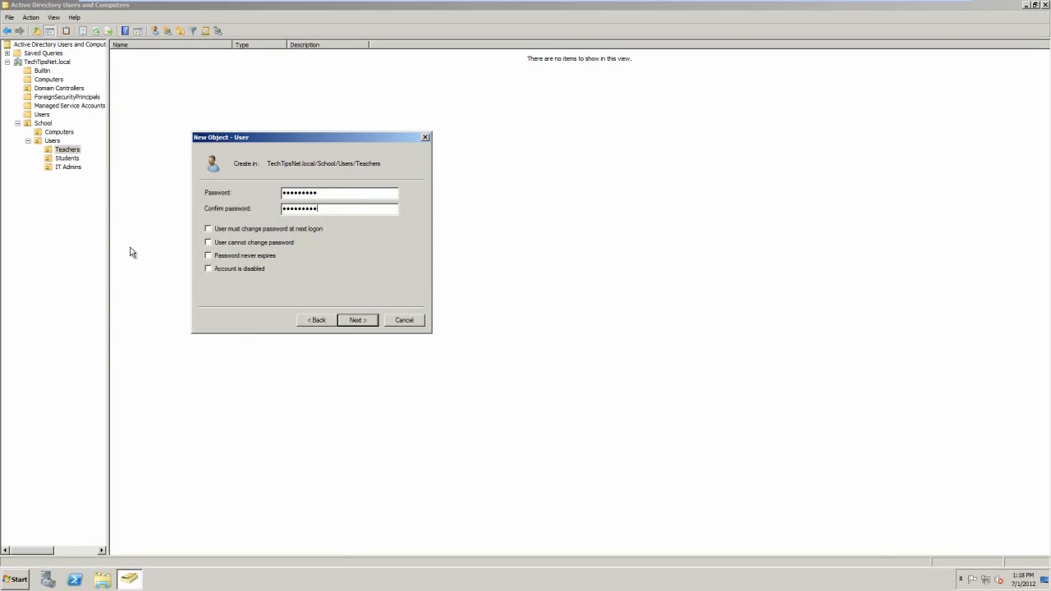
{"action": "mouse_move", "coordinate": [263, 261]}
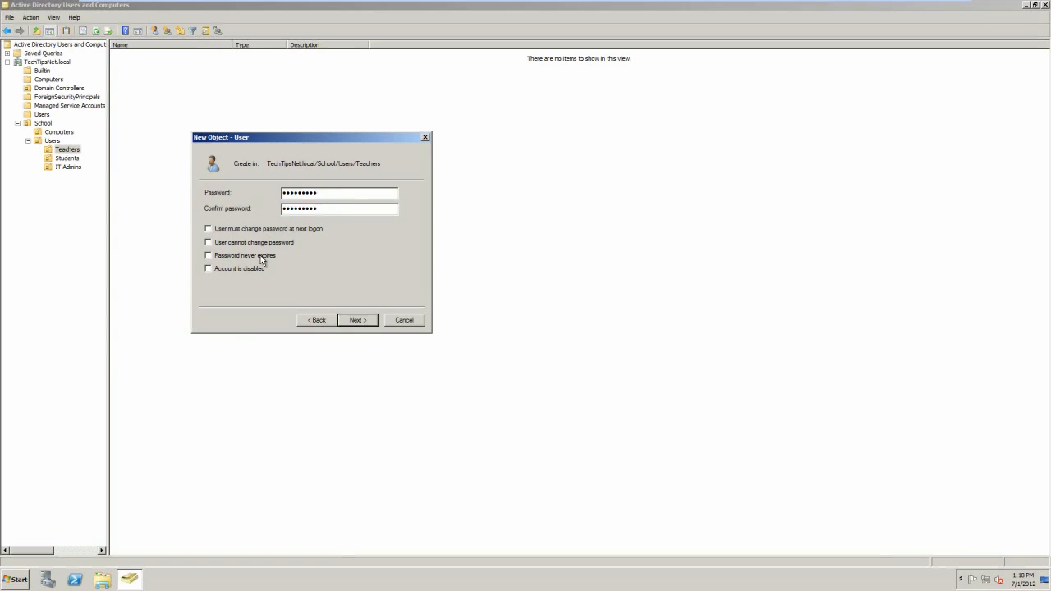
{"action": "mouse_move", "coordinate": [242, 236]}
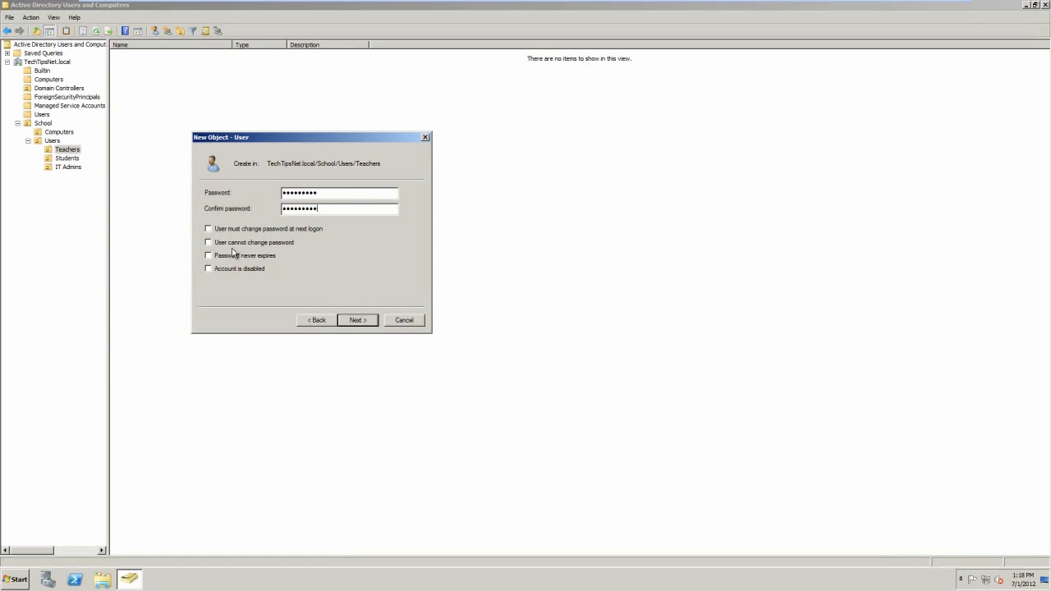
{"action": "mouse_move", "coordinate": [222, 248]}
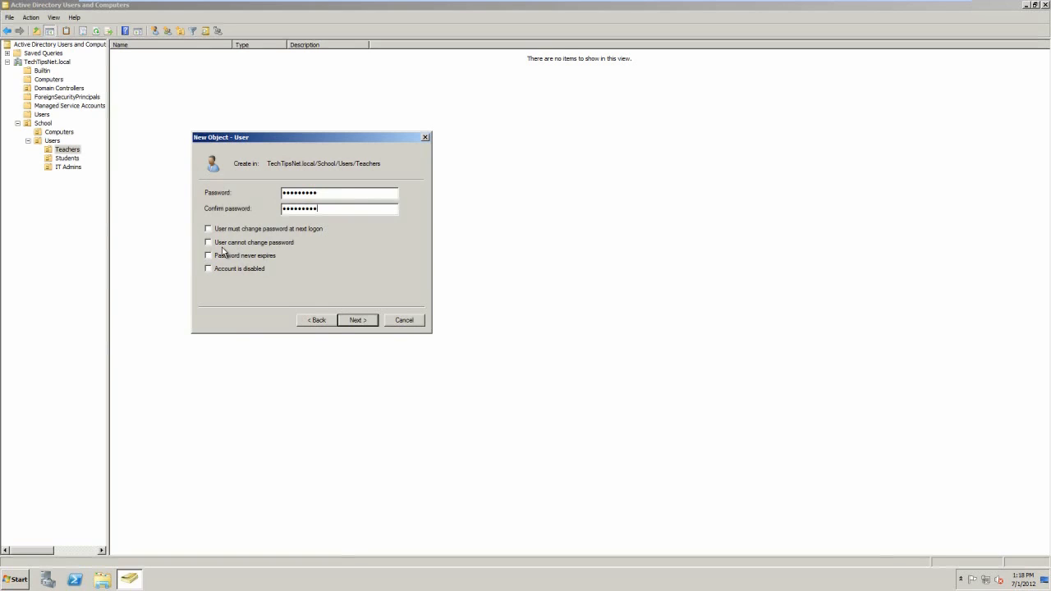
{"action": "mouse_move", "coordinate": [254, 239]}
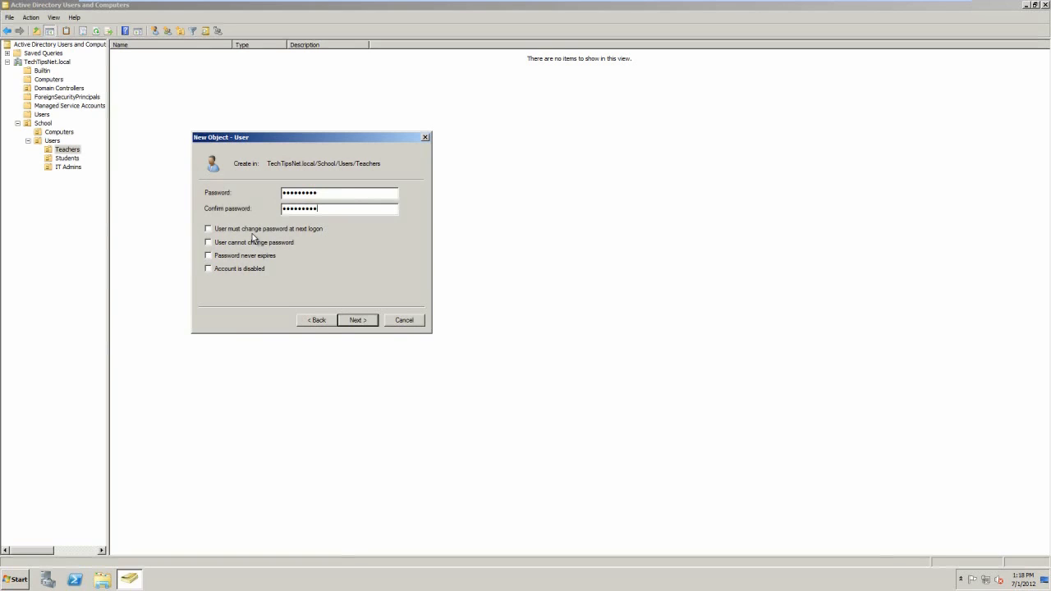
{"action": "mouse_move", "coordinate": [252, 247]}
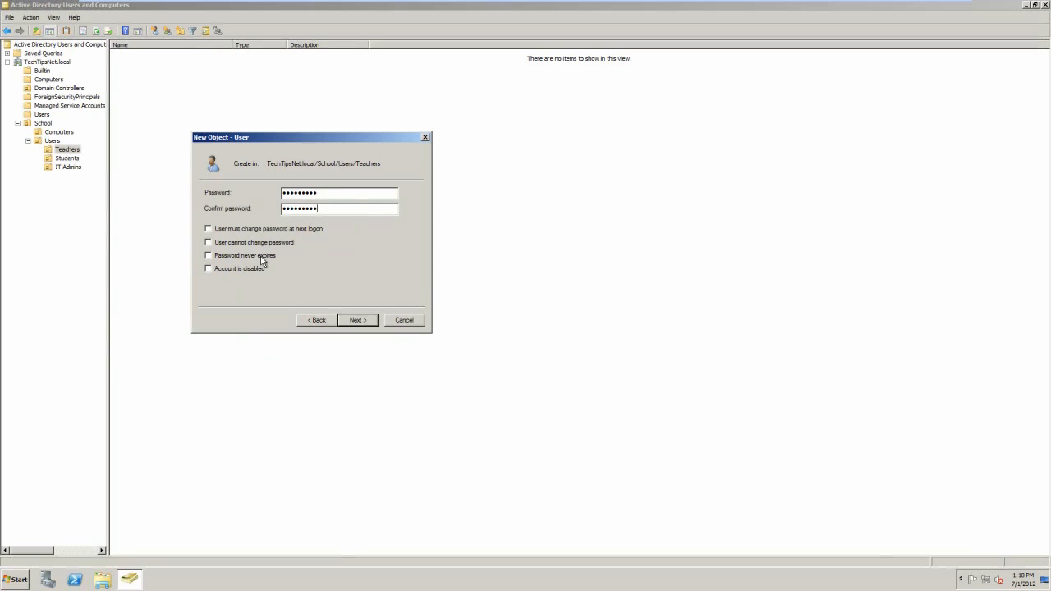
{"action": "left_click", "coordinate": [208, 255]}
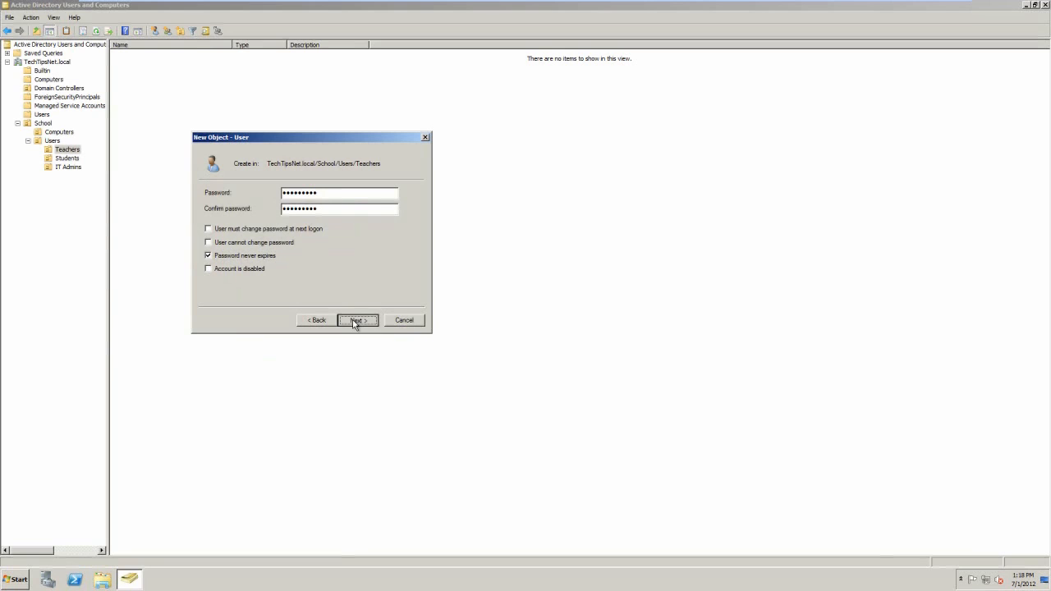
{"action": "left_click", "coordinate": [357, 320]}
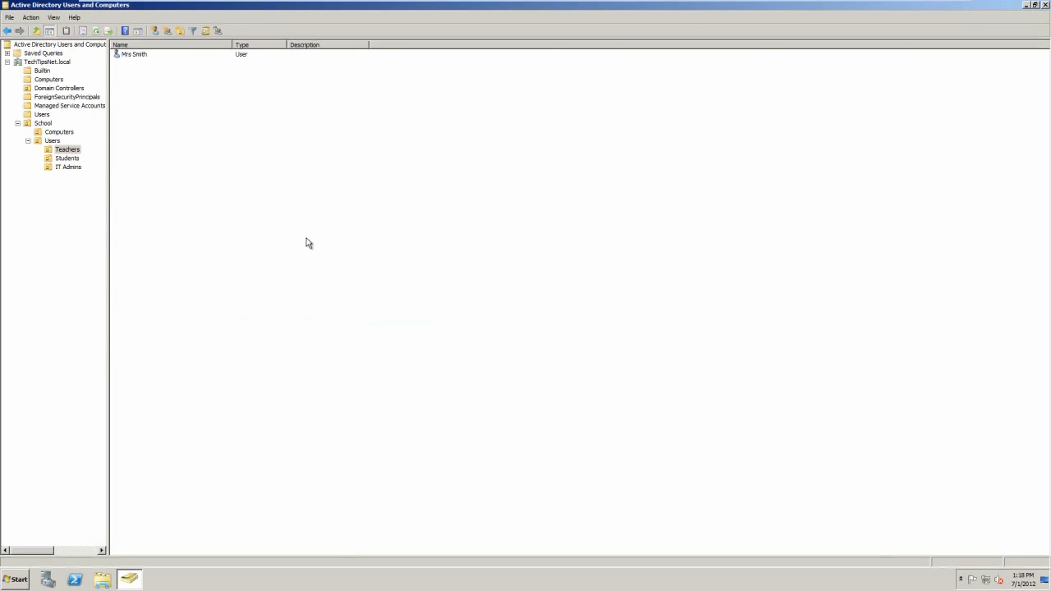
{"action": "right_click", "coordinate": [308, 243]}
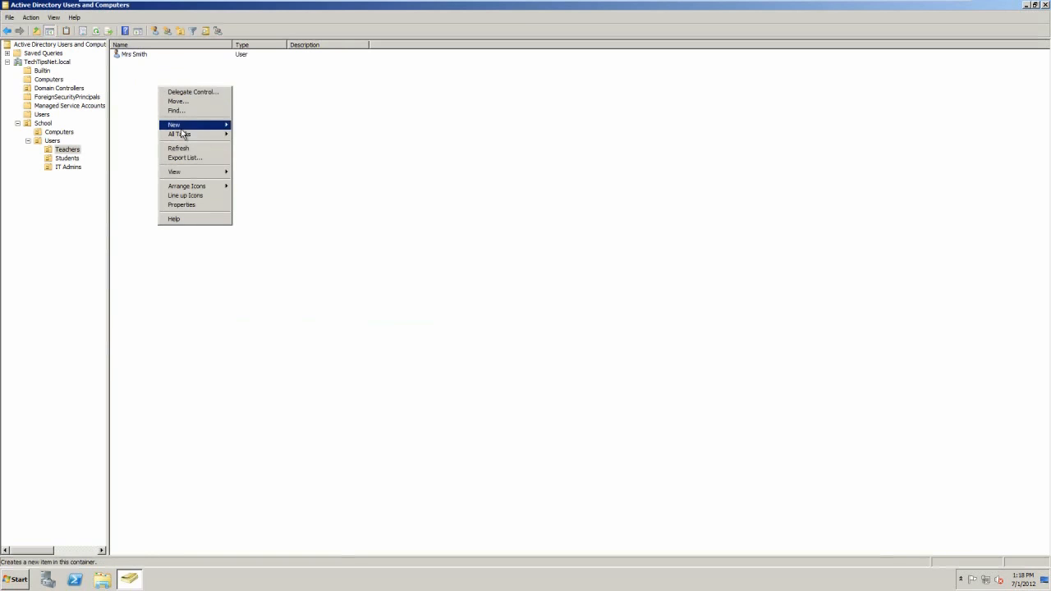
{"action": "left_click", "coordinate": [197, 125]}
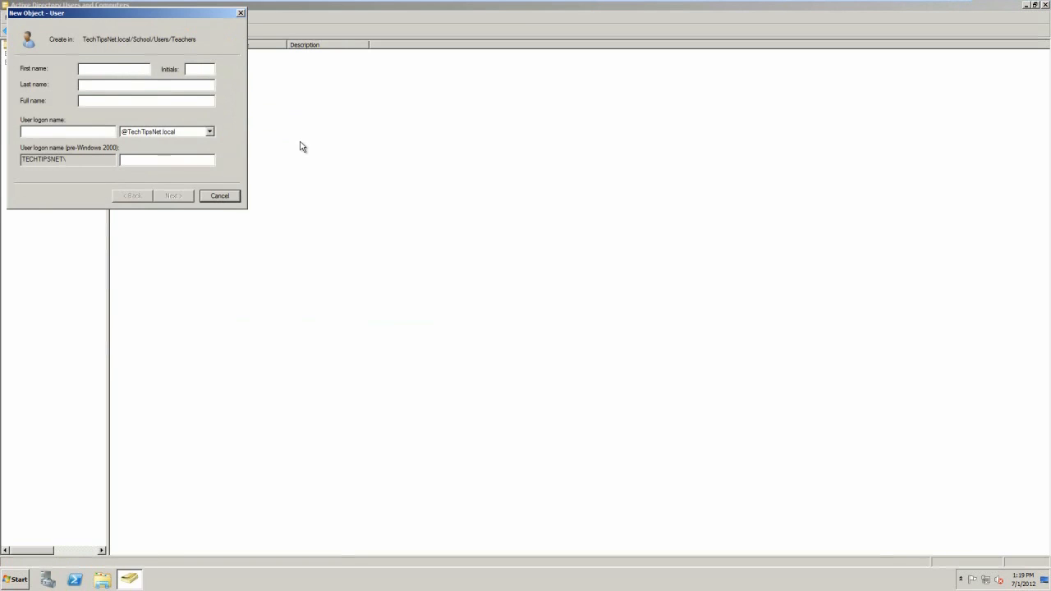
{"action": "type", "text": "Mrs"}
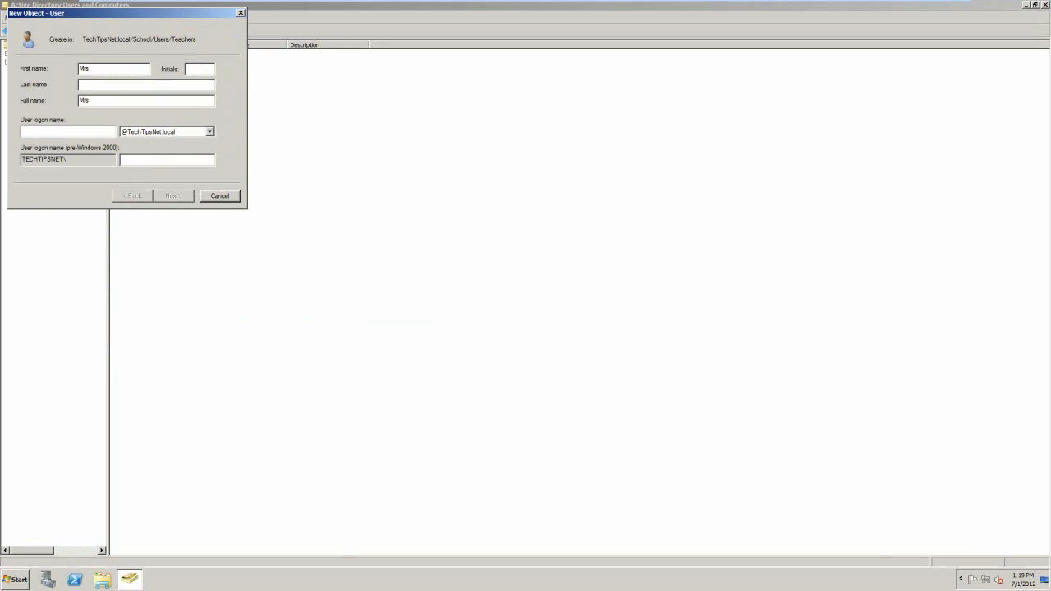
{"action": "type", "text": "Shone"}
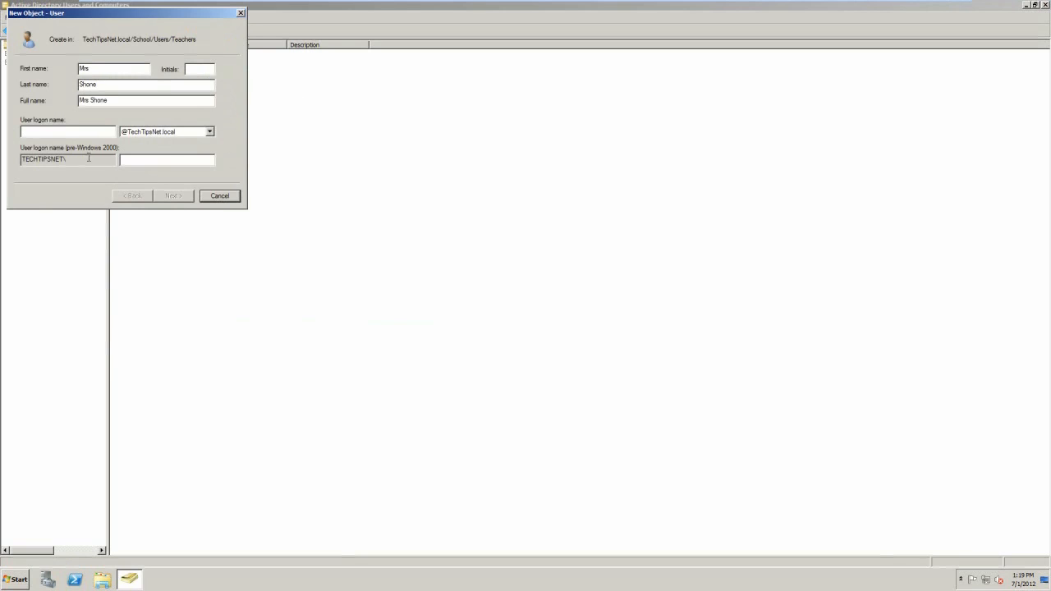
{"action": "type", "text": "AShomne"}
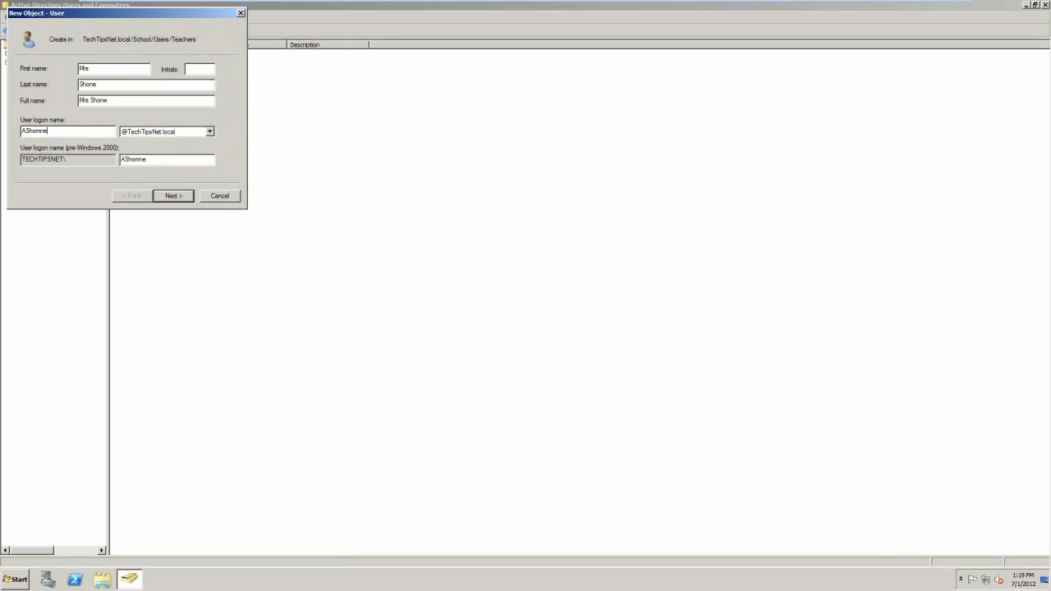
{"action": "left_click", "coordinate": [173, 195]}
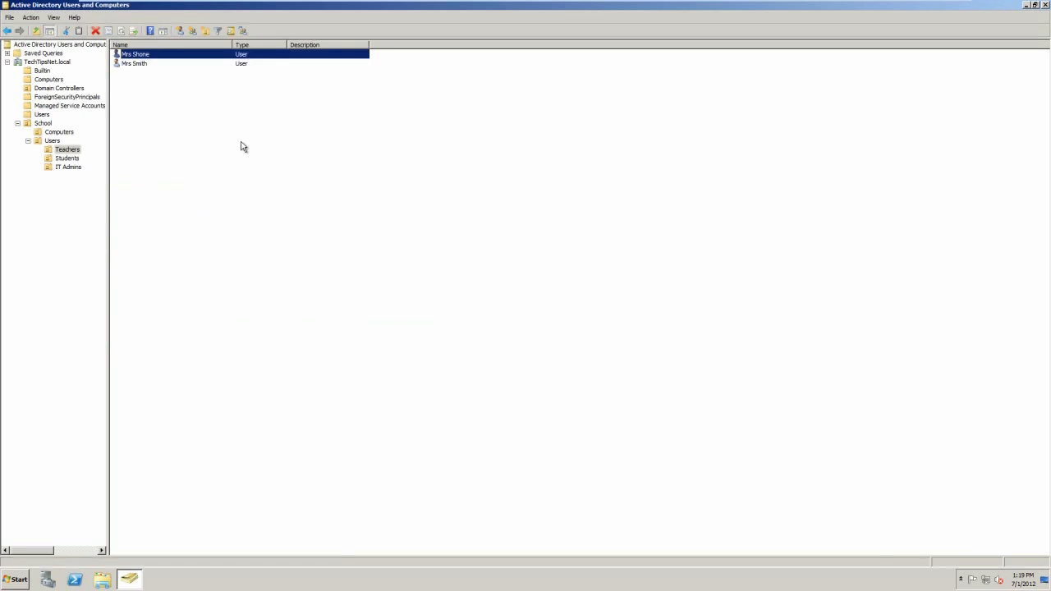
{"action": "left_click", "coordinate": [67, 158]}
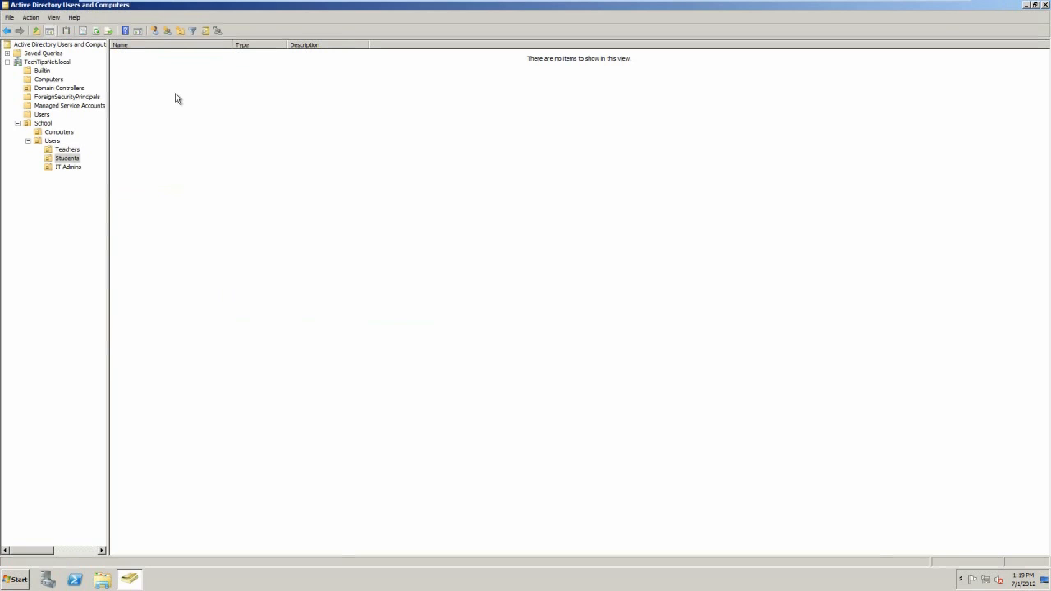
{"action": "mouse_move", "coordinate": [193, 105]}
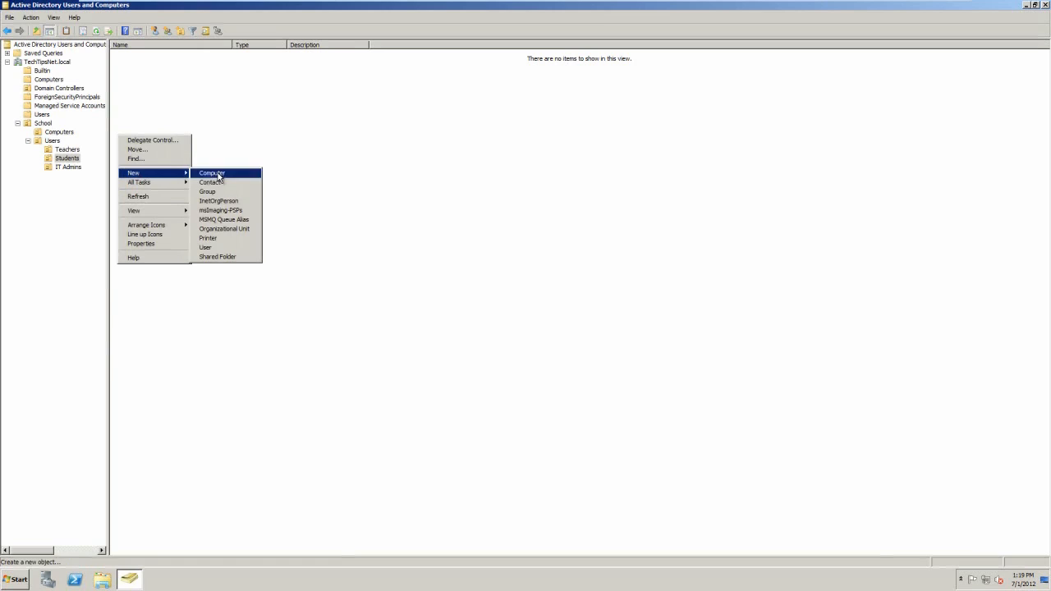
{"action": "mouse_move", "coordinate": [205, 247]}
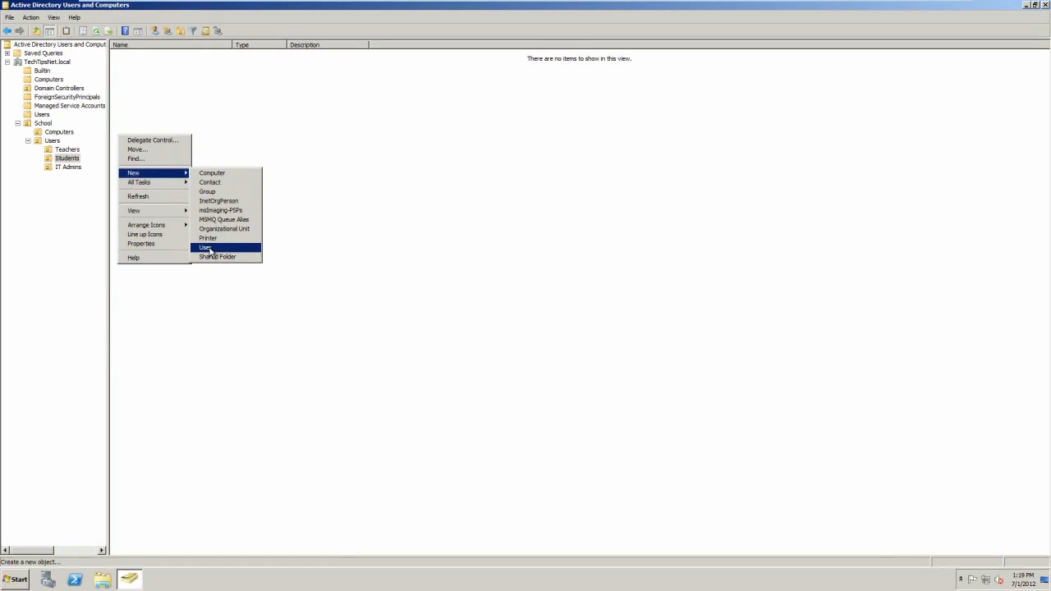
{"action": "left_click", "coordinate": [205, 247]}
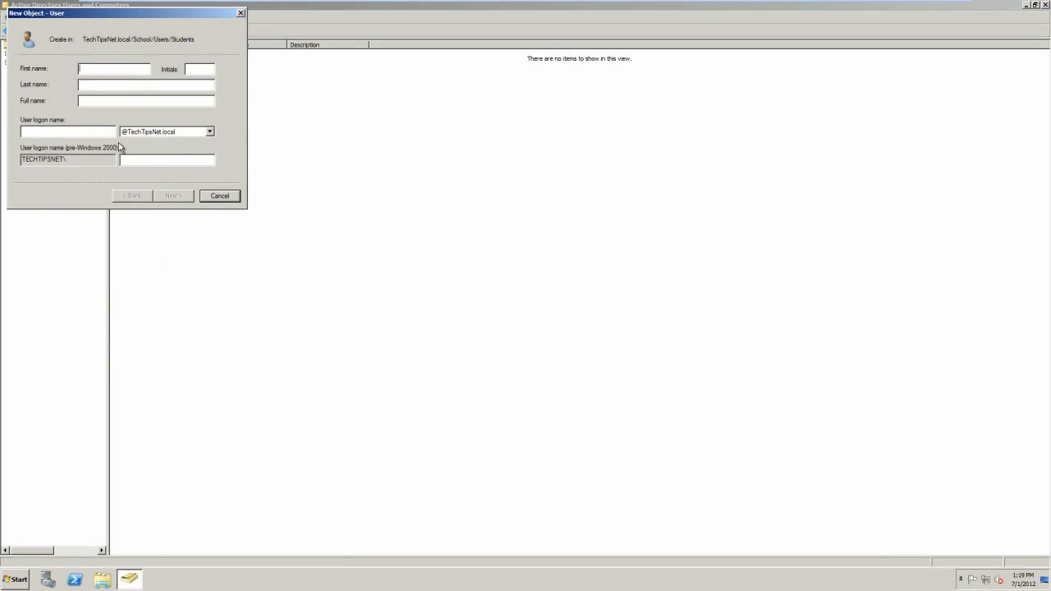
{"action": "type", "text": "Harve"}
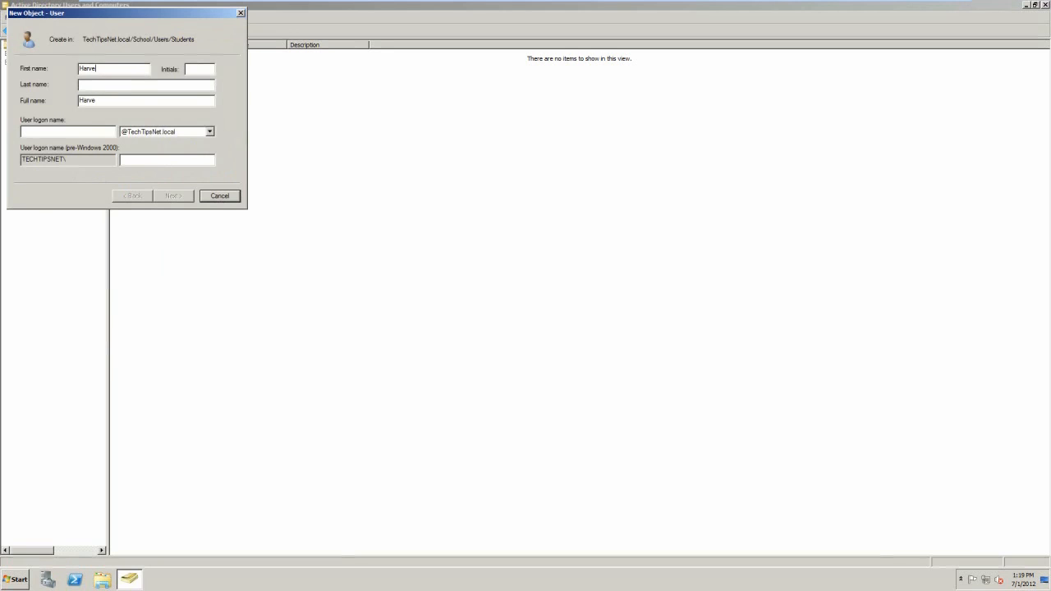
{"action": "type", "text": "Johnson"}
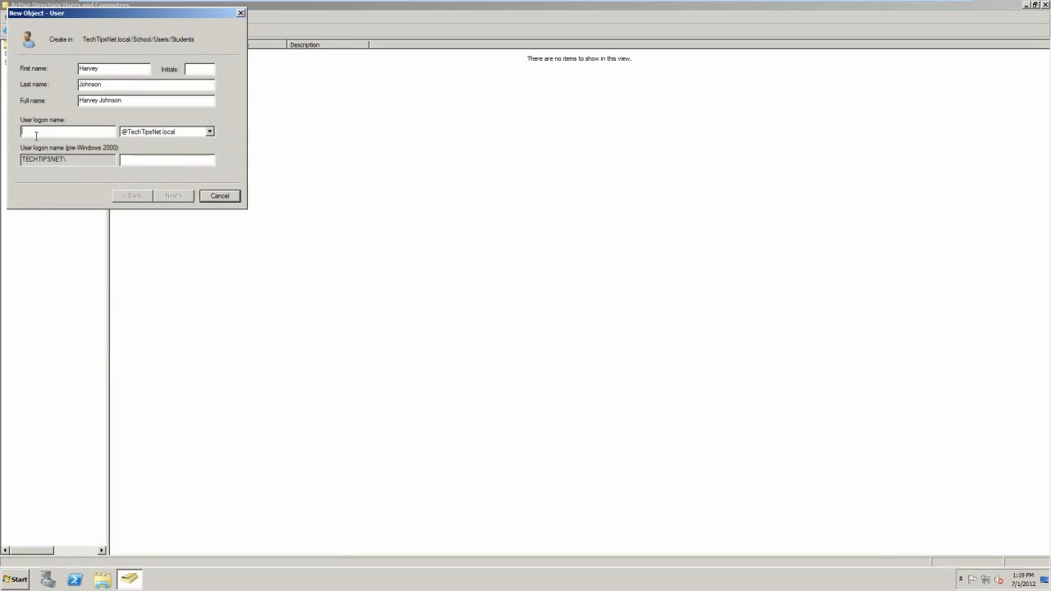
{"action": "type", "text": "HJohnson"}
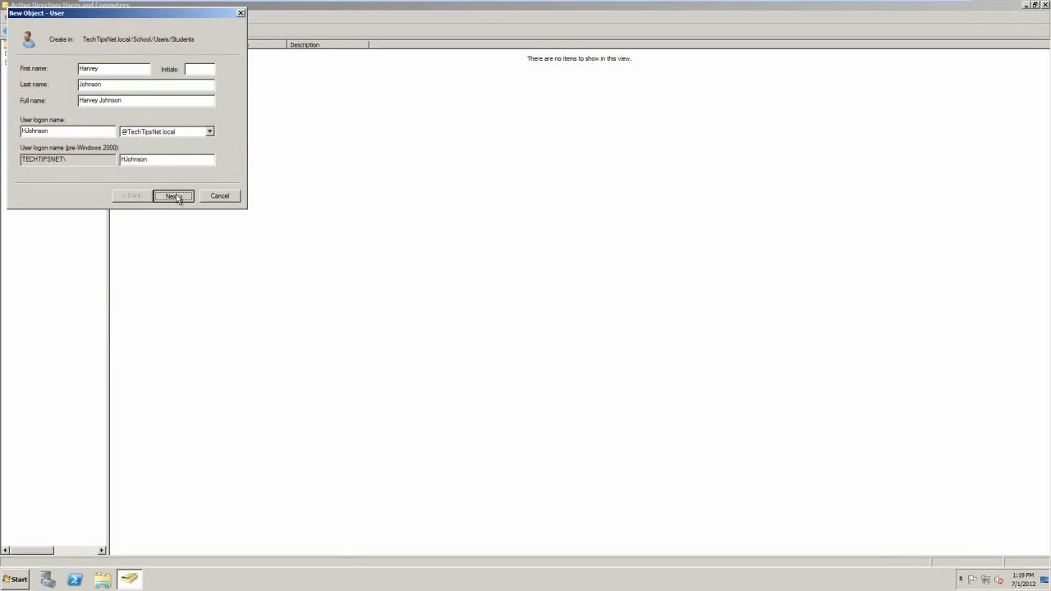
{"action": "left_click", "coordinate": [173, 196]}
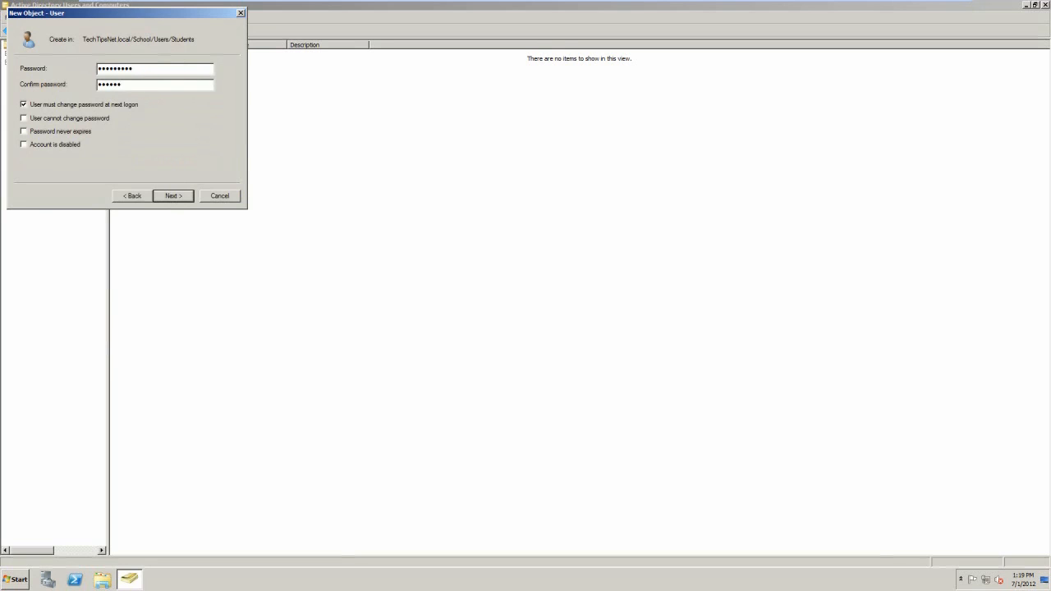
{"action": "left_click", "coordinate": [24, 131]}
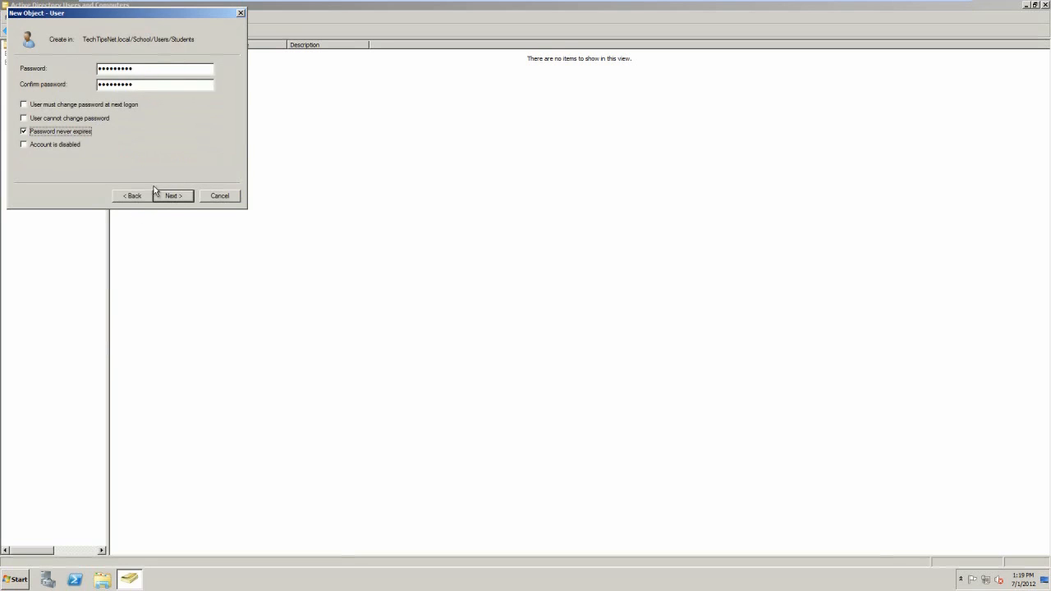
{"action": "left_click", "coordinate": [173, 195]}
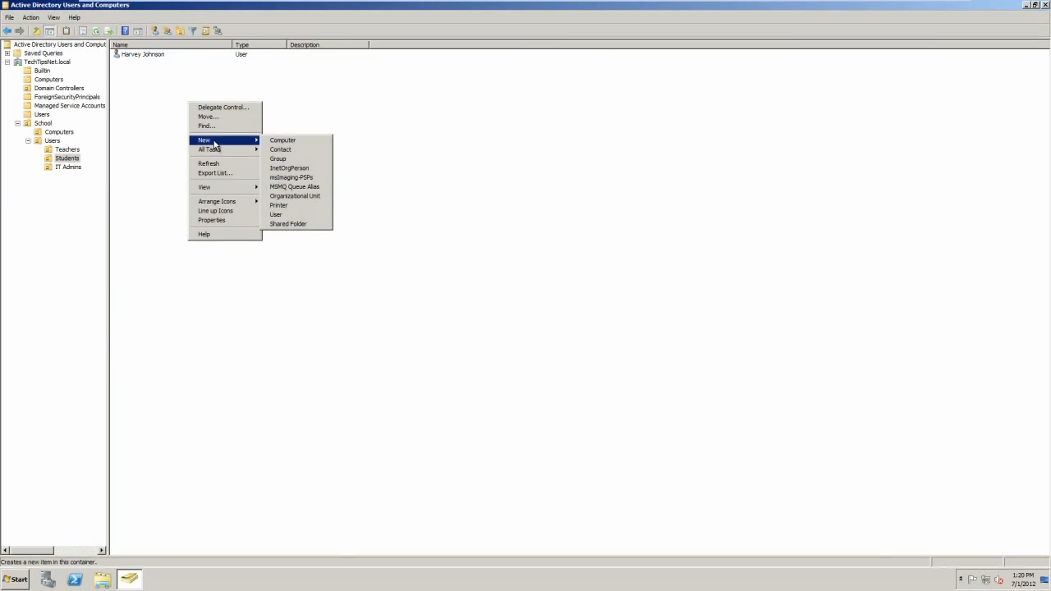
{"action": "left_click", "coordinate": [276, 214]}
{"action": "type", "text": "Linda"}
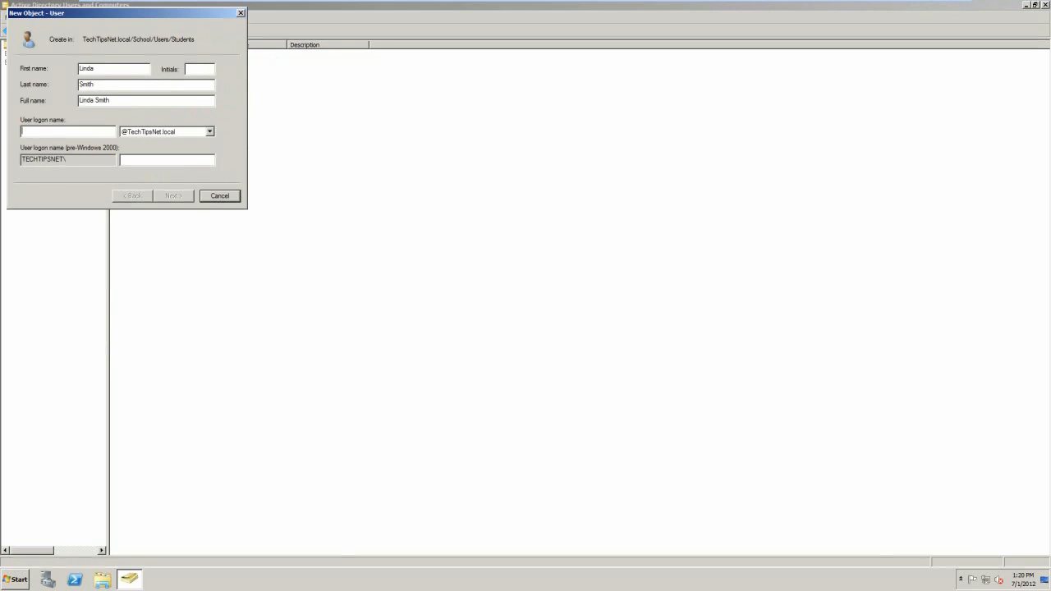
{"action": "left_click", "coordinate": [172, 195]}
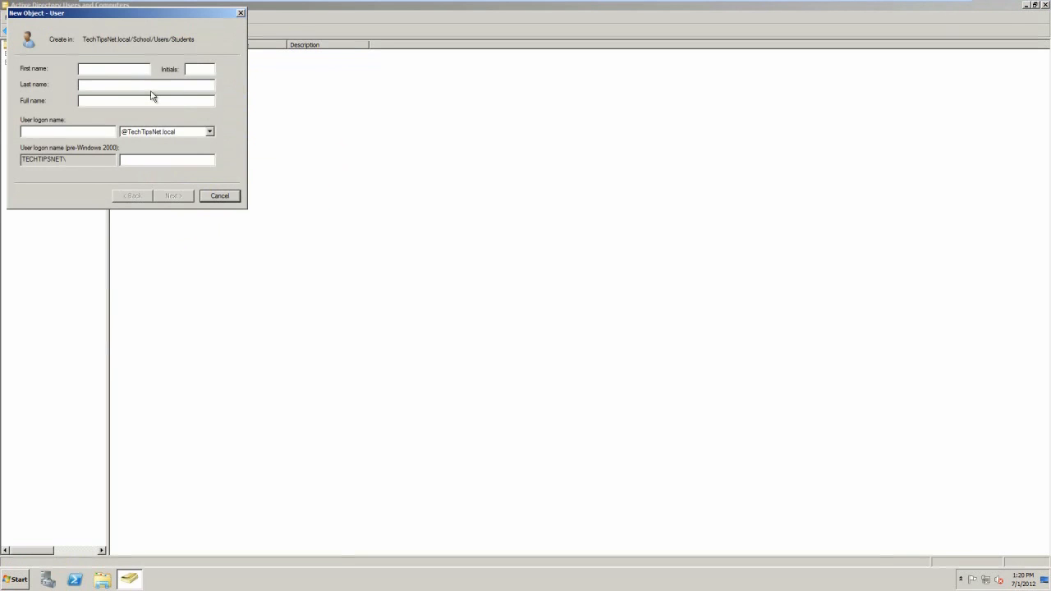
{"action": "type", "text": "Joe"}
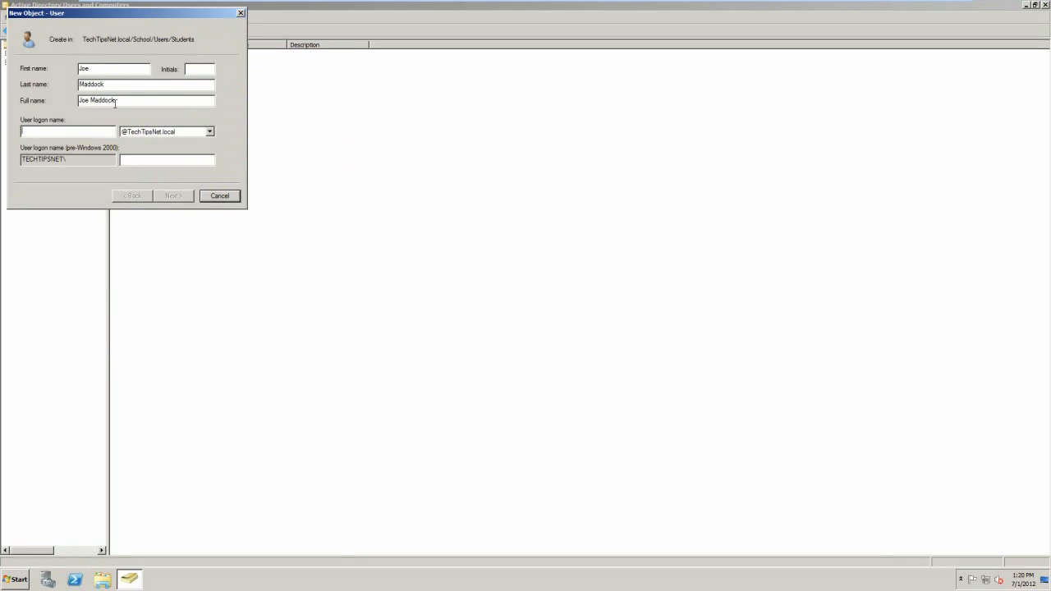
{"action": "type", "text": "JMaddock"}
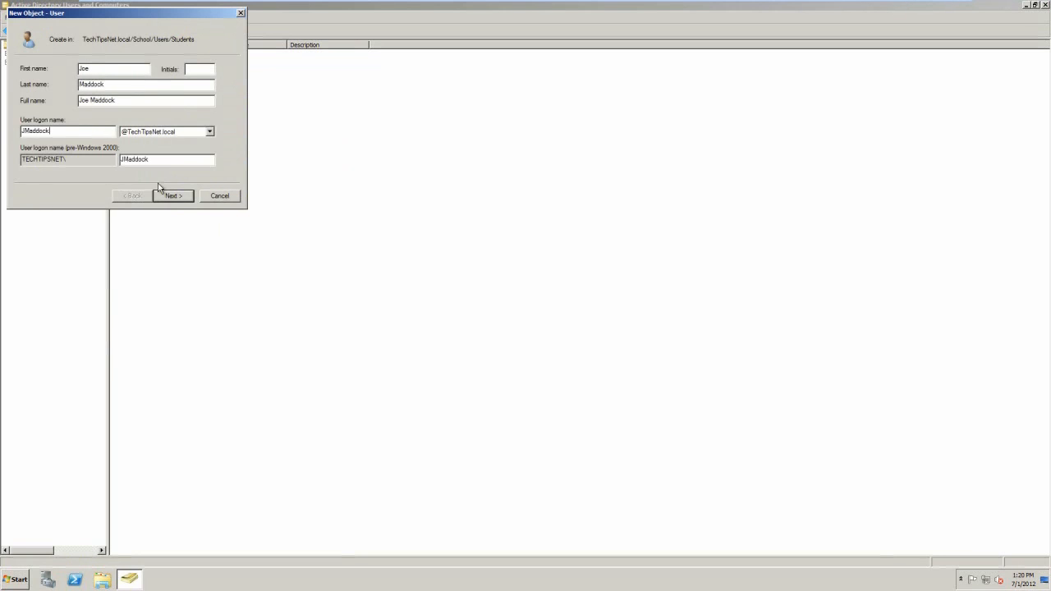
{"action": "left_click", "coordinate": [172, 195]}
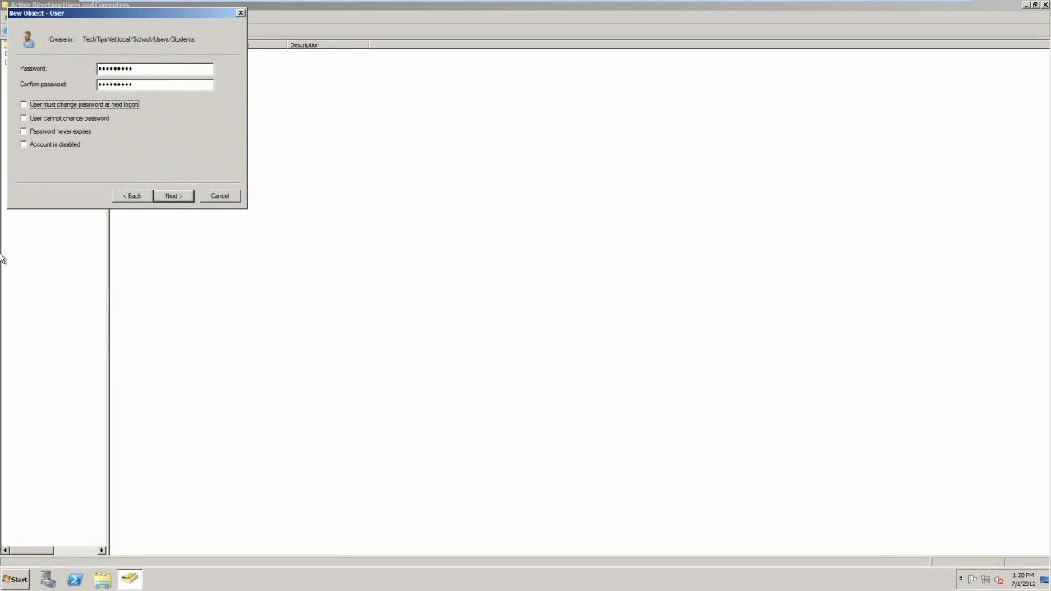
{"action": "left_click", "coordinate": [173, 195]}
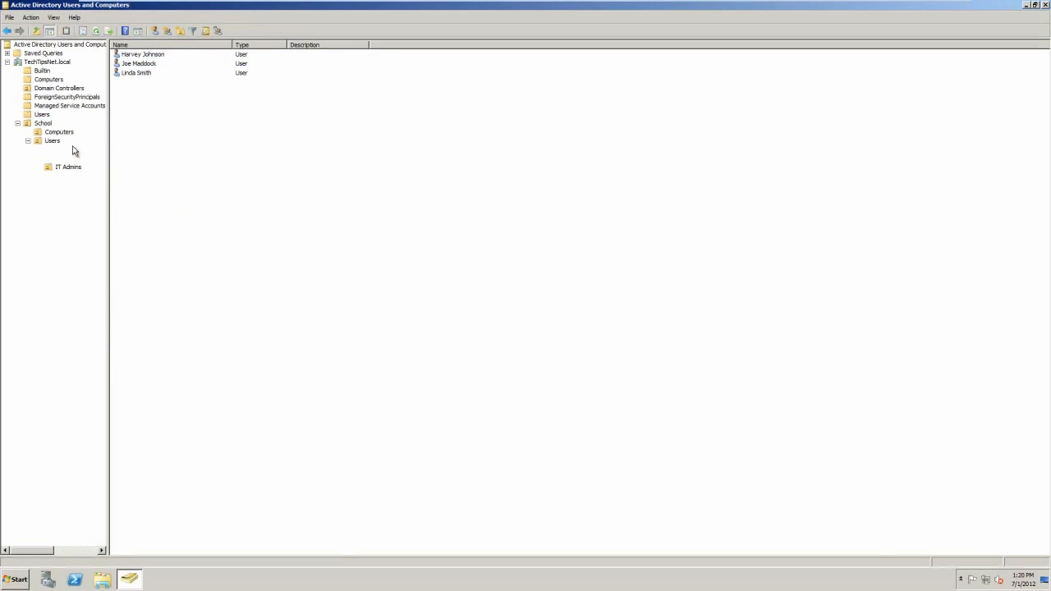
Check the accounts in IT Admins and Teachers, ending on the IT Admins list
{"action": "left_click", "coordinate": [68, 167]}
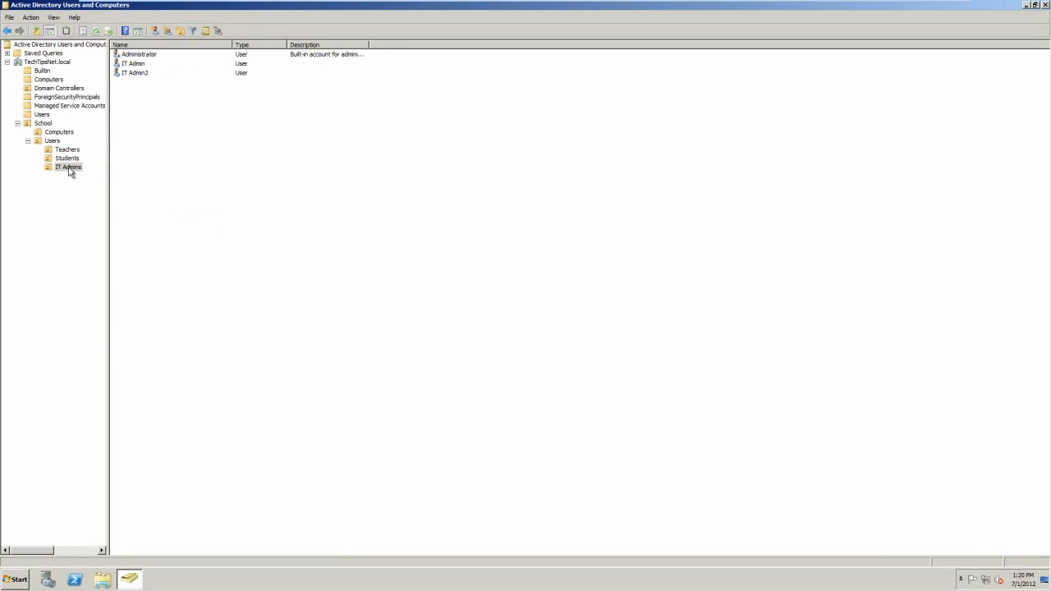
{"action": "left_click", "coordinate": [67, 150]}
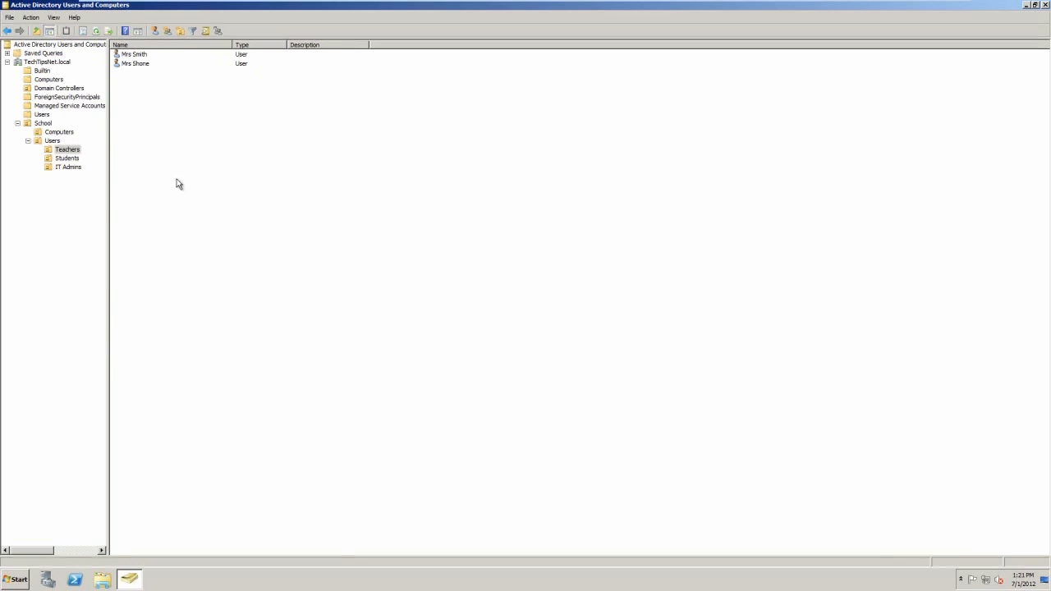
{"action": "left_click", "coordinate": [67, 148]}
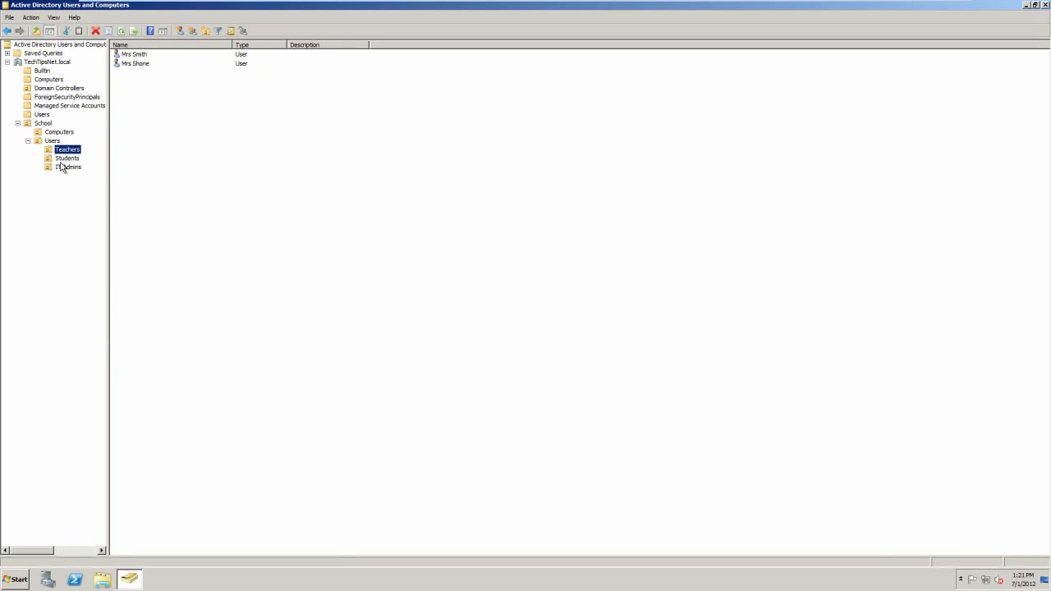
{"action": "left_click", "coordinate": [69, 167]}
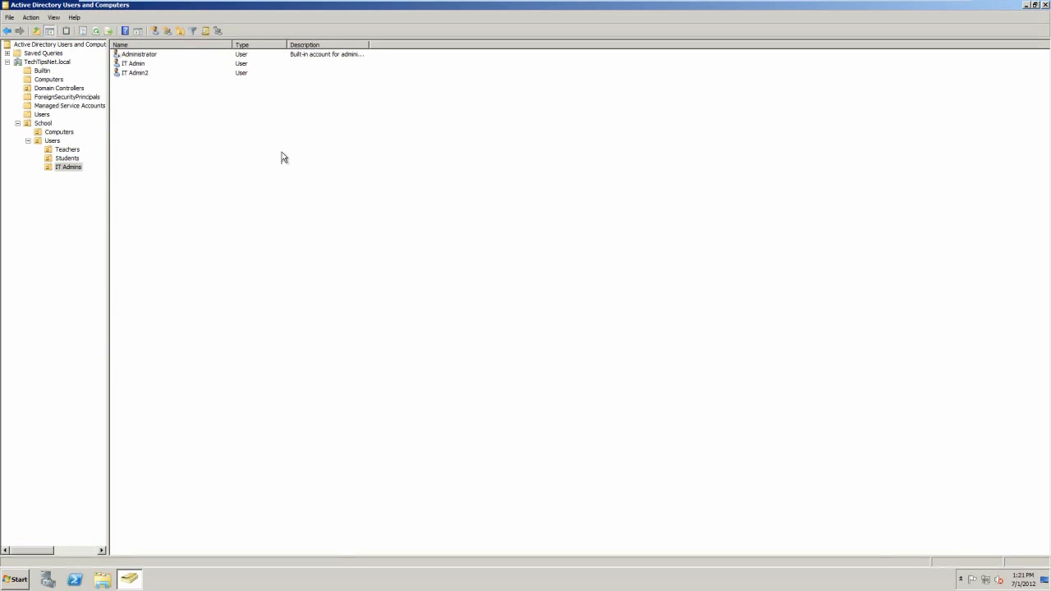
{"action": "mouse_move", "coordinate": [140, 200]}
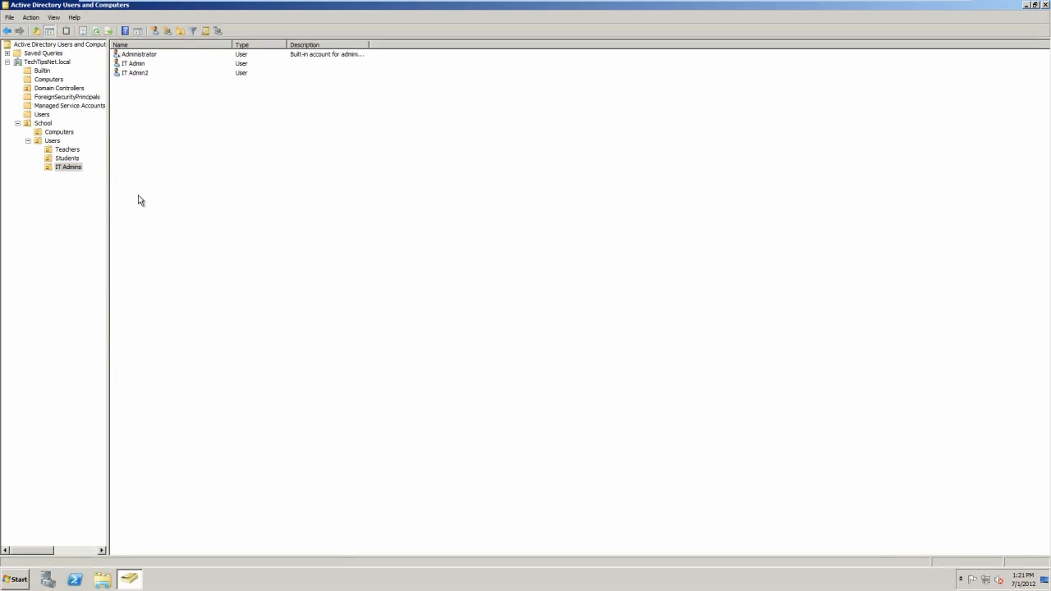